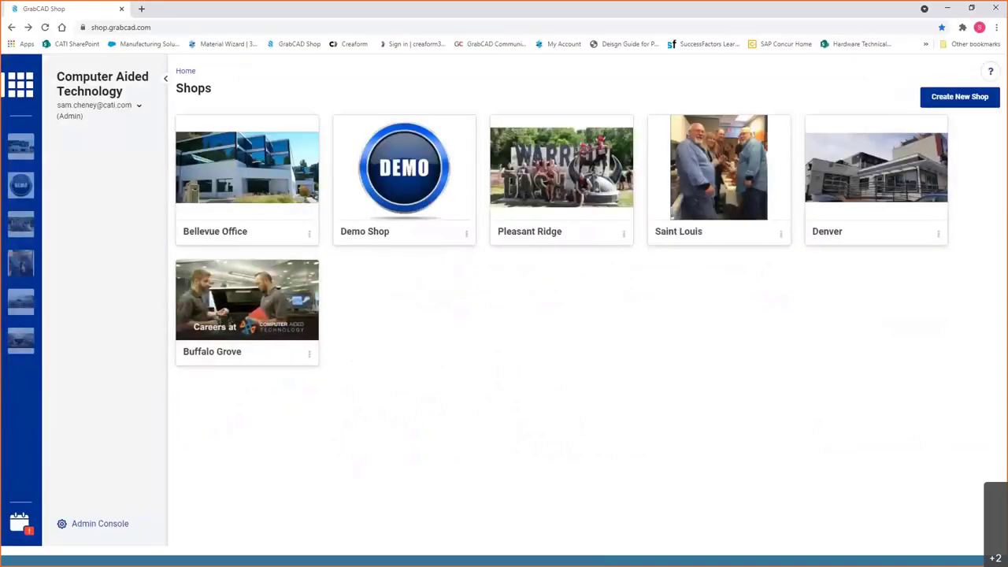
mouse_move(314, 330)
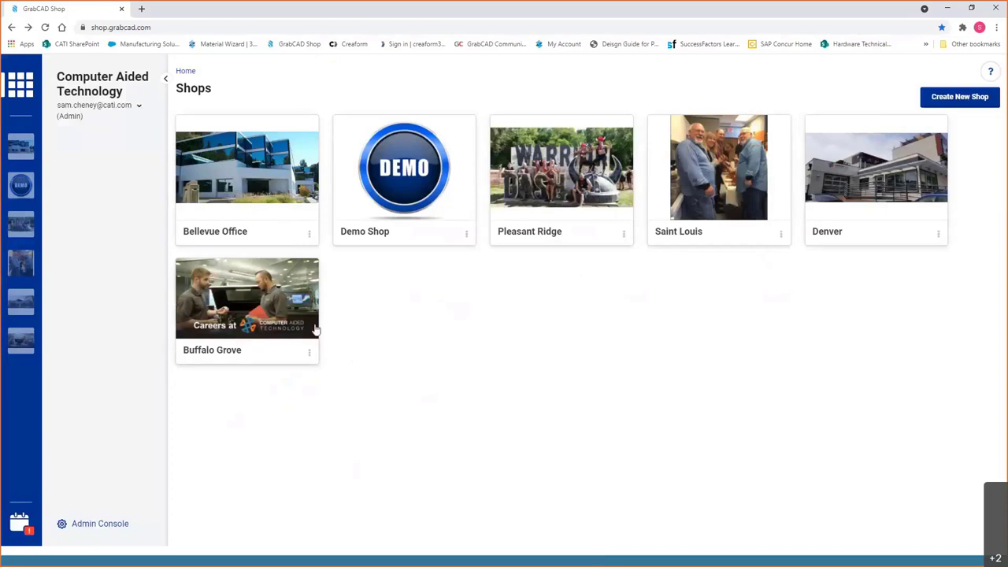
mouse_move(256, 352)
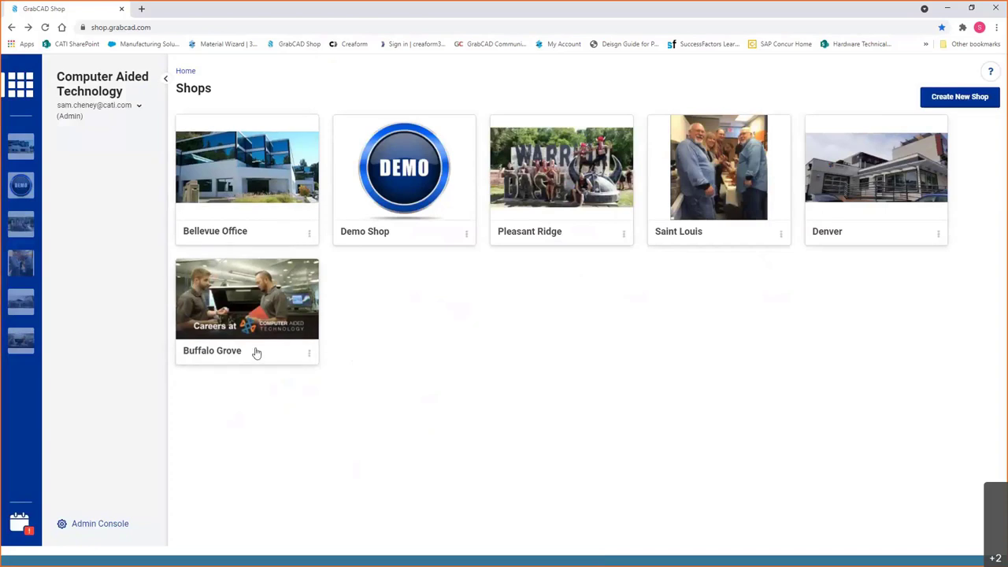
mouse_move(379, 374)
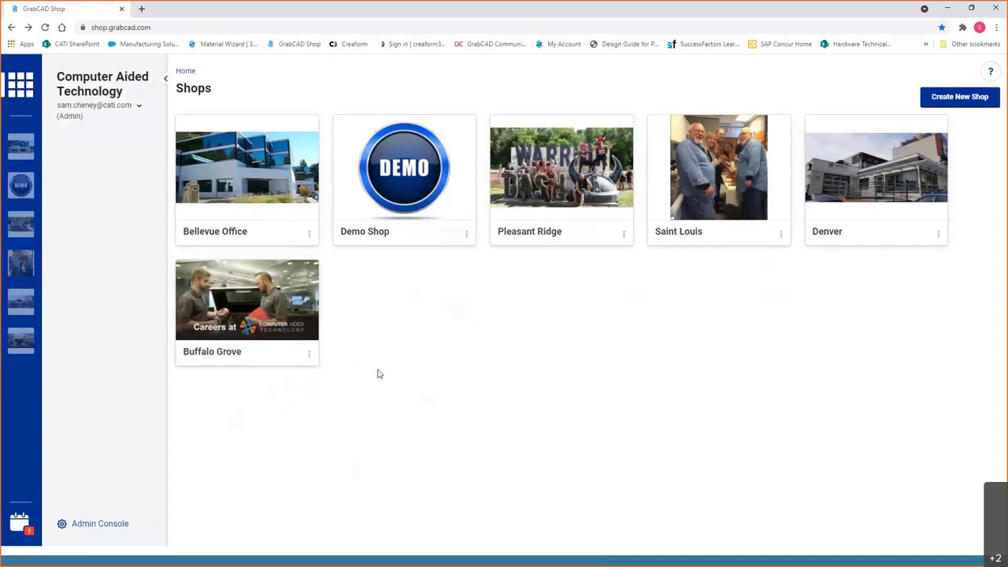
mouse_move(397, 377)
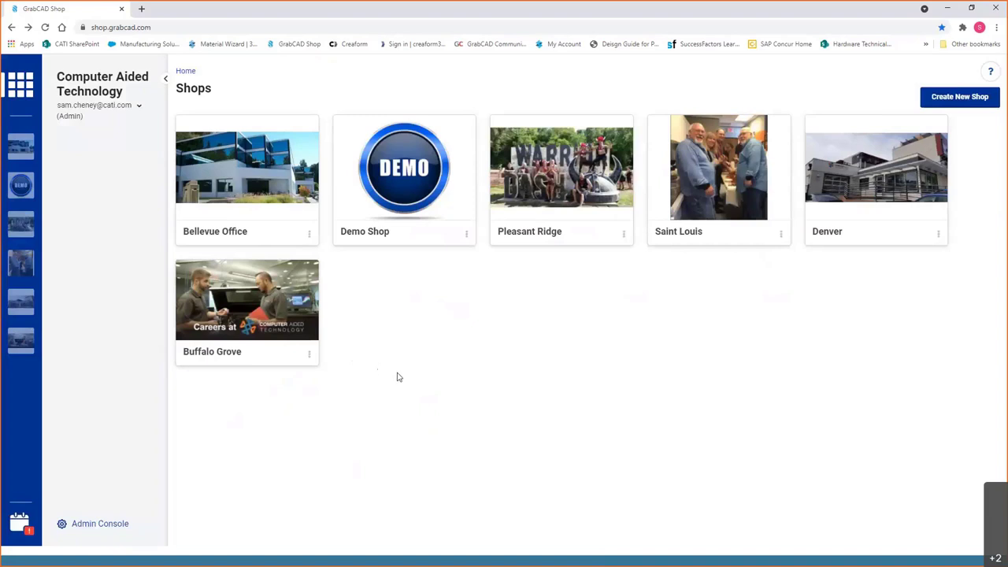
mouse_move(418, 282)
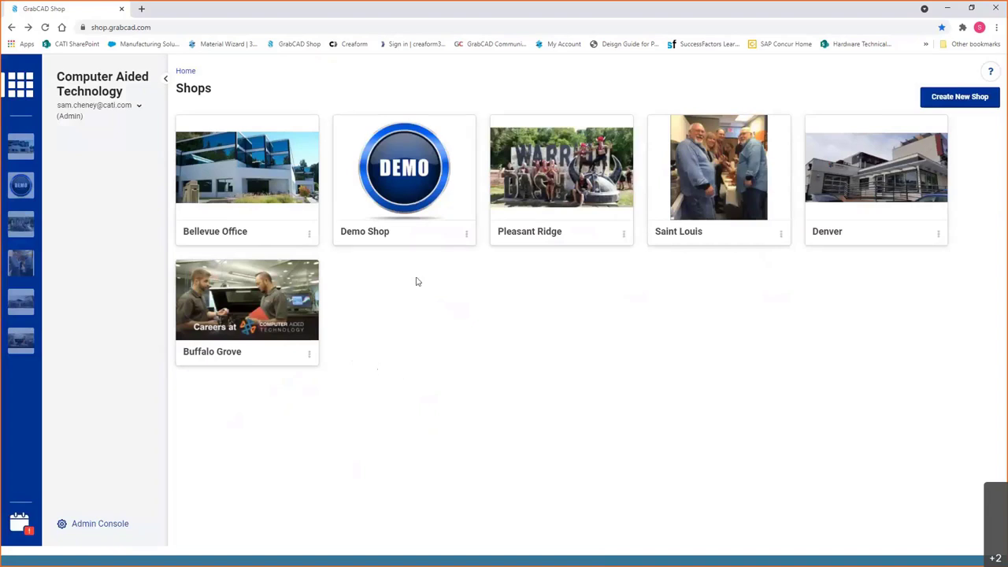
mouse_move(404, 167)
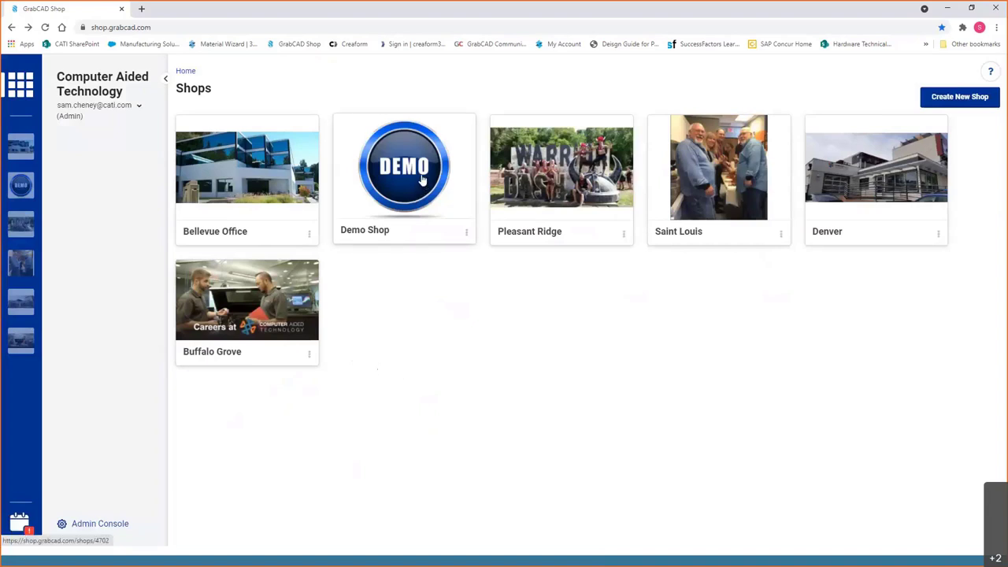
Open the Demo Shop card to reach its active Orders list
left_click(404, 167)
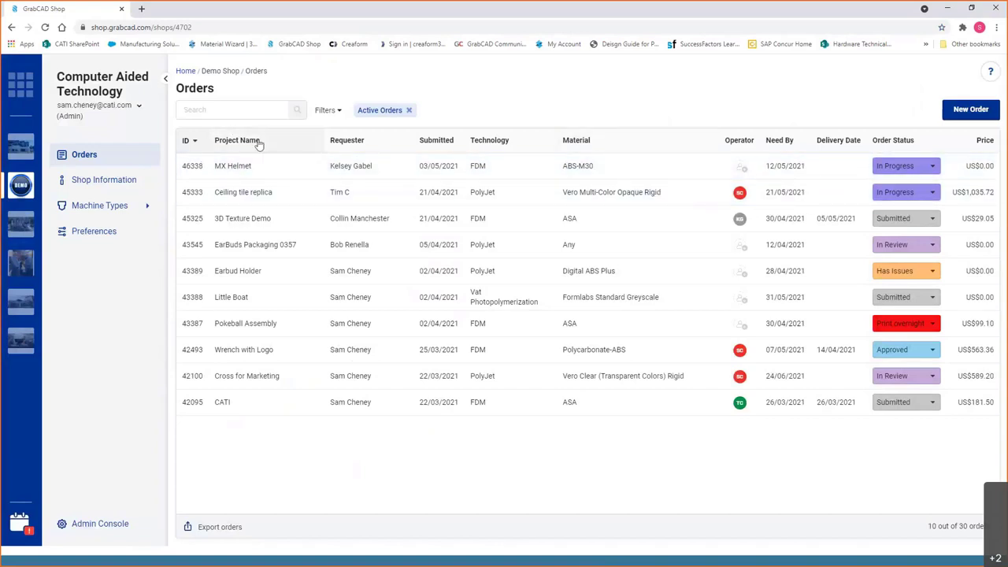
mouse_move(272, 130)
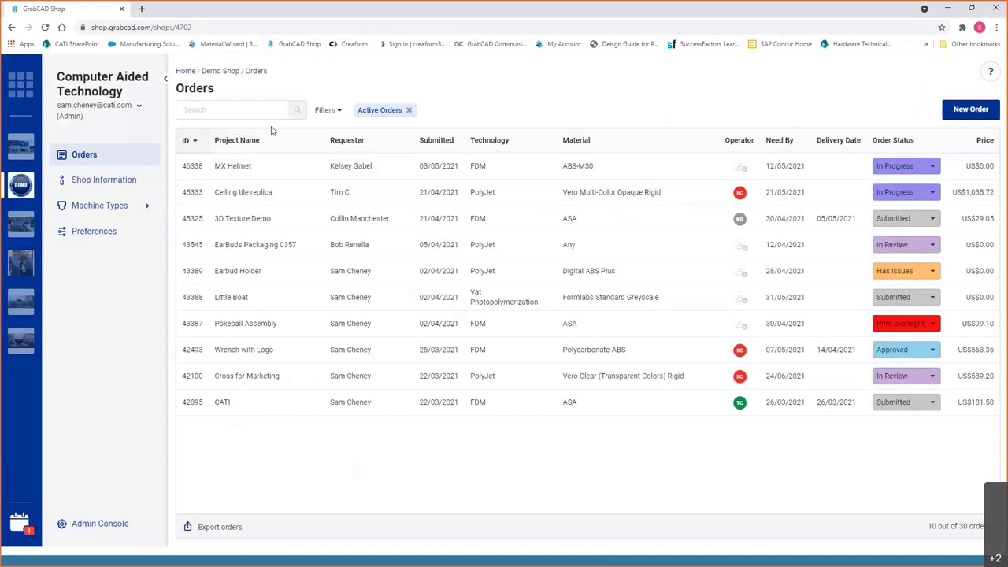
mouse_move(365, 137)
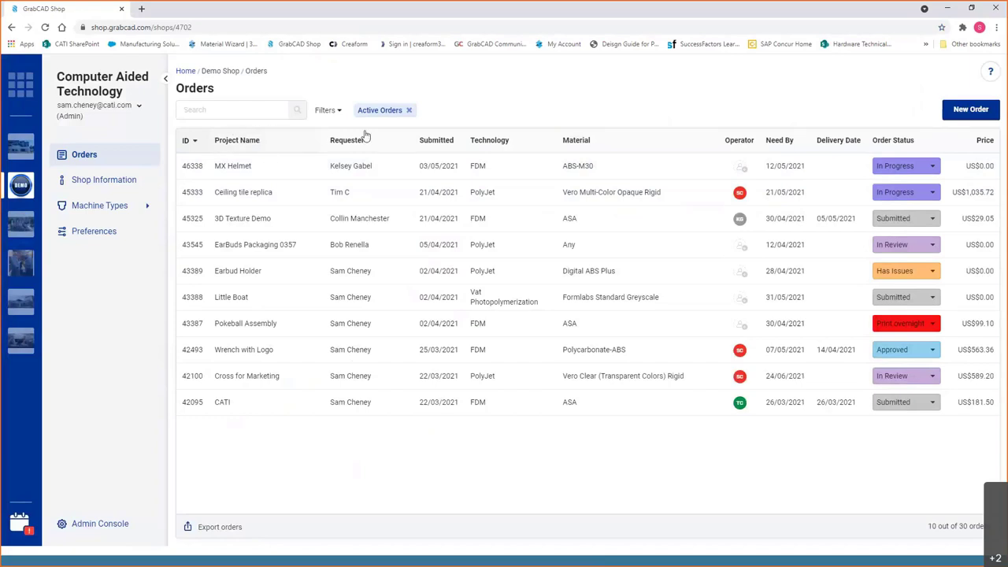
mouse_move(492, 84)
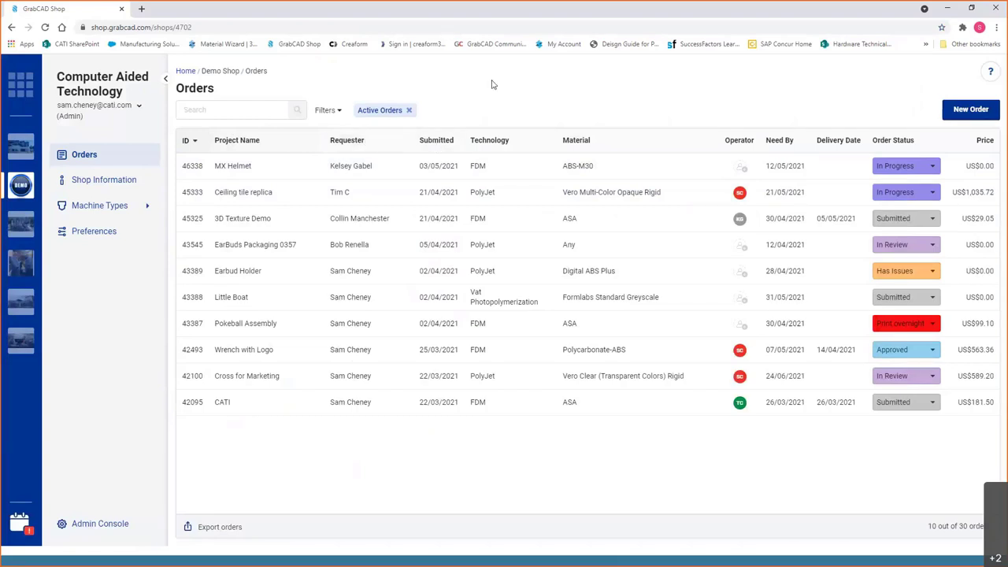
mouse_move(719, 104)
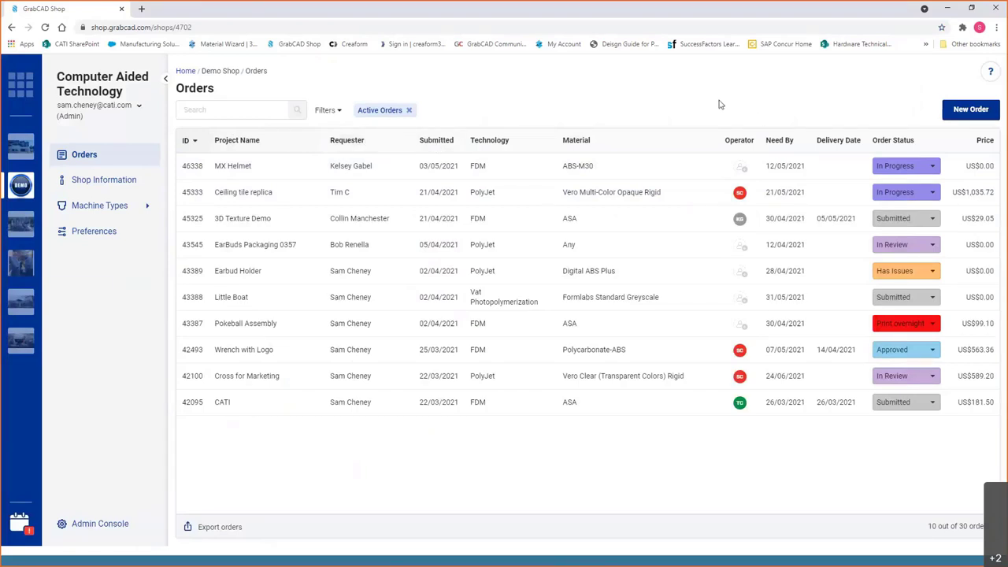
mouse_move(911, 176)
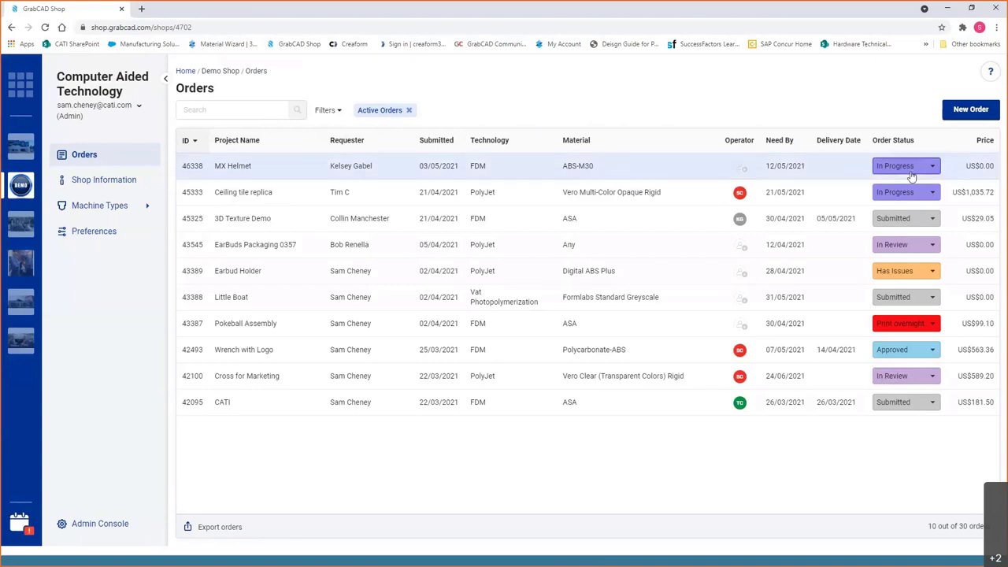
mouse_move(104, 179)
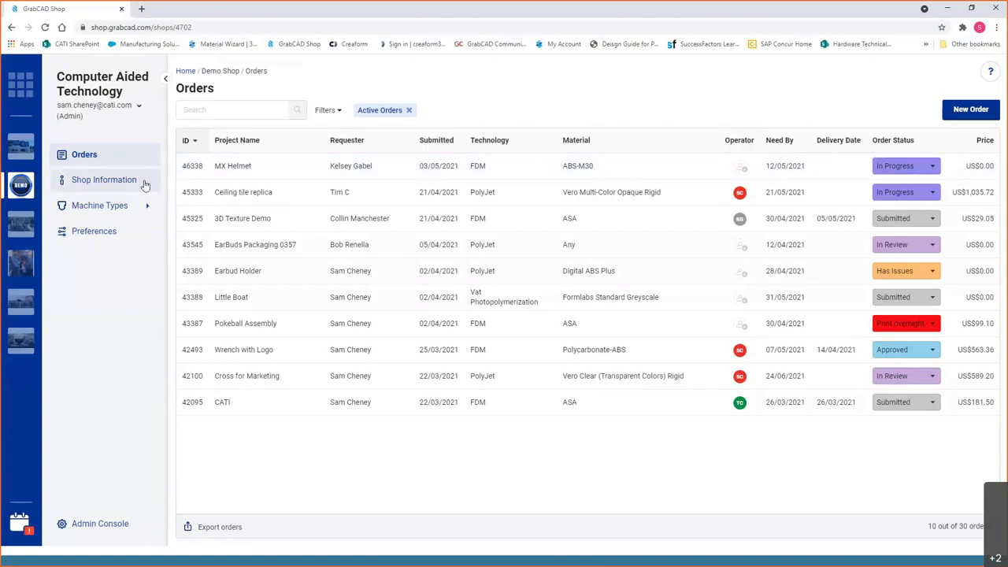
mouse_move(99, 206)
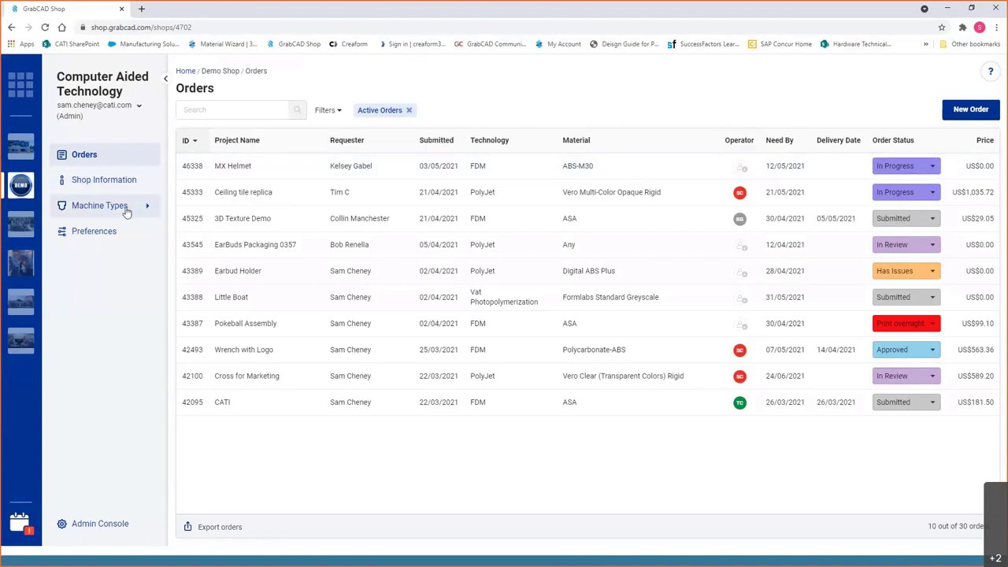
Show the Demo Shop's All Machine Types page from the sidebar
left_click(99, 206)
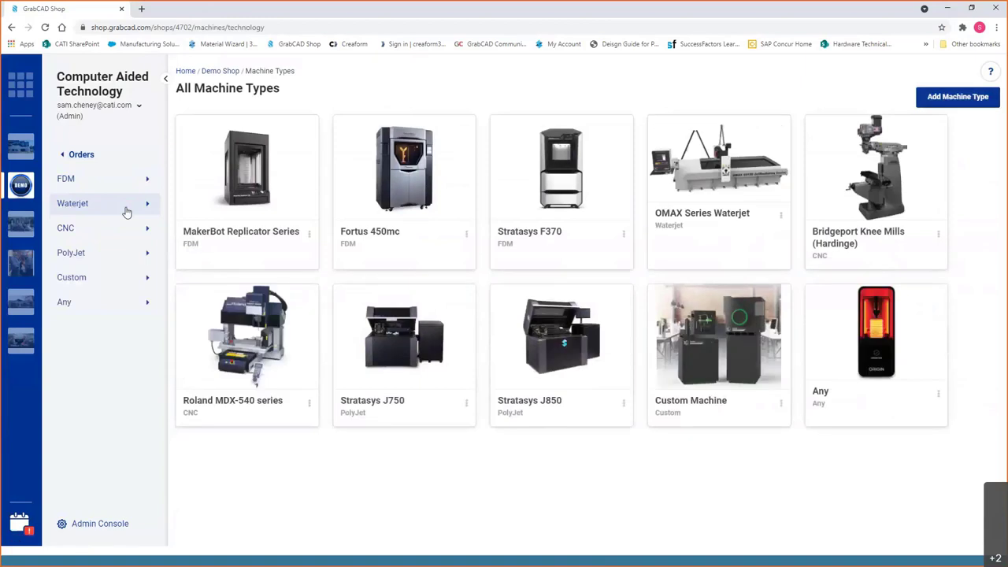
mouse_move(404, 166)
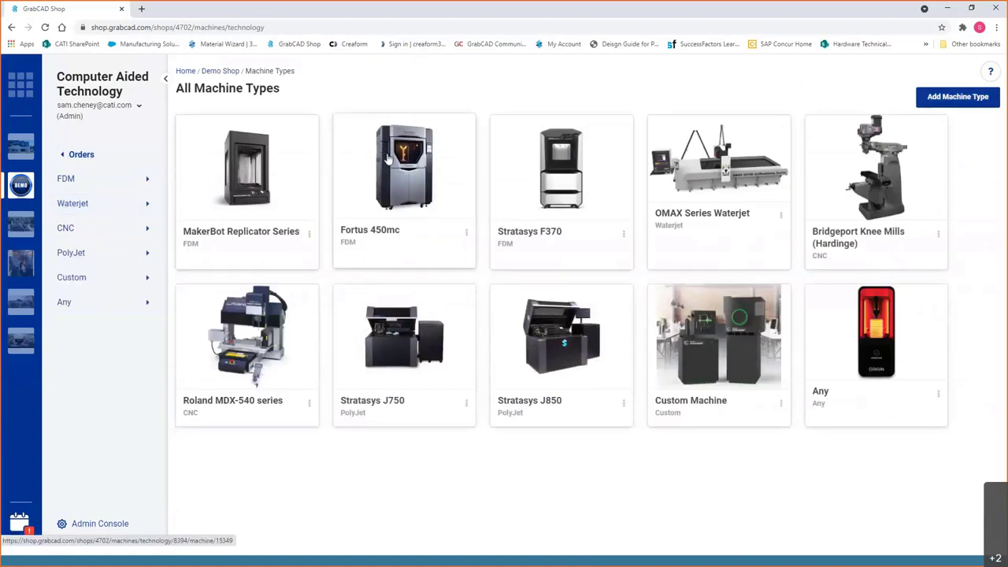
mouse_move(536, 155)
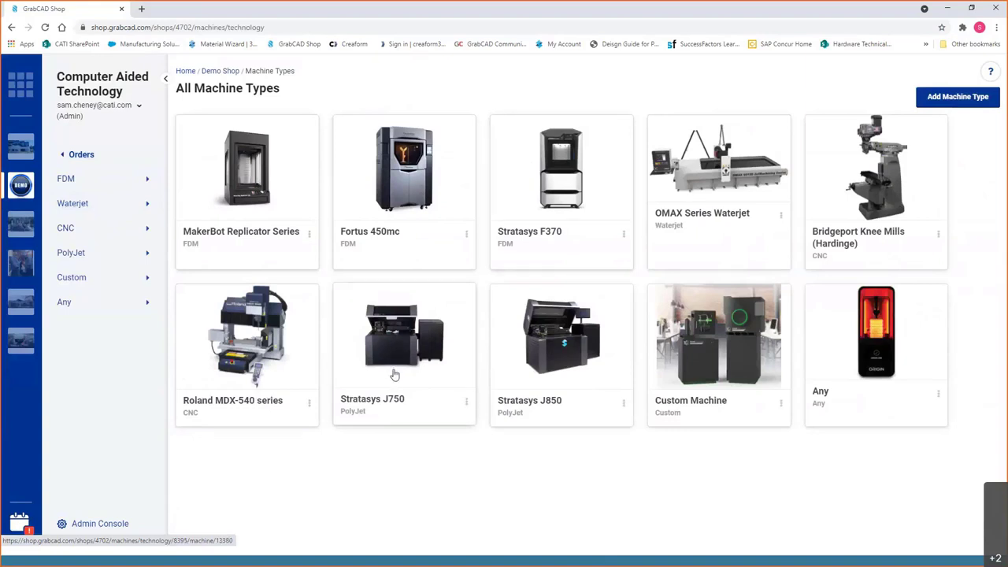
mouse_move(241, 356)
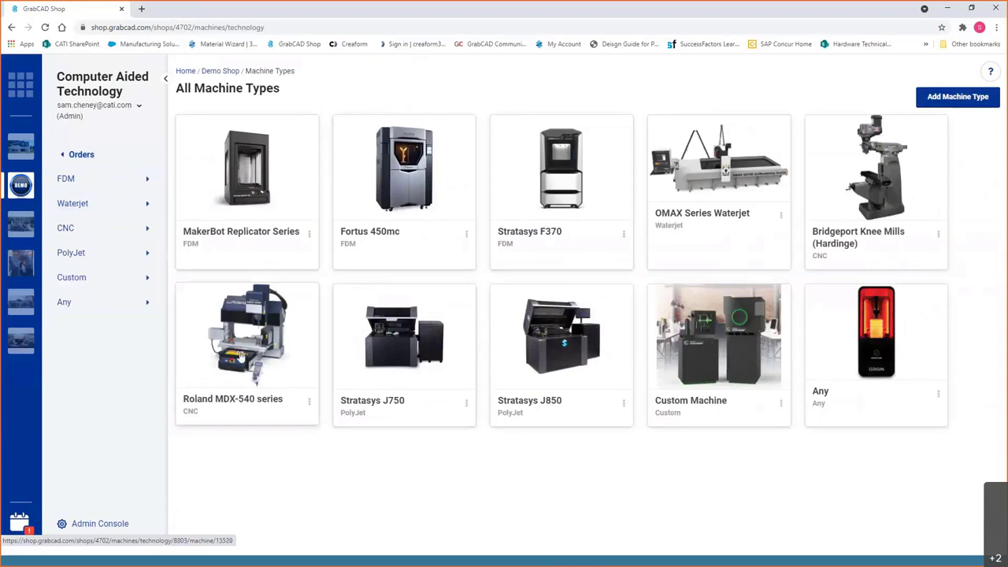
mouse_move(265, 492)
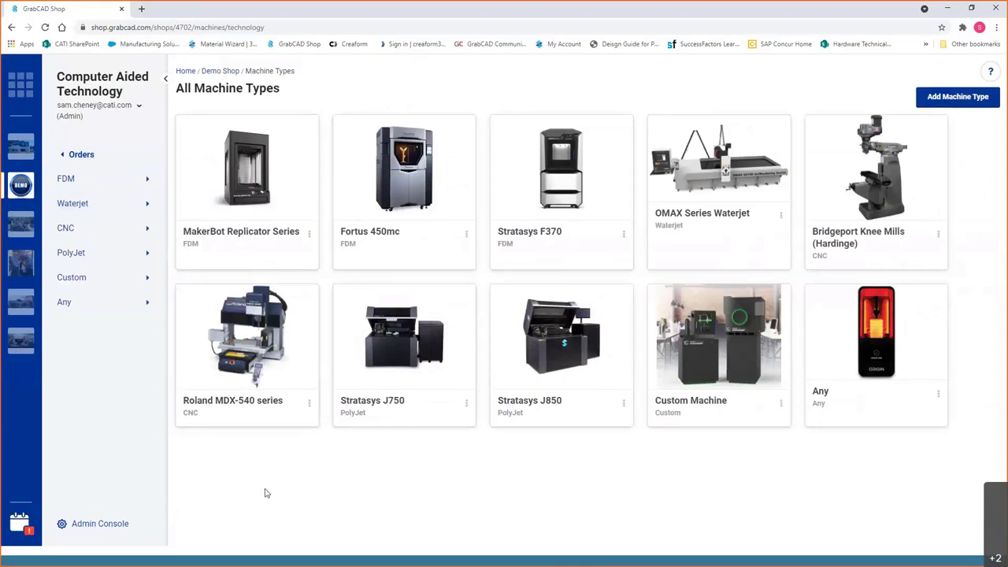
mouse_move(232, 498)
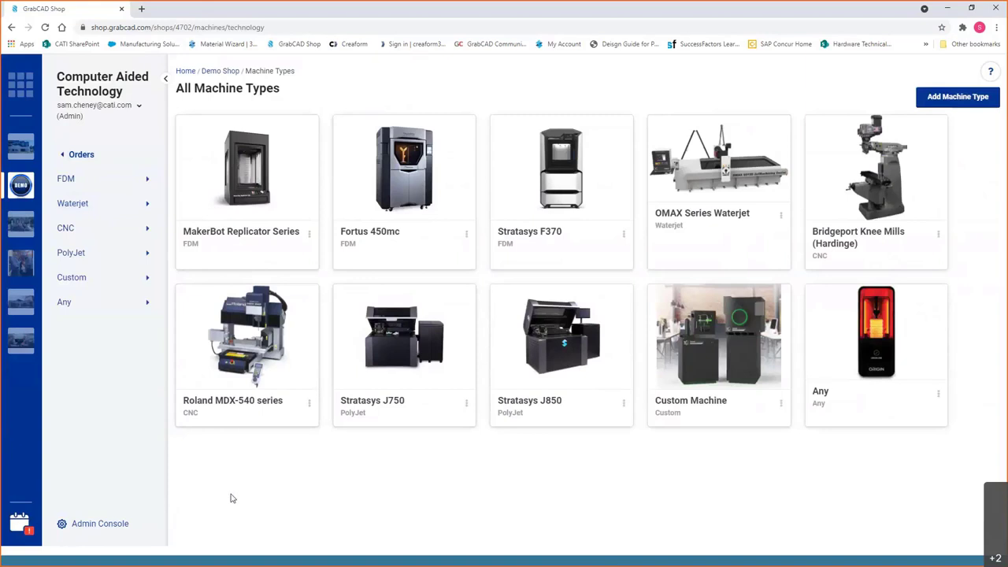
mouse_move(958, 96)
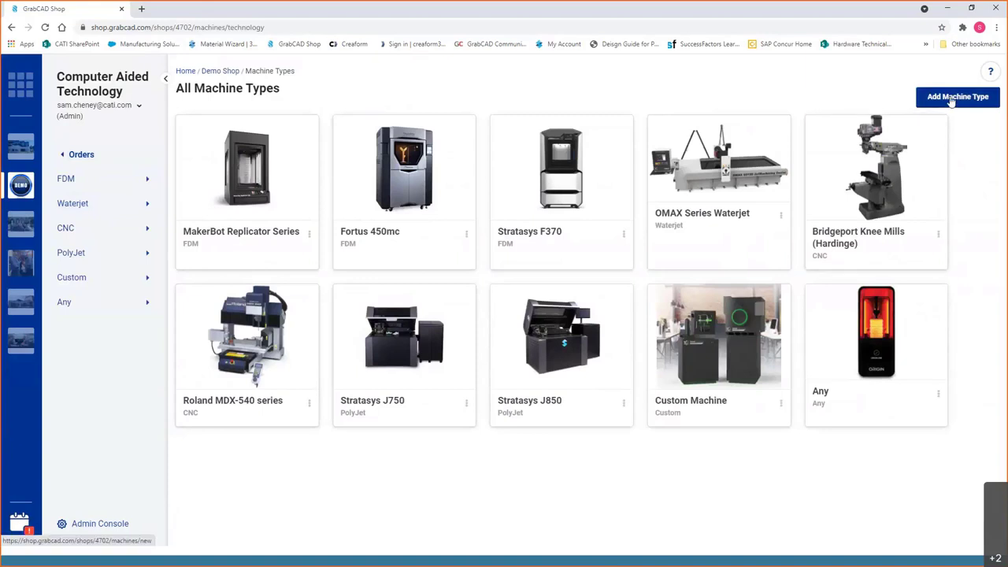
Add a new machine type with Material Extrusion technology and the Arburg Freeformer model
left_click(958, 96)
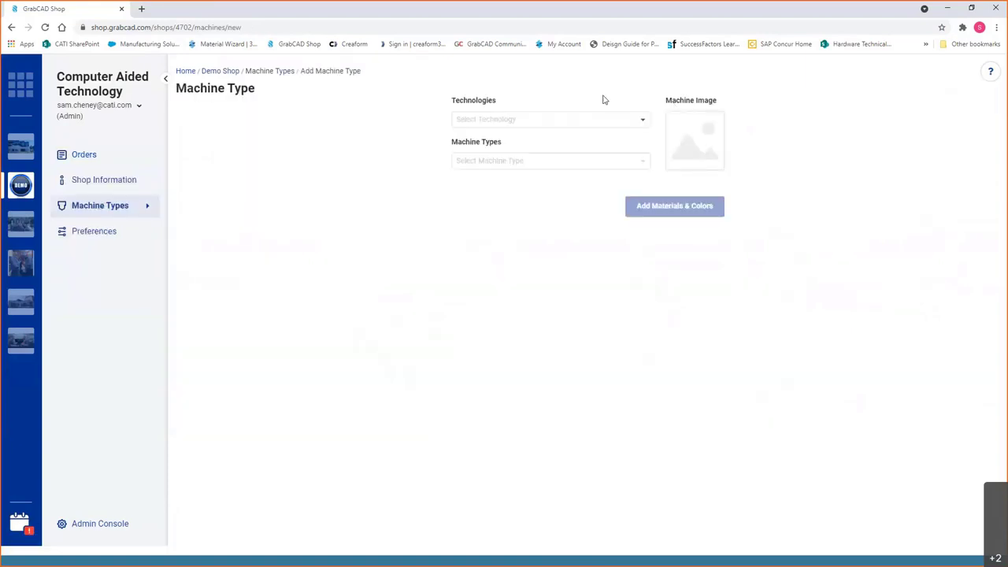
left_click(550, 118)
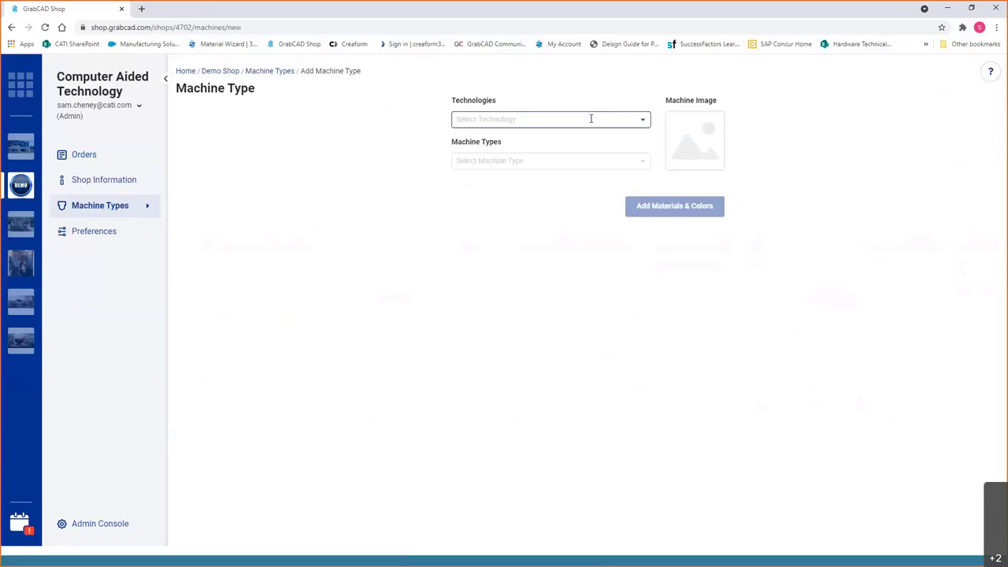
left_click(551, 119)
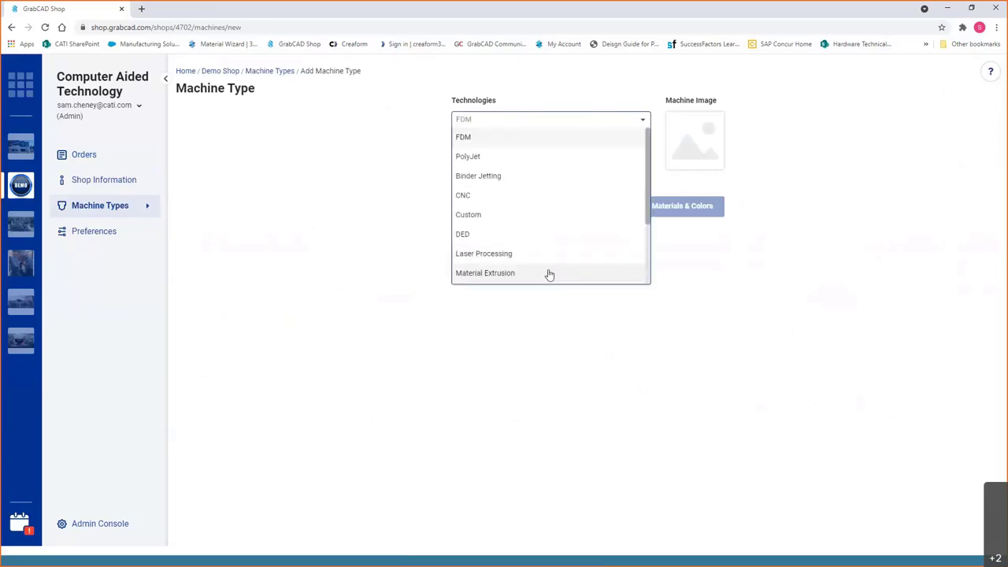
left_click(486, 273)
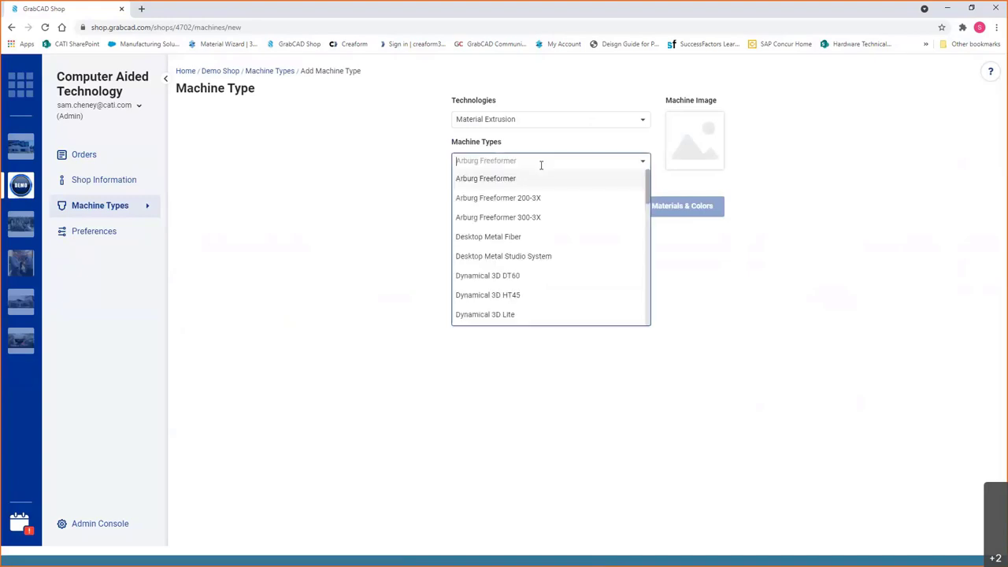
scroll("down", 3)
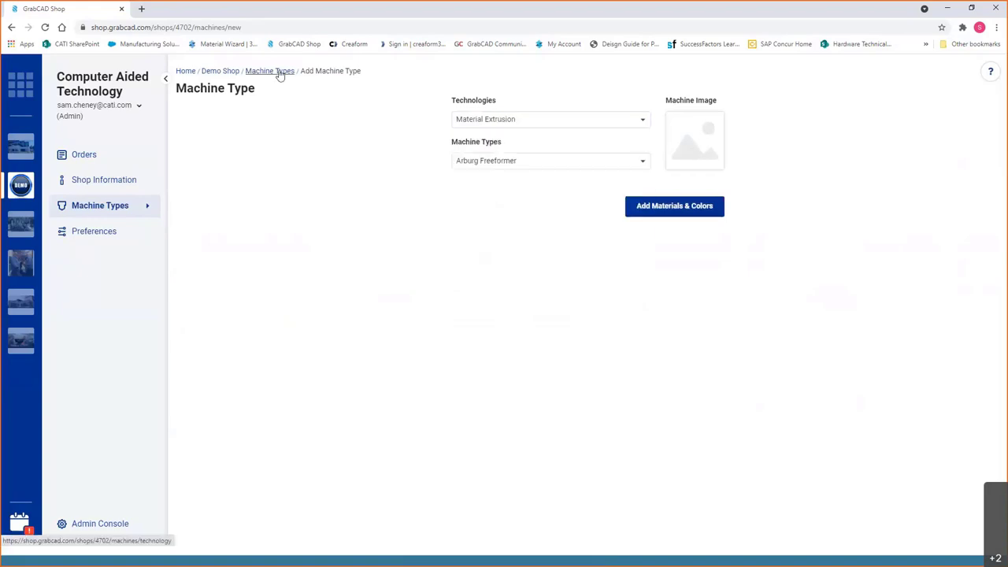
Remove Green from the Stratasys F370's ASA colours and finish saving the machine type
left_click(271, 71)
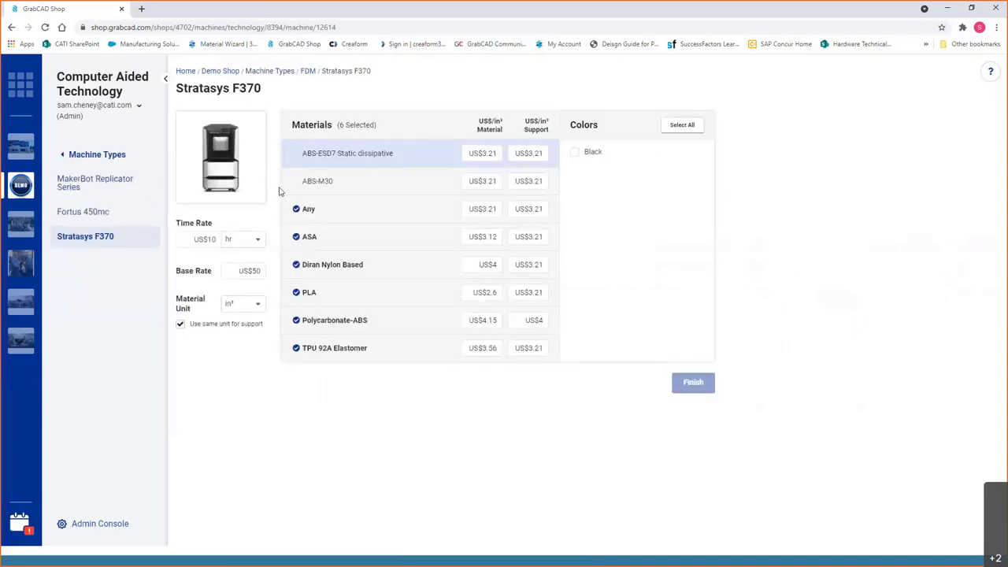
mouse_move(210, 393)
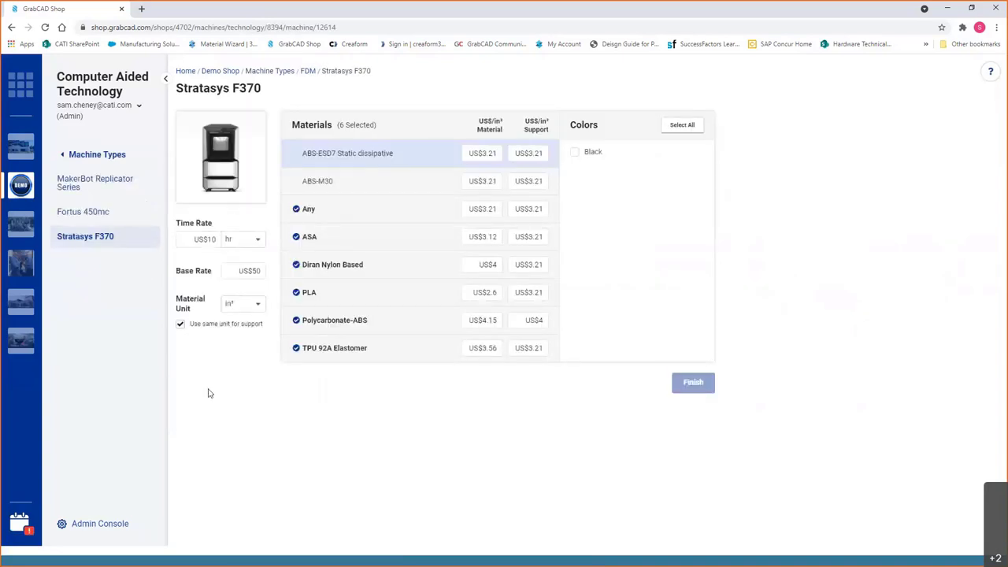
mouse_move(464, 174)
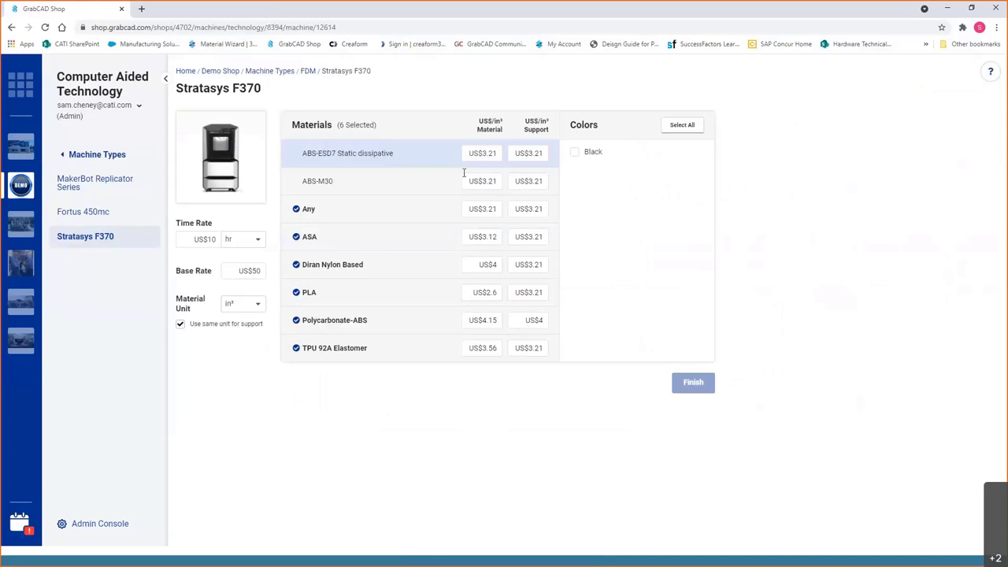
mouse_move(386, 235)
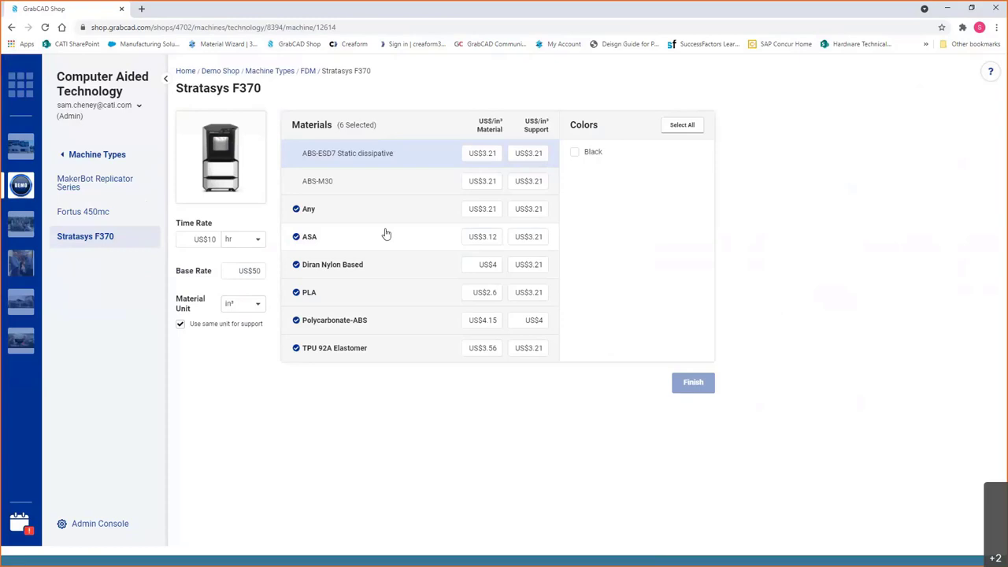
mouse_move(372, 237)
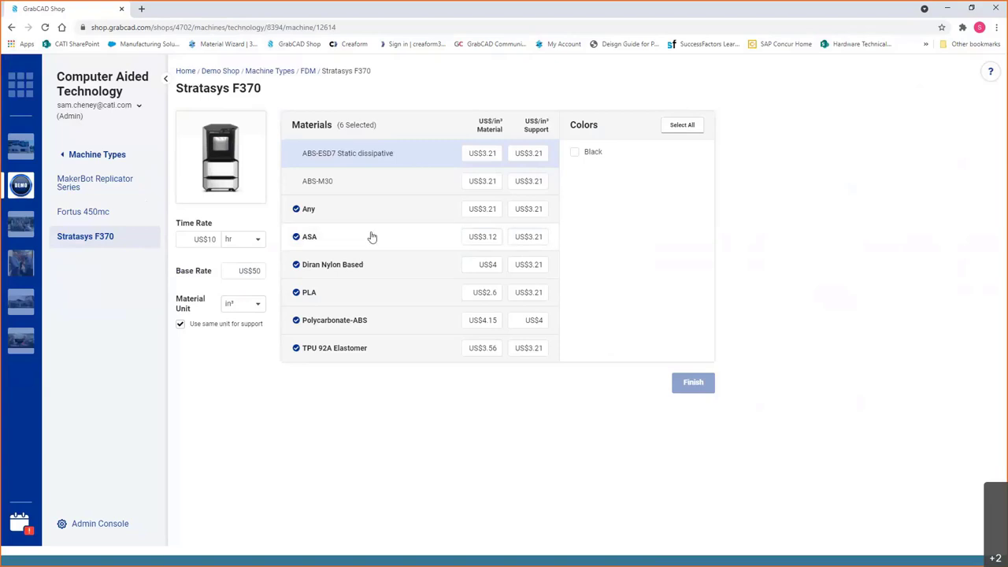
left_click(681, 124)
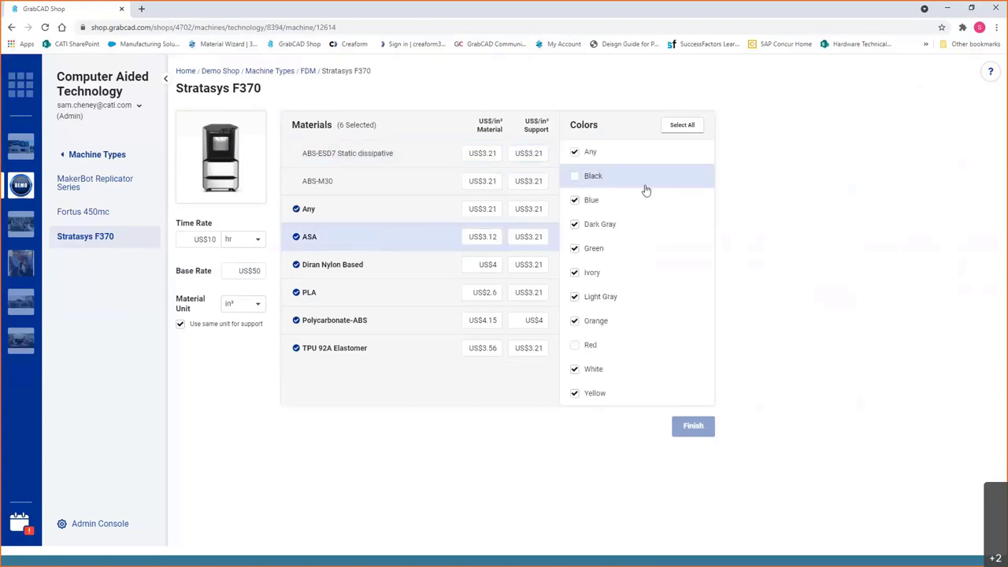
mouse_move(667, 227)
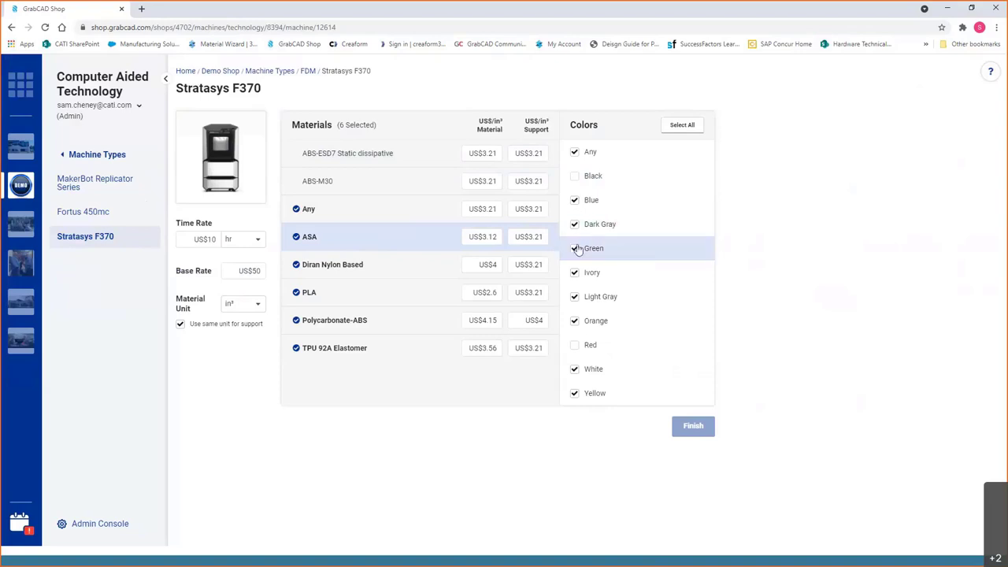
left_click(574, 248)
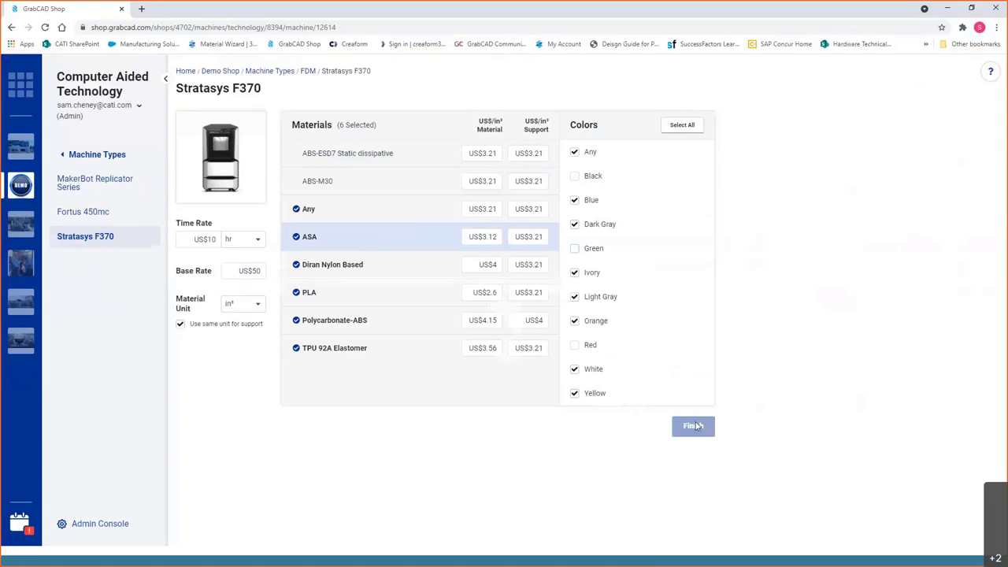
left_click(693, 426)
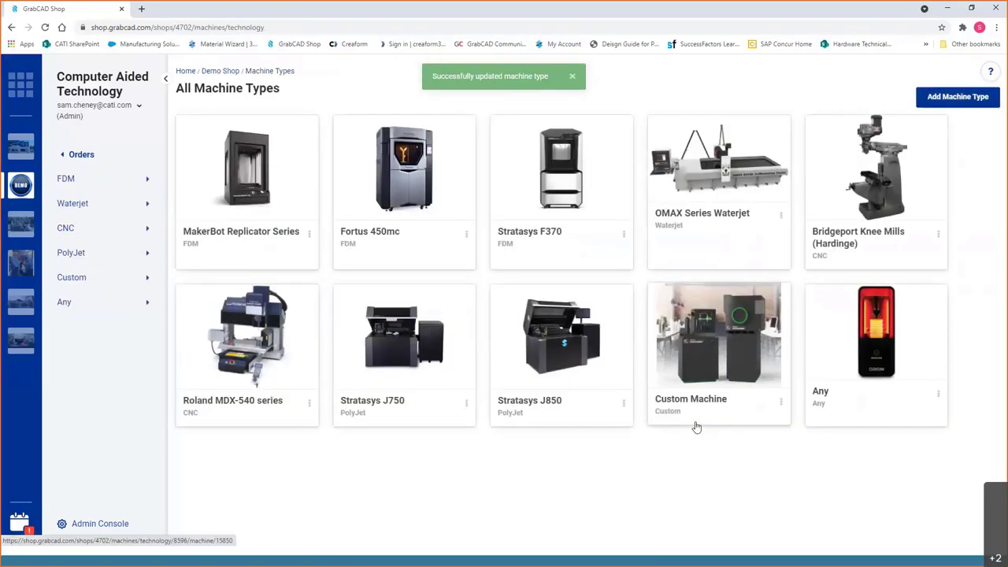
left_click(572, 76)
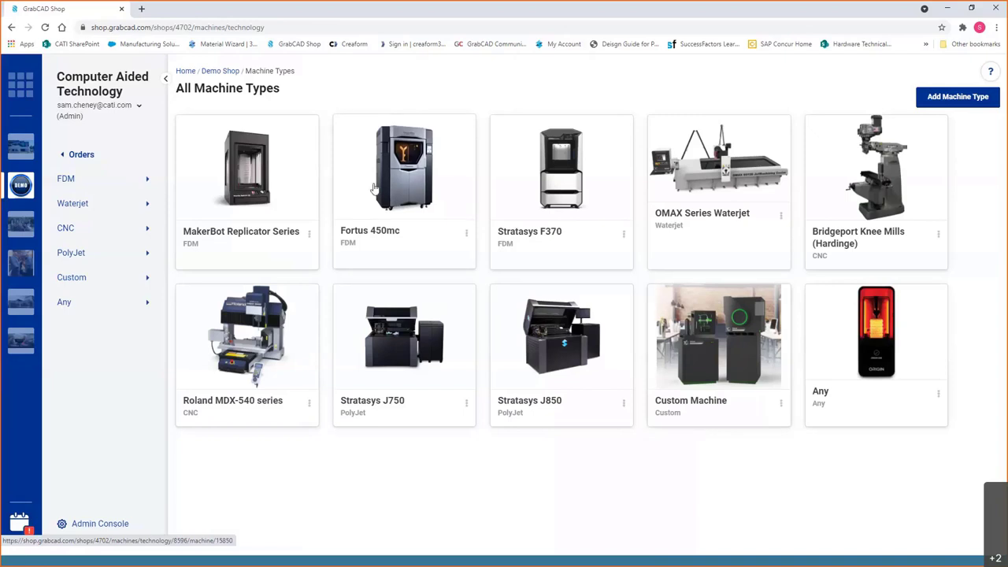
Return to the Demo Shop's Orders list from the sidebar
left_click(85, 154)
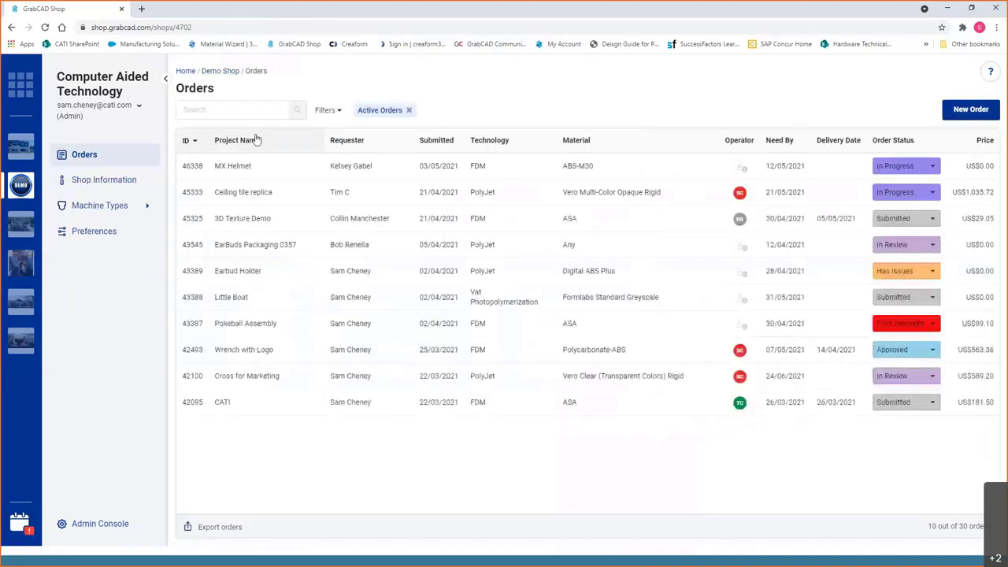
mouse_move(536, 118)
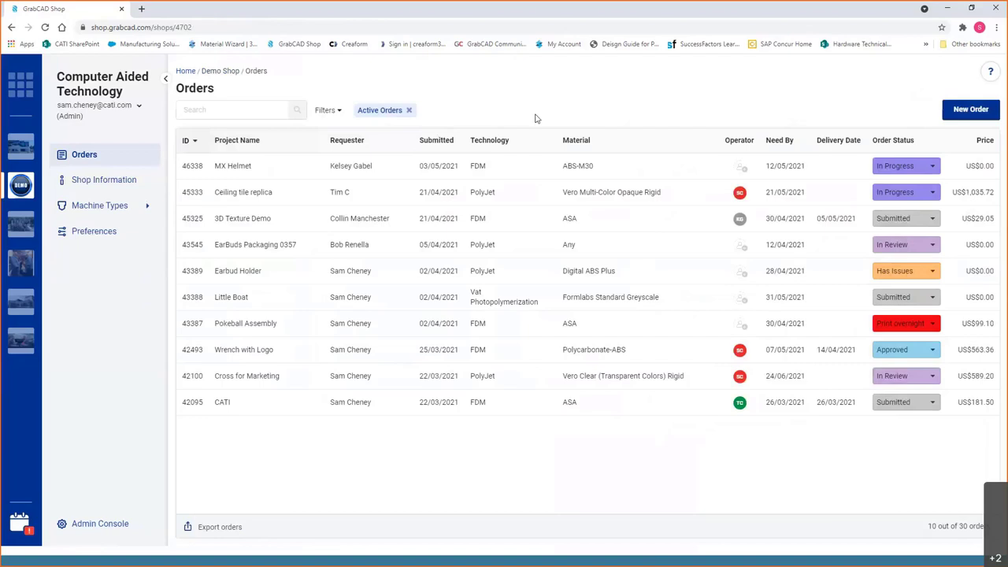
mouse_move(637, 82)
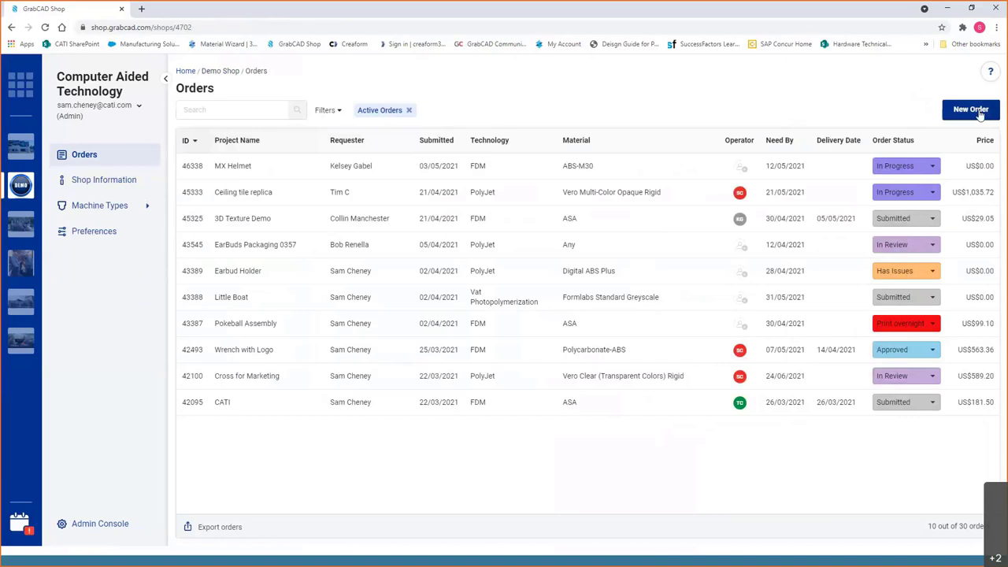
Start a blank New Order from the Orders page
left_click(971, 109)
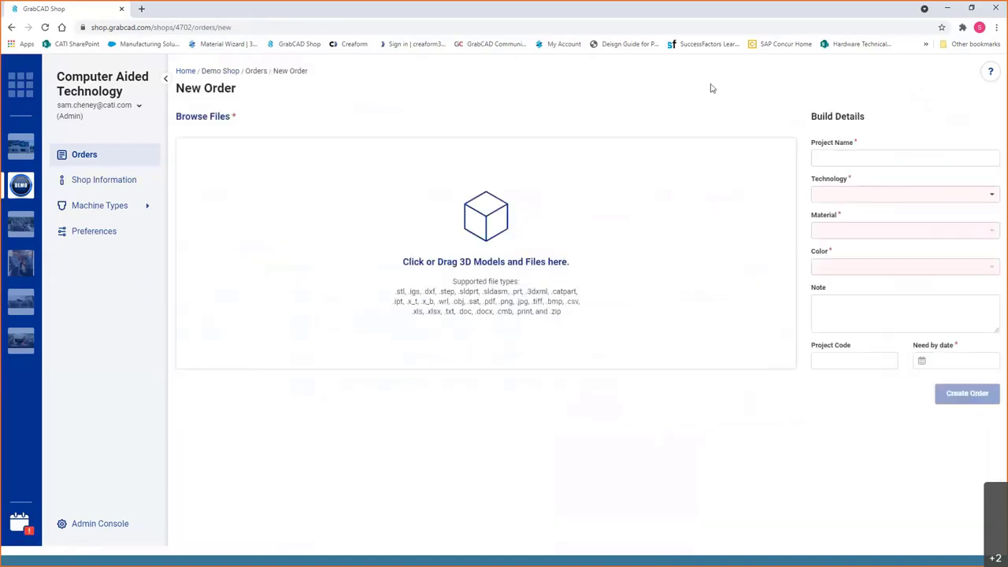
mouse_move(374, 227)
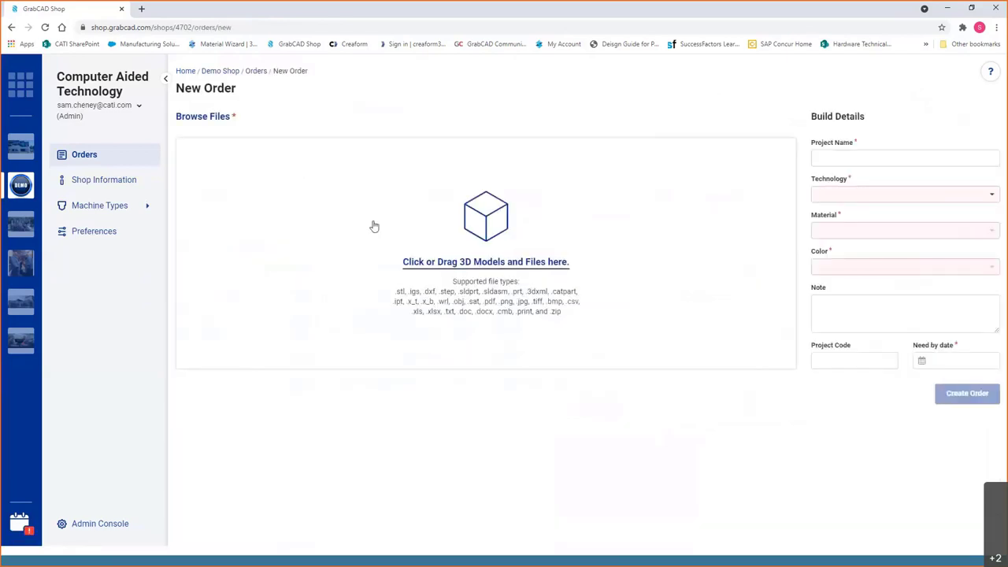
mouse_move(377, 225)
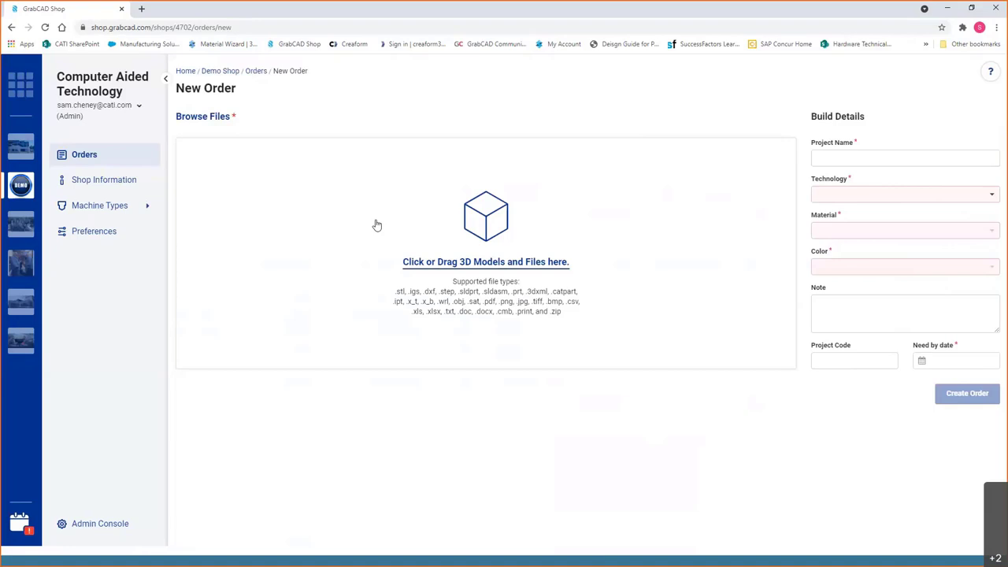
mouse_move(357, 228)
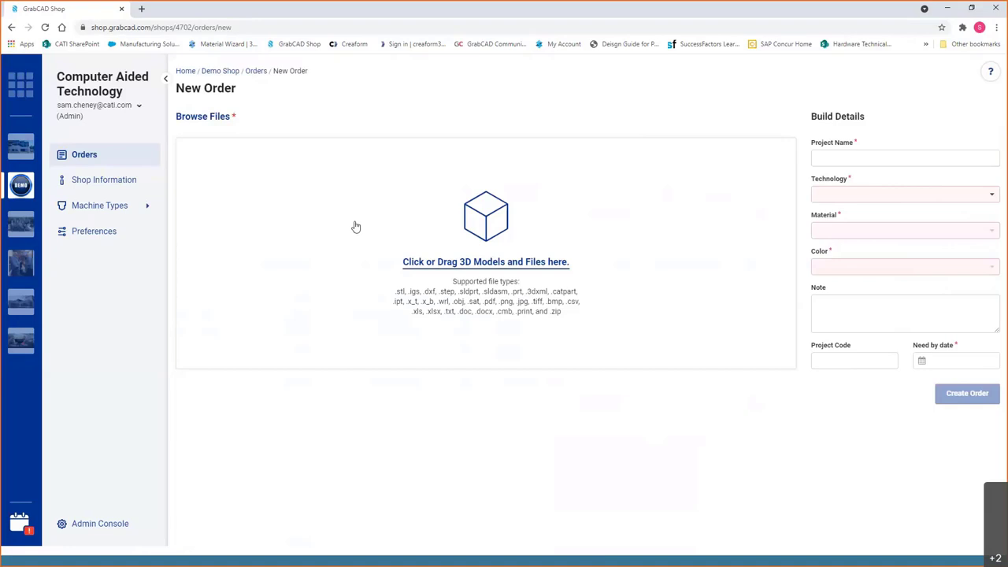
Upload the Wrench CATI.stl model to the new order
left_click(486, 261)
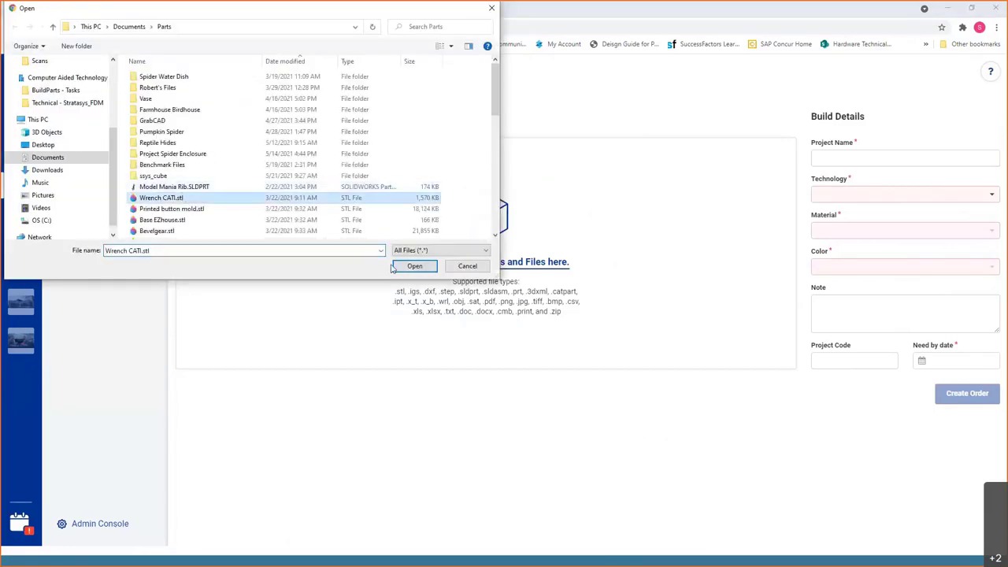
left_click(414, 266)
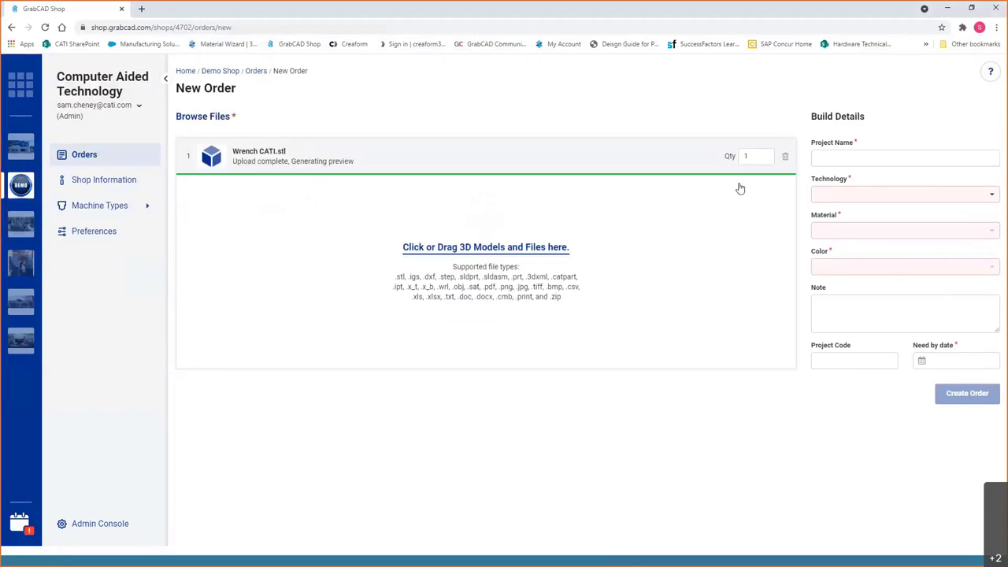
Set the wrench quantity to 2 and name the project 'Marketing Tradeshow Parts'
left_click(765, 153)
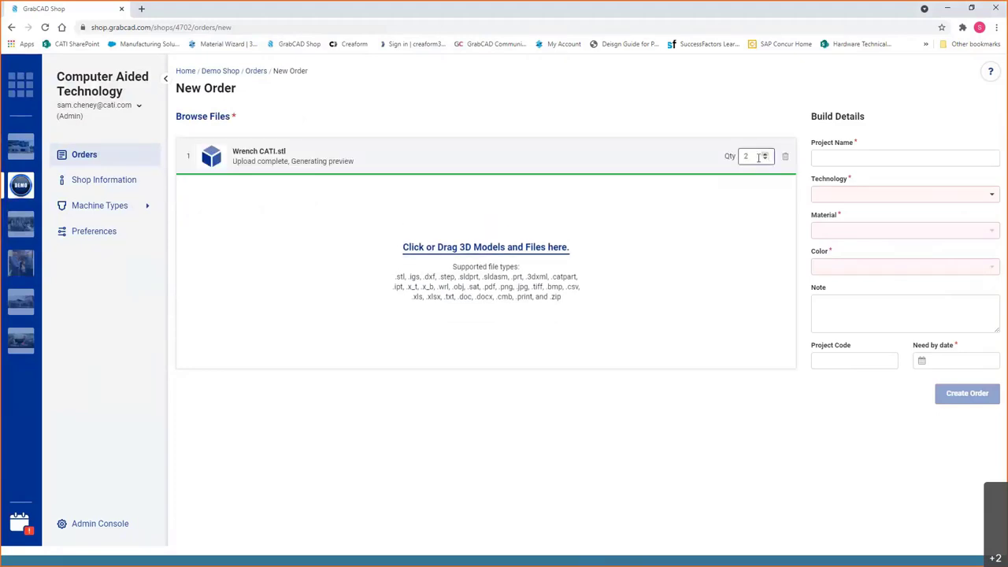
left_click(904, 157)
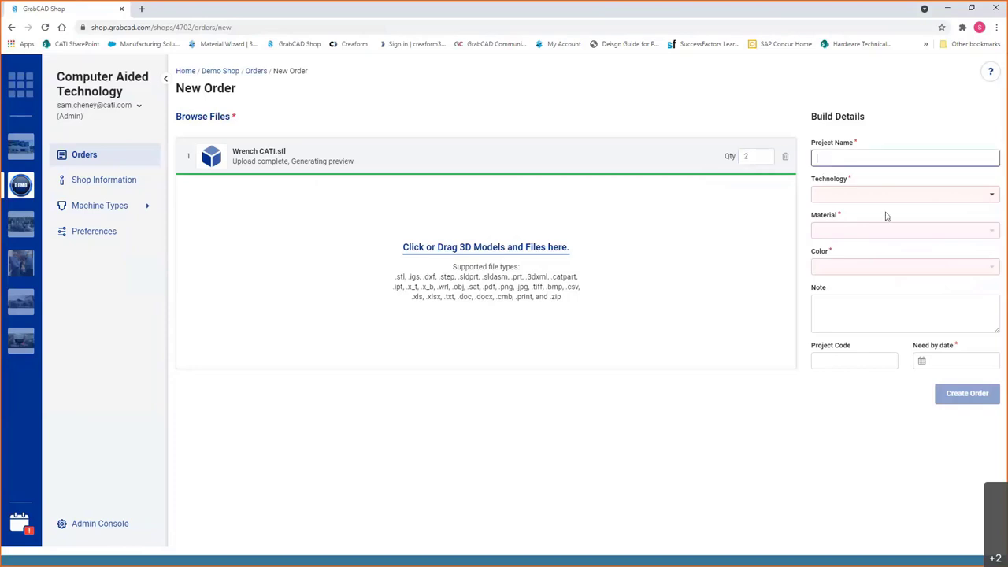
type("Ma")
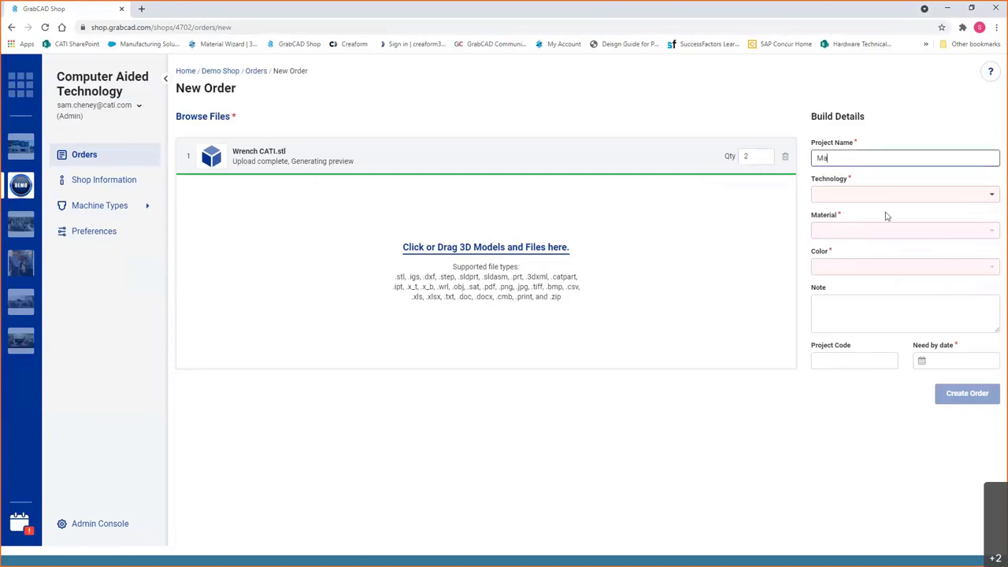
type("rketing Tradeshow P")
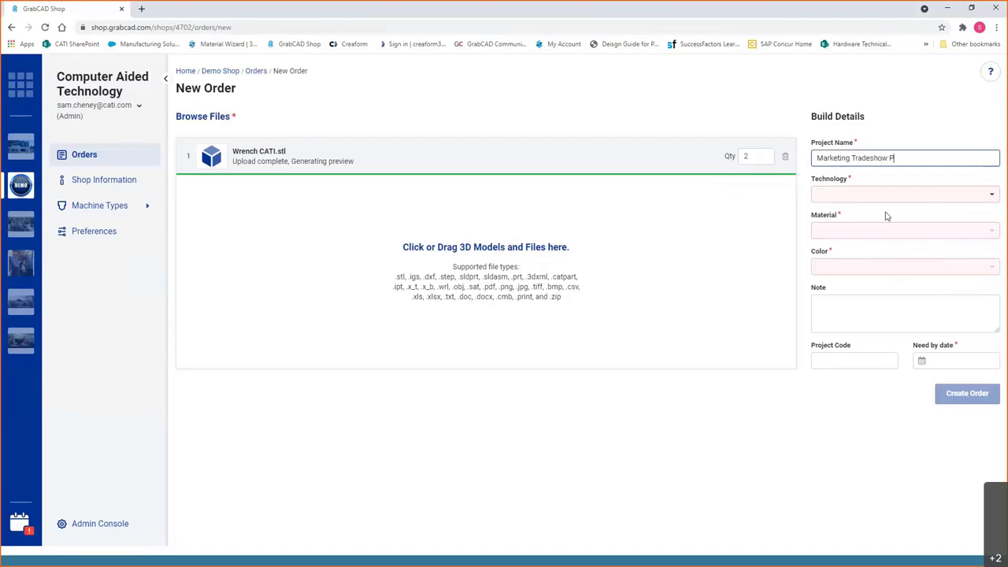
type("arts")
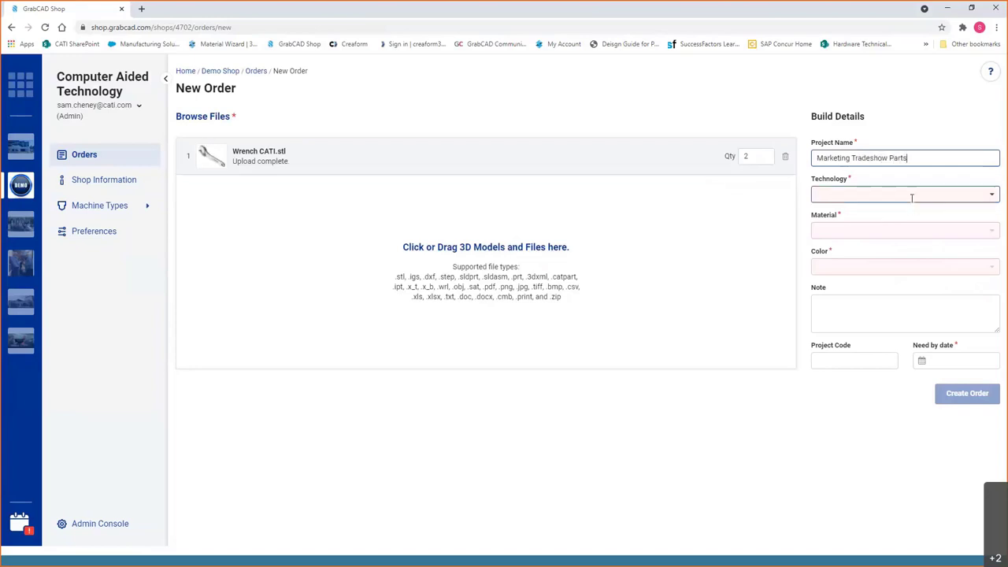
Compare FDM and PolyJet material lists, leaving the order on FDM with no material chosen
left_click(904, 194)
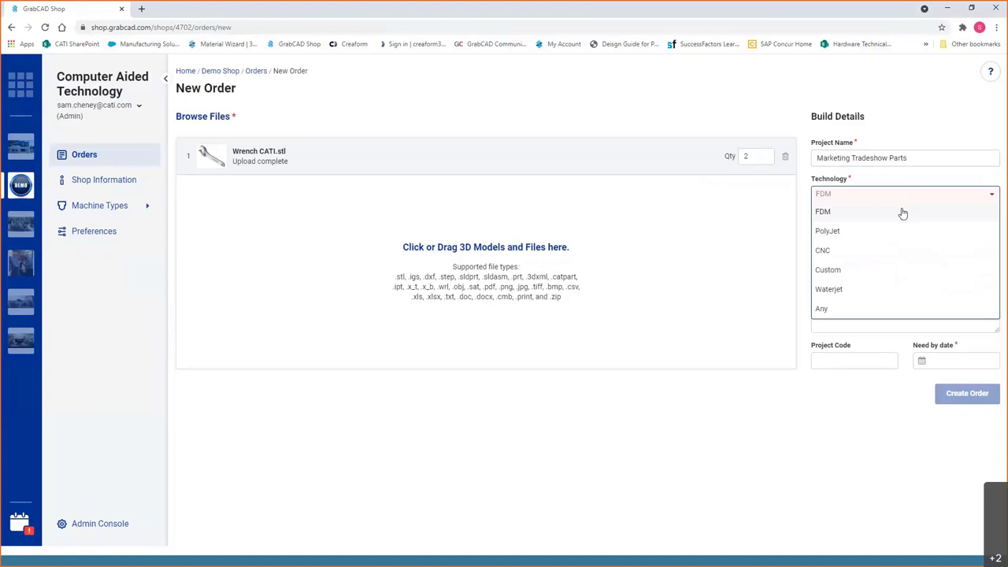
left_click(824, 211)
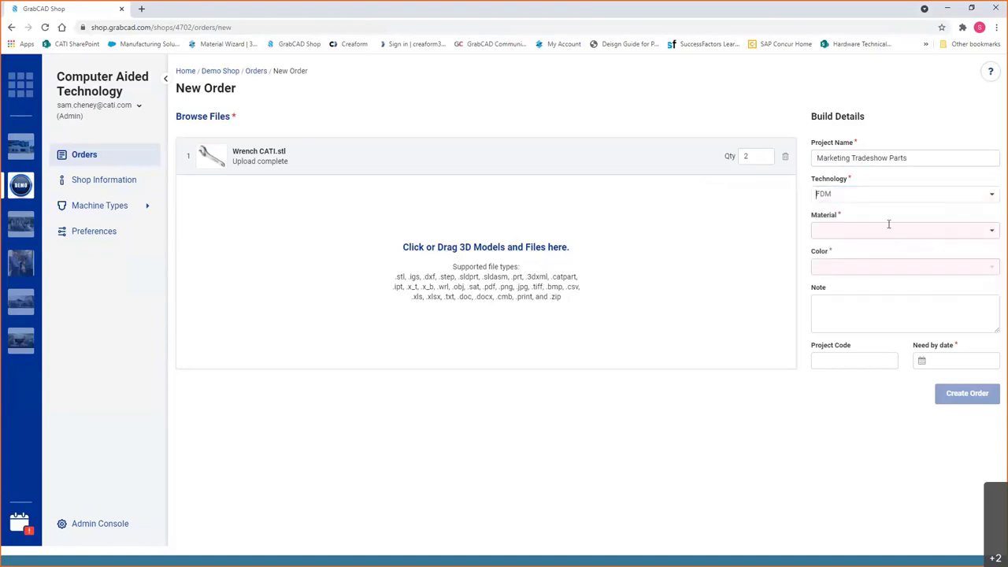
left_click(905, 229)
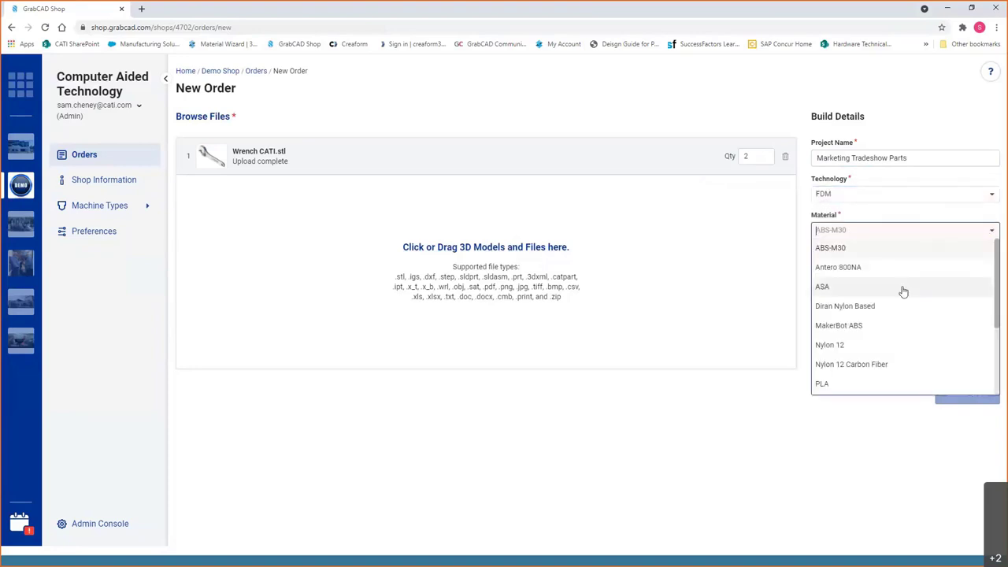
mouse_move(883, 345)
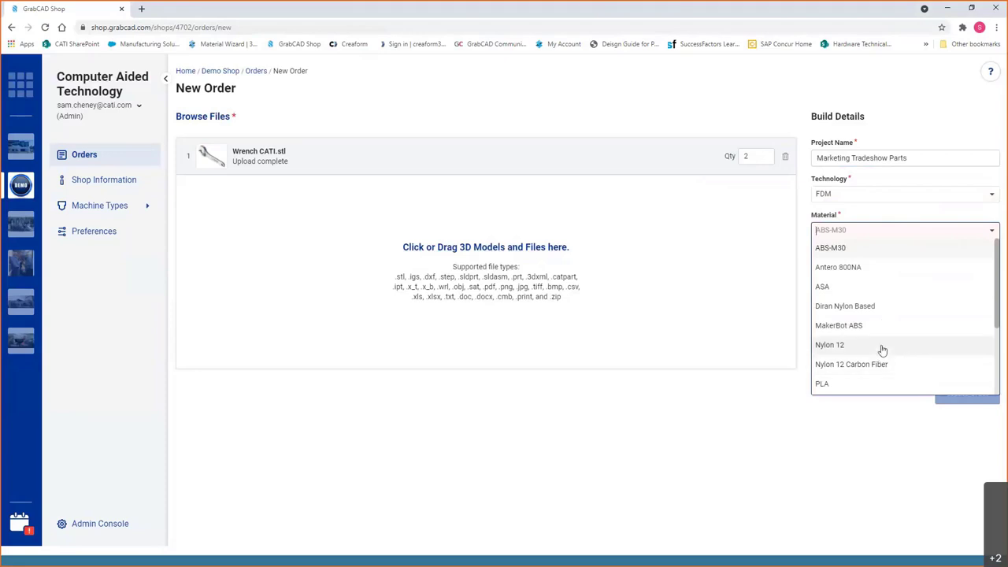
left_click(830, 248)
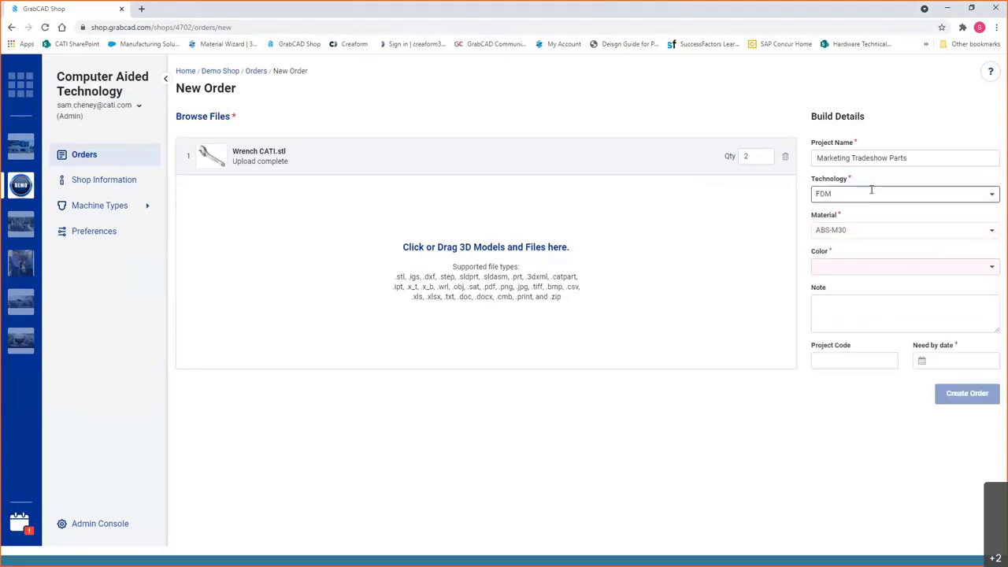
left_click(905, 193)
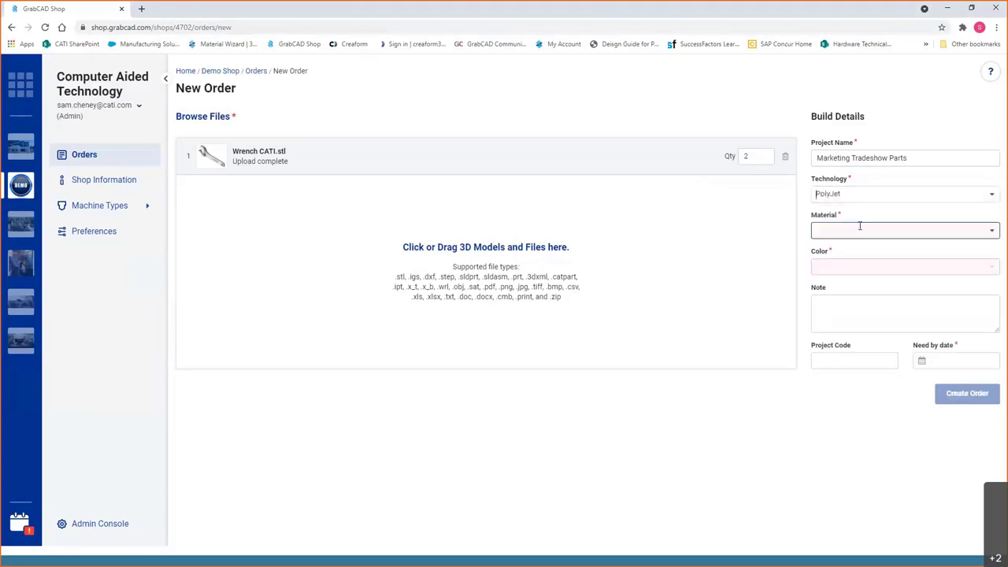
left_click(904, 229)
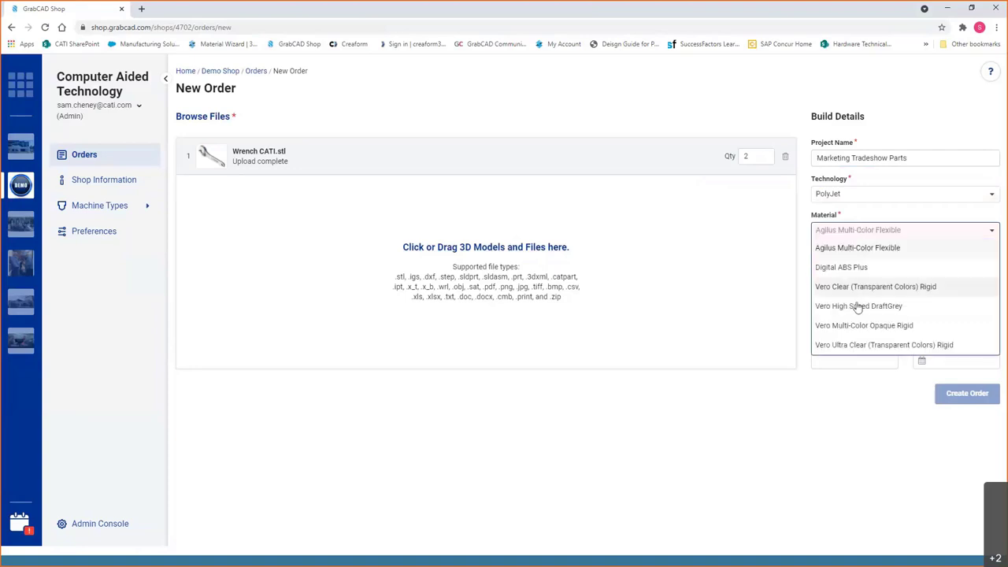
left_click(857, 247)
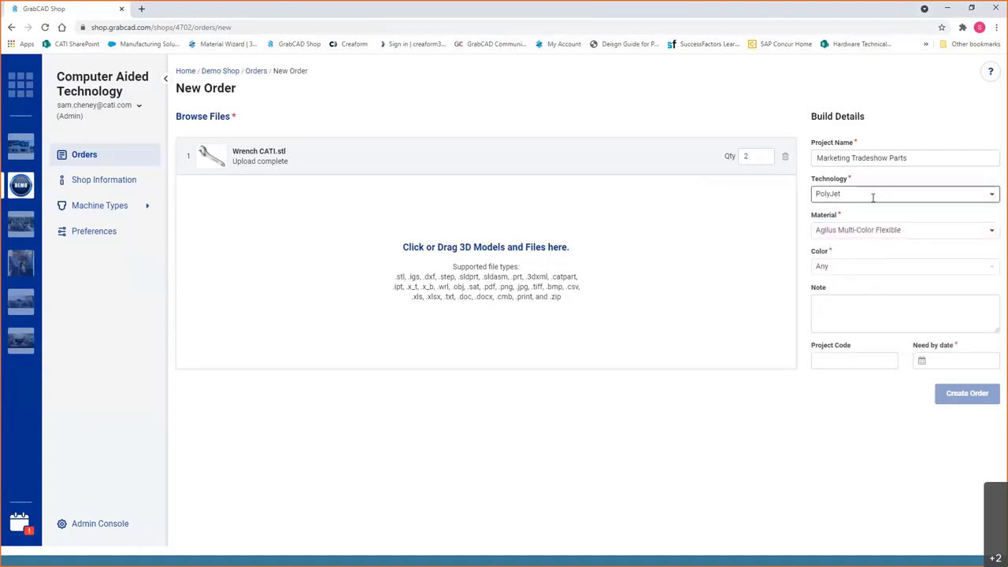
left_click(905, 194)
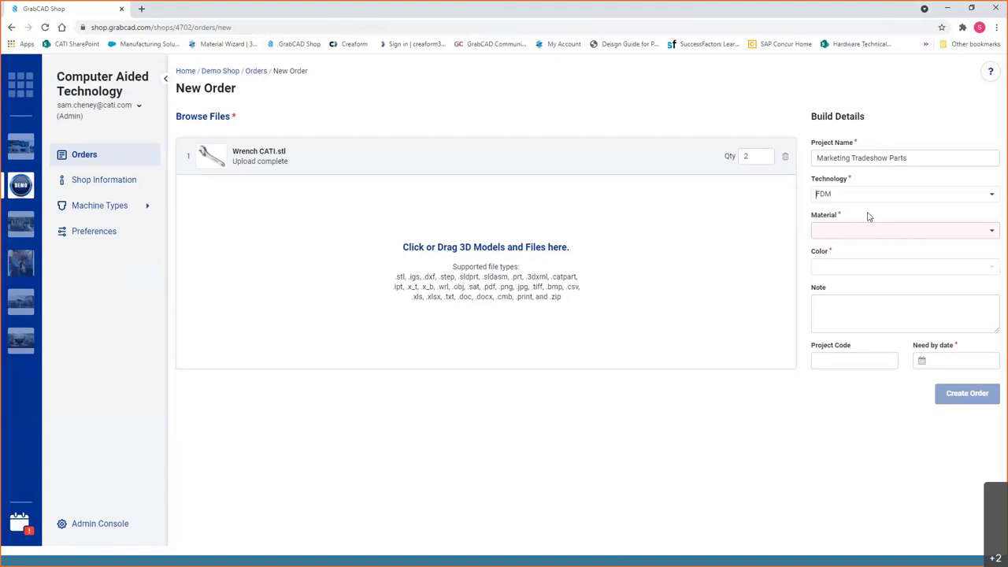
Choose ASA material in Blue for the order
left_click(904, 229)
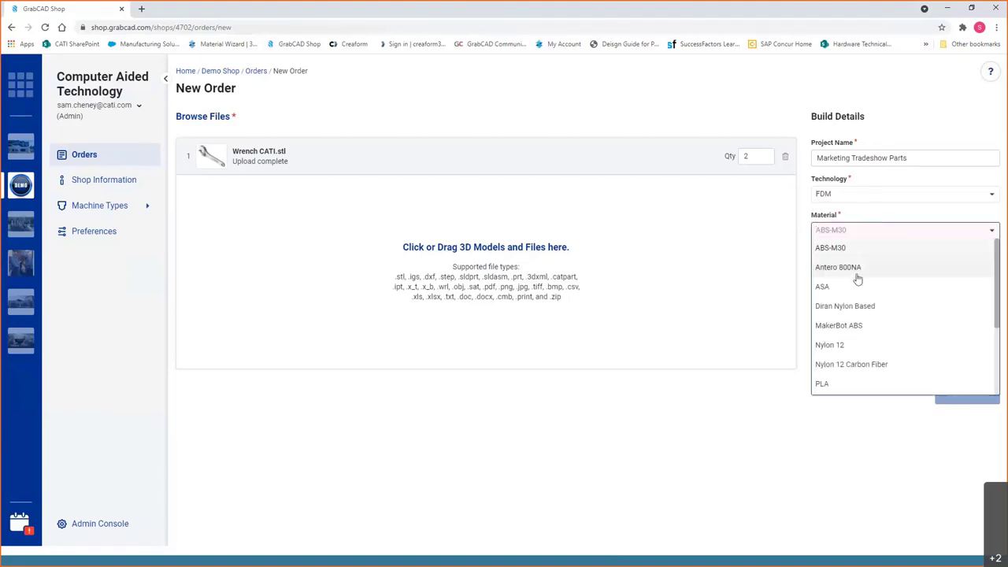
left_click(822, 286)
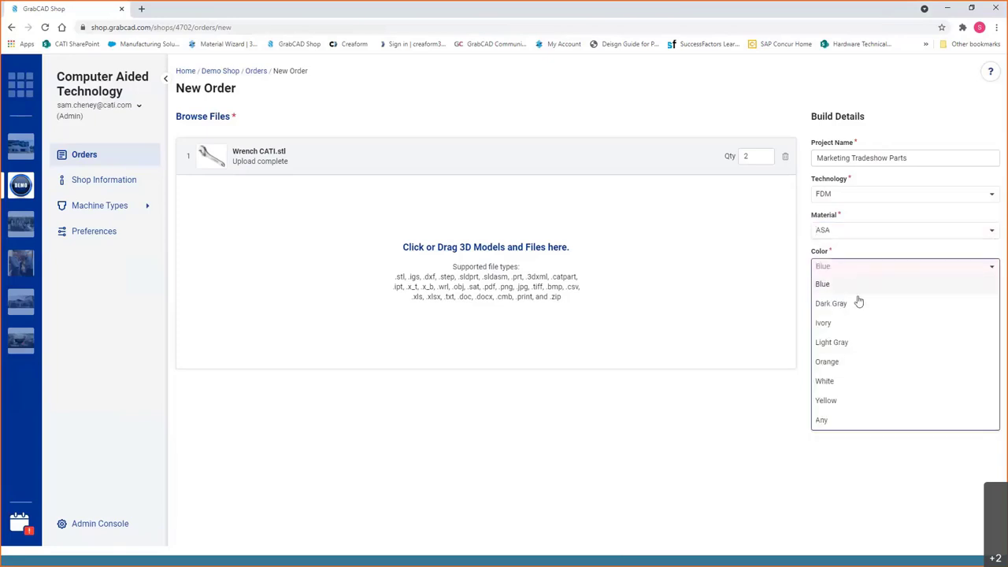
mouse_move(850, 398)
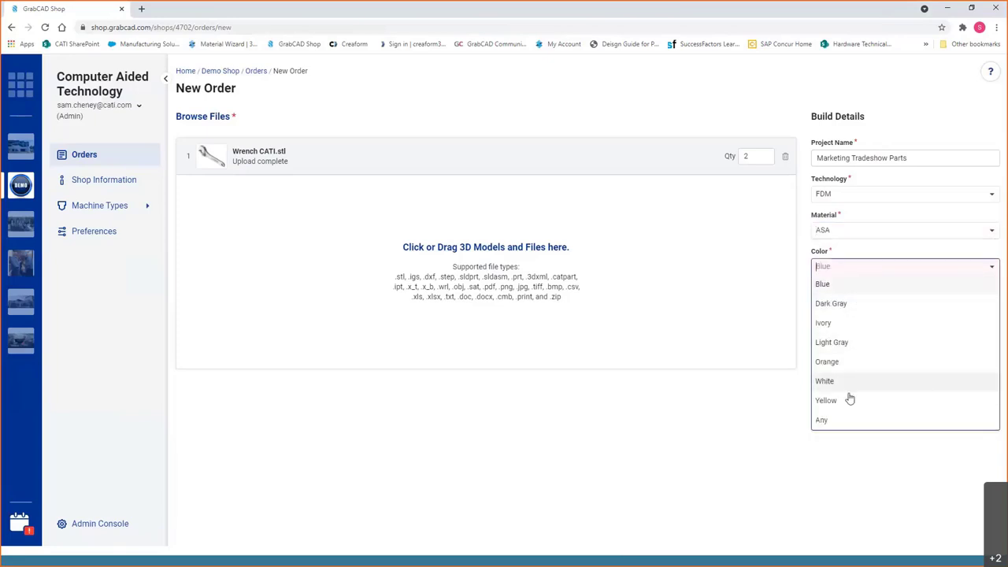
mouse_move(843, 361)
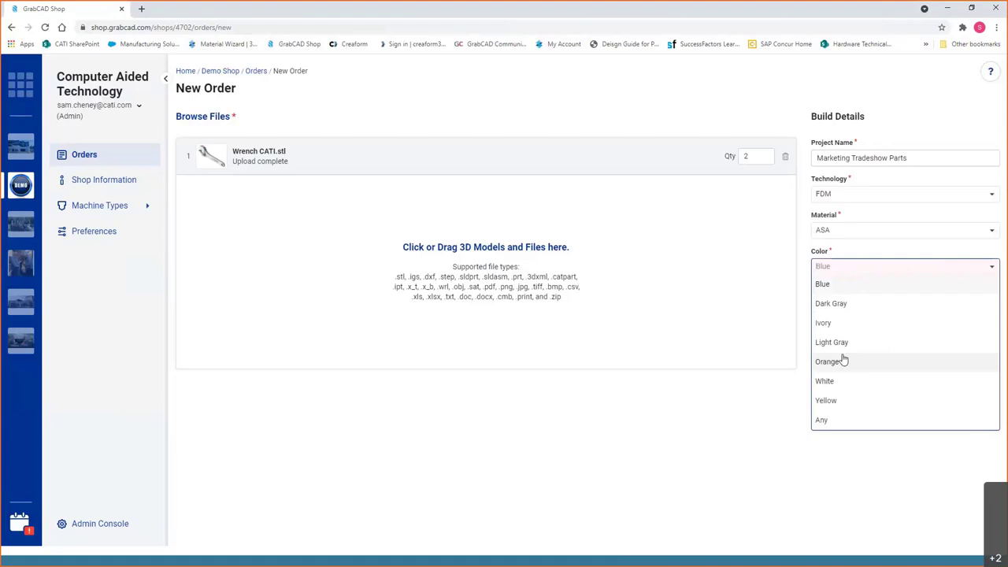
mouse_move(845, 323)
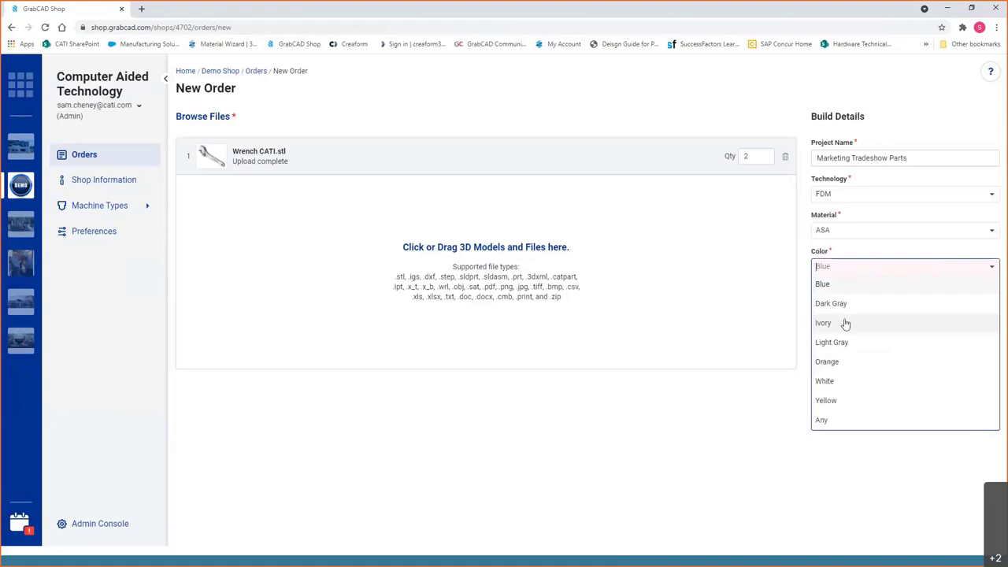
mouse_move(848, 303)
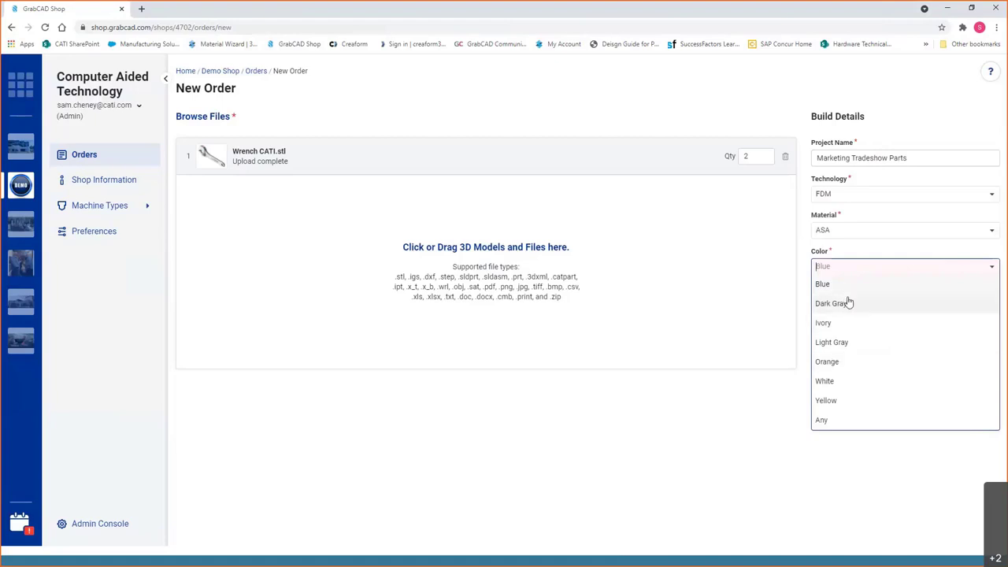
left_click(822, 283)
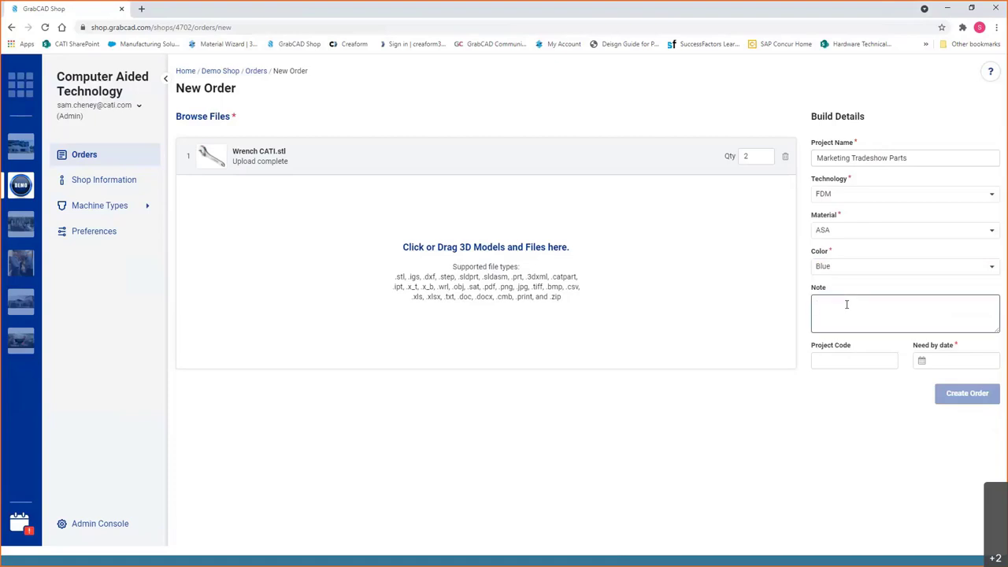
Add the note 'Needed for tradeshow next month' to the order
left_click(905, 313)
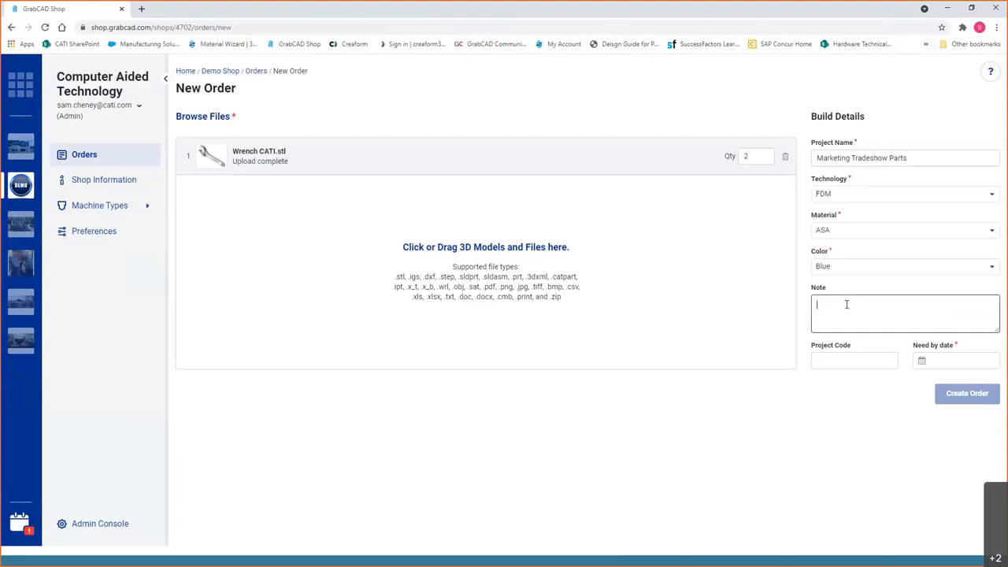
type("Neede")
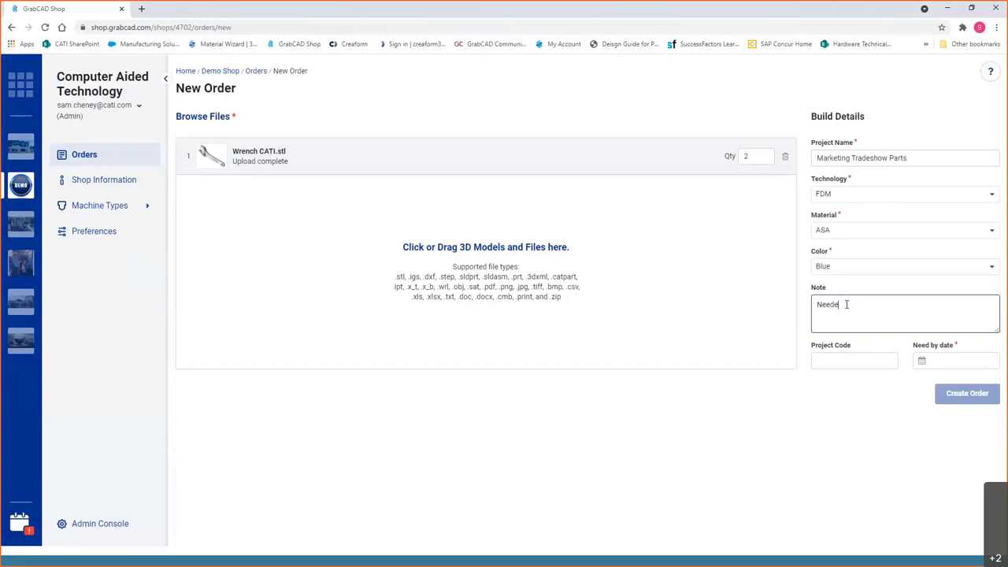
type("for tradeshow")
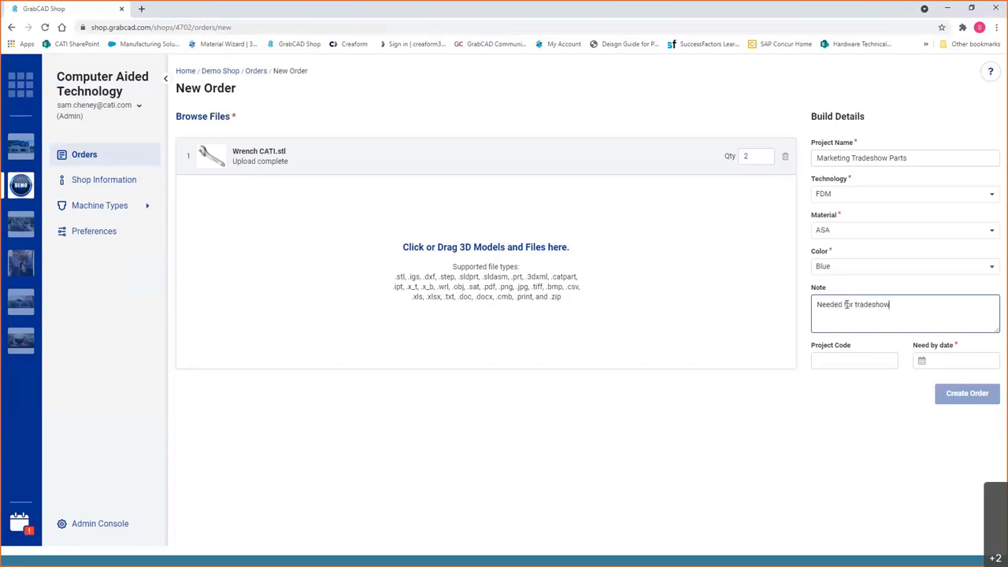
type("next month")
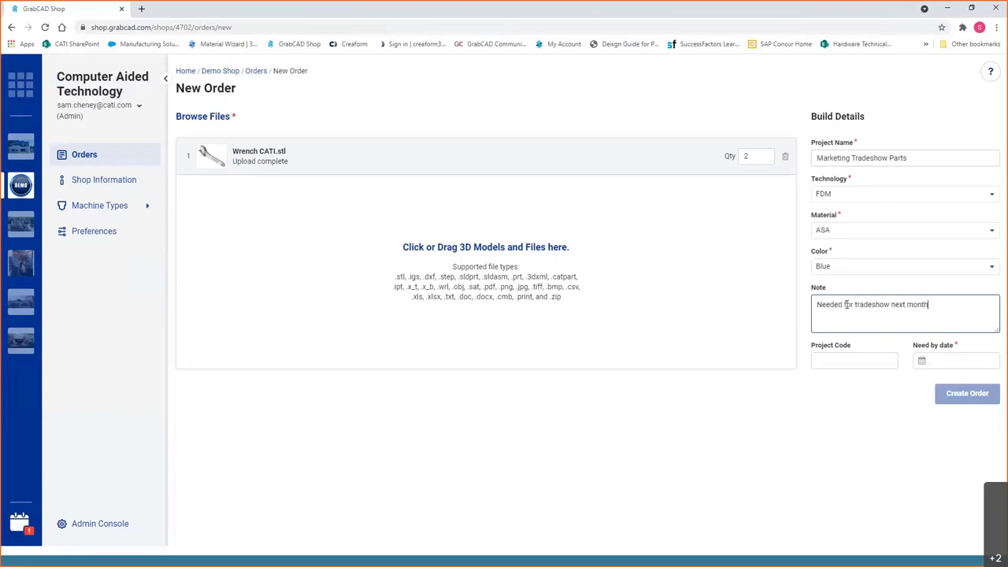
left_click(855, 360)
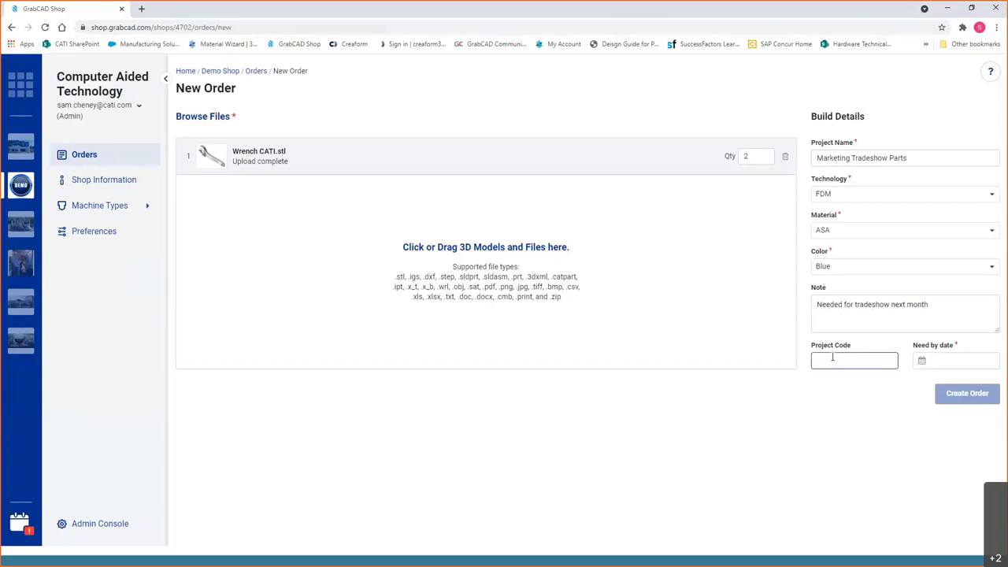
Set the need-by date to 11/06/2021 and create the order
left_click(956, 361)
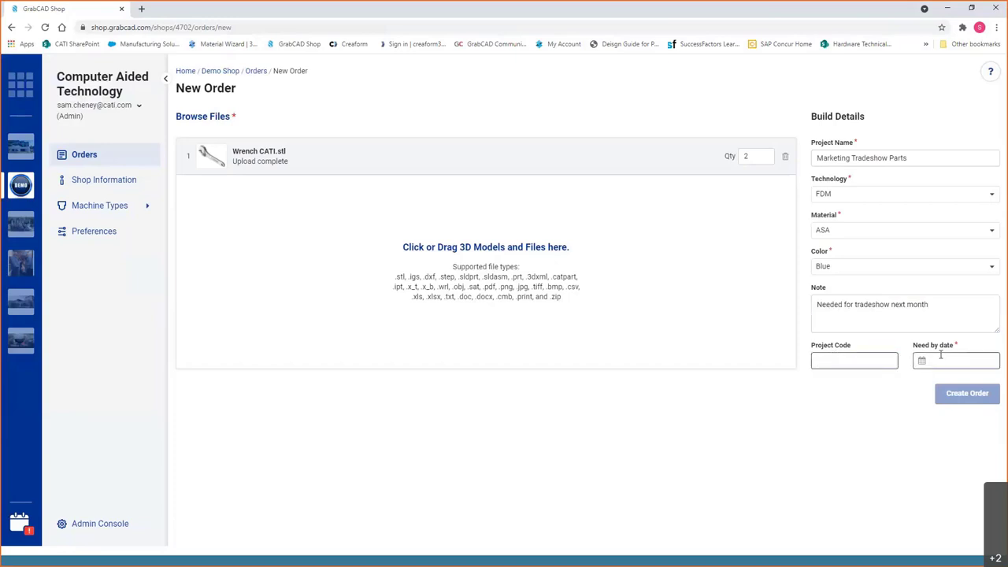
left_click(956, 361)
type("11/06/2021")
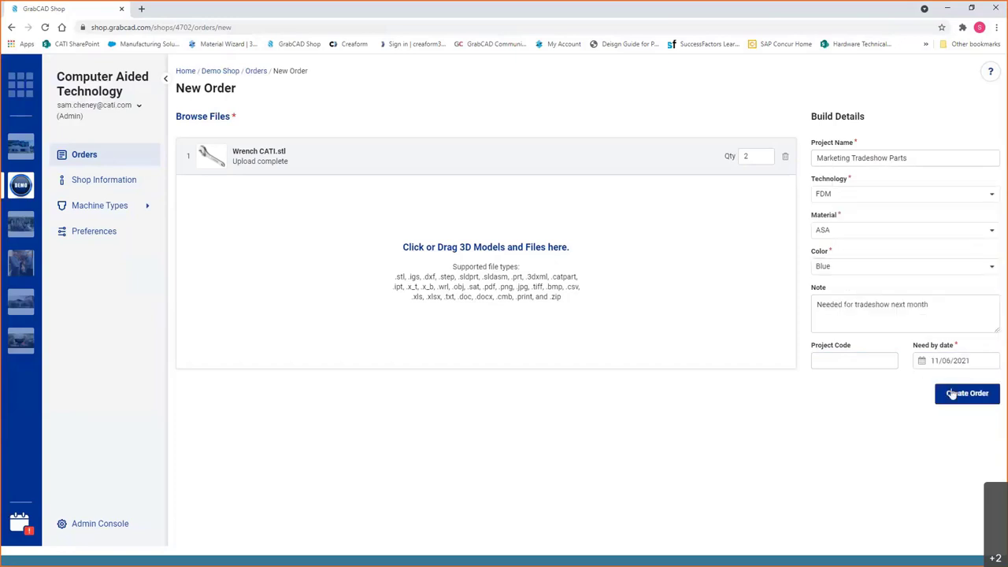
left_click(968, 393)
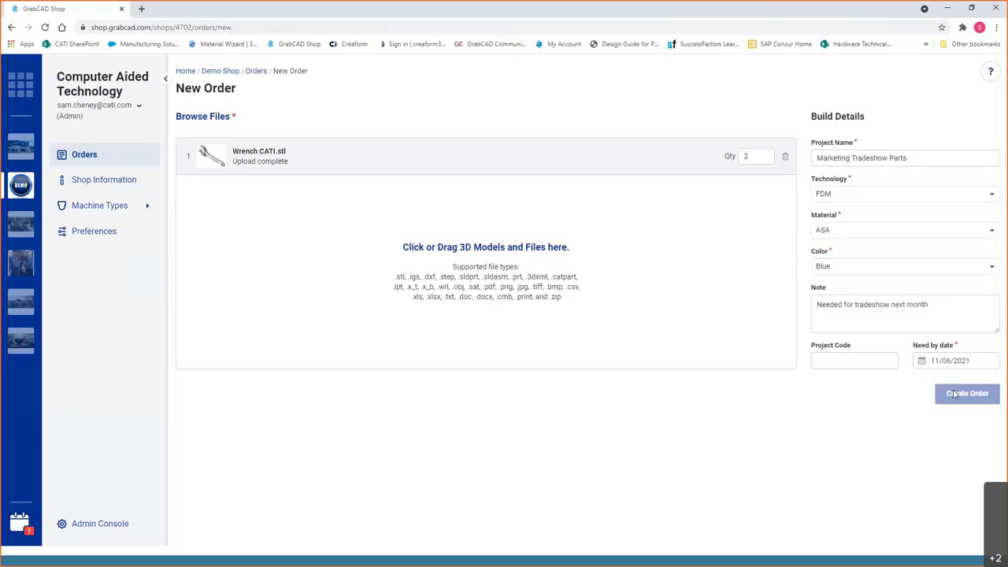
Confirm Create Order so Marketing Tradeshow Parts appears as Submitted in the Orders list
left_click(967, 393)
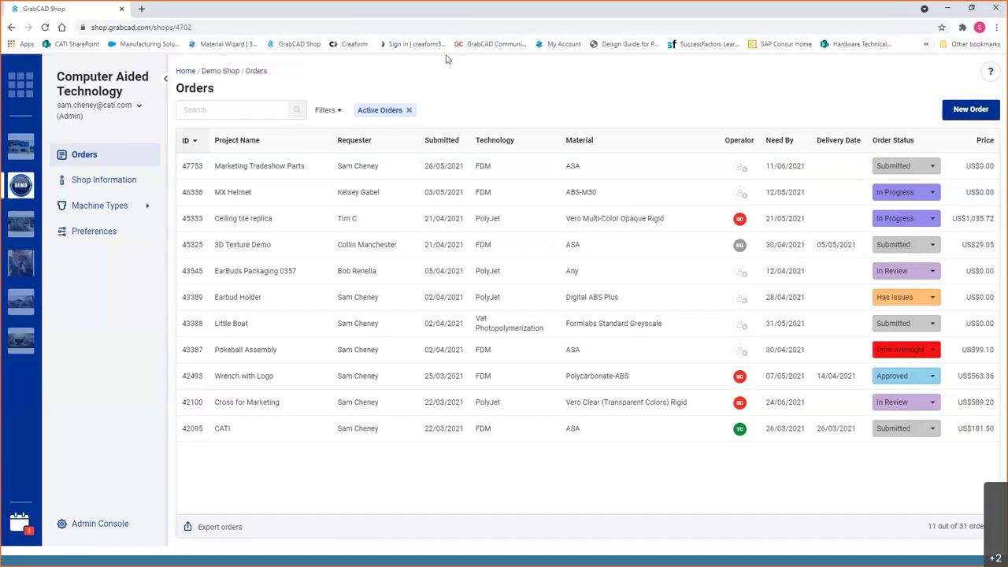
mouse_move(290, 158)
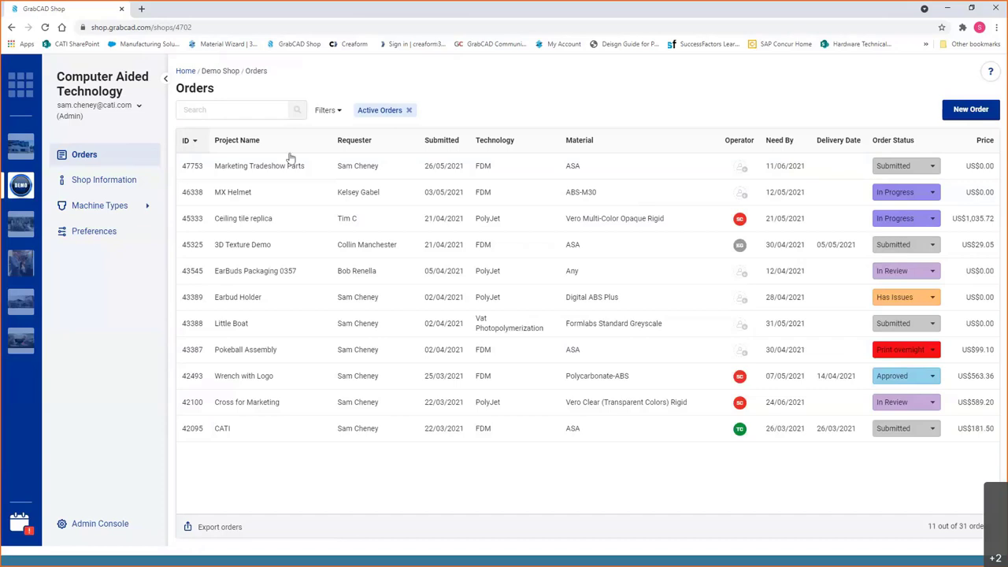
mouse_move(405, 165)
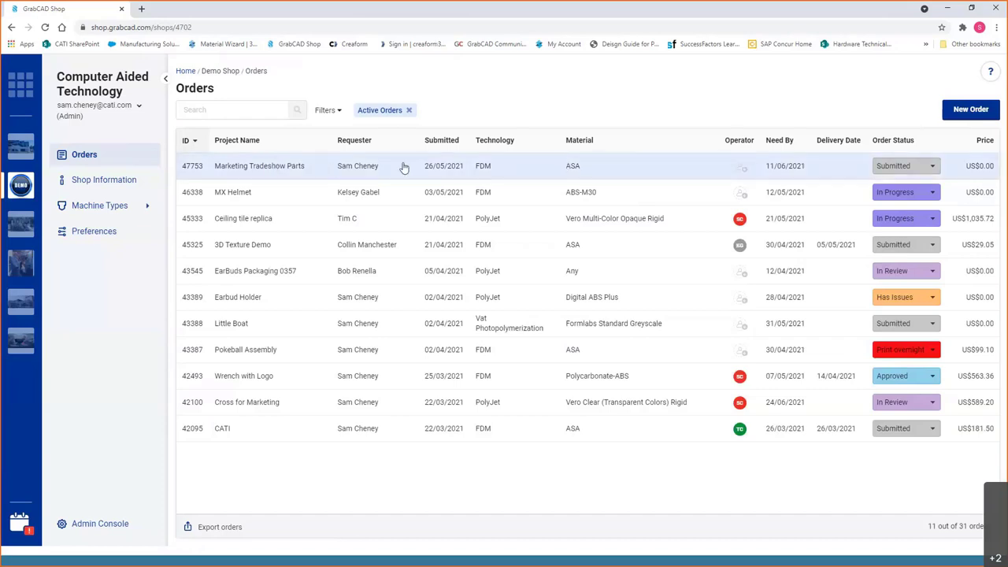
mouse_move(417, 175)
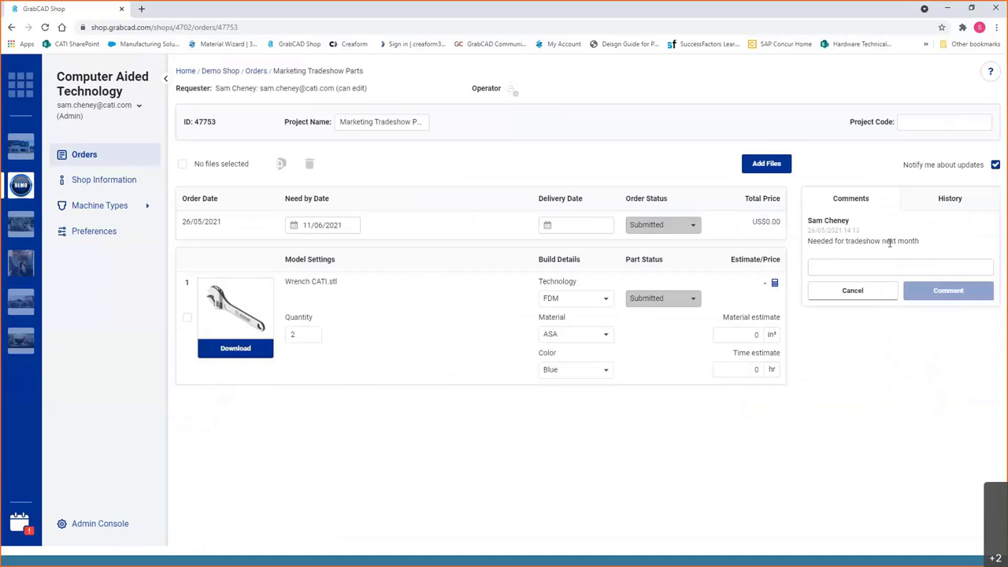
mouse_move(857, 270)
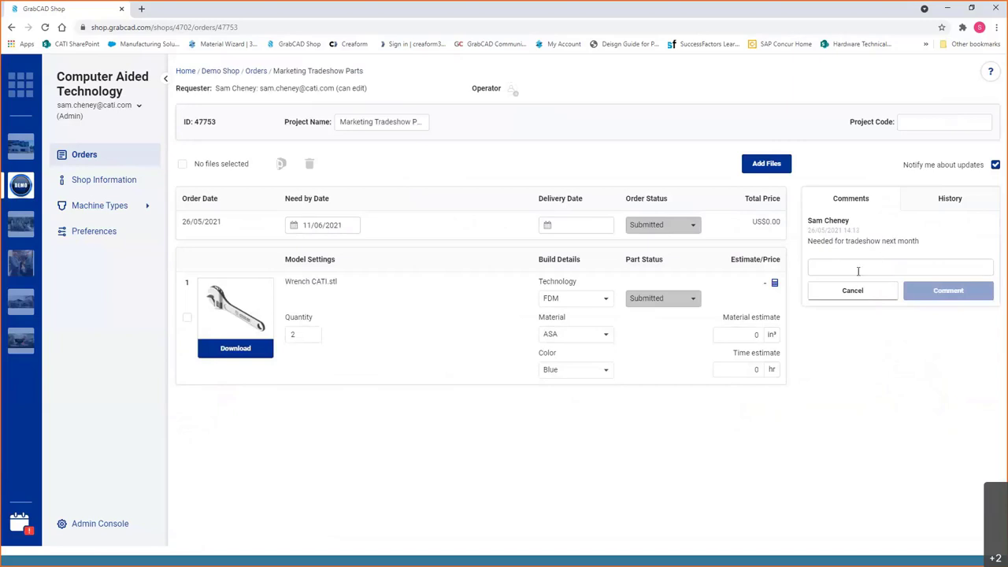
mouse_move(630, 130)
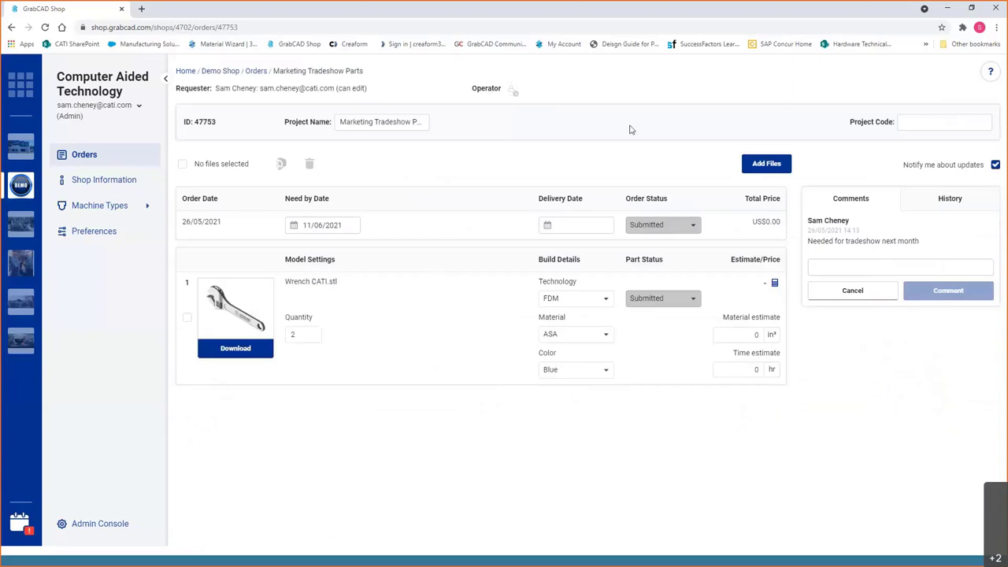
mouse_move(512, 89)
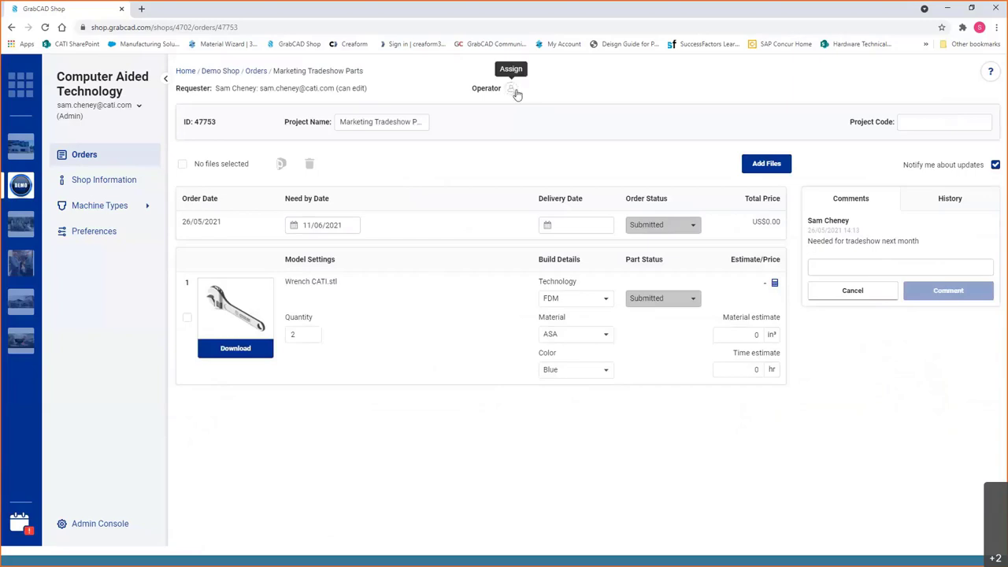
left_click(512, 88)
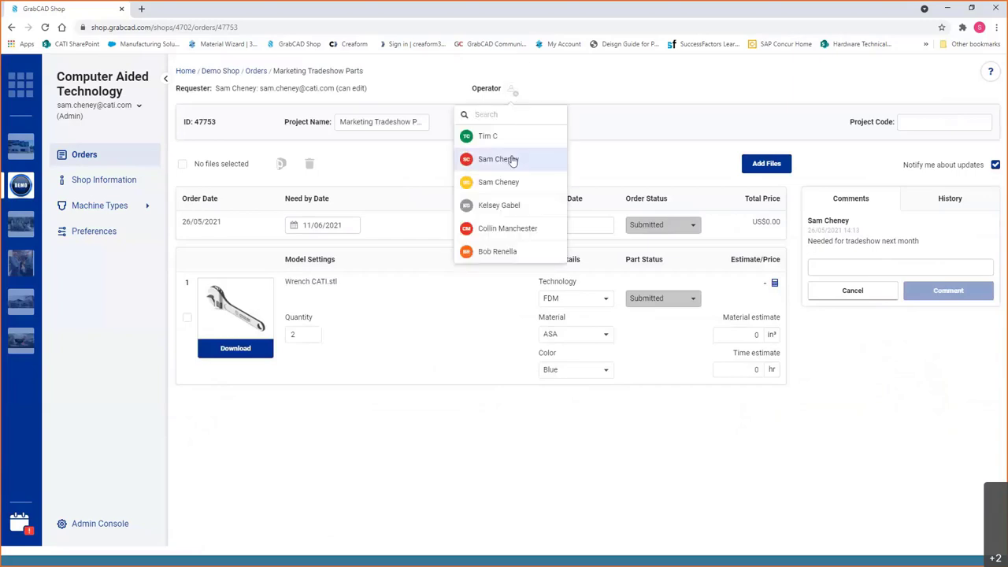
left_click(498, 159)
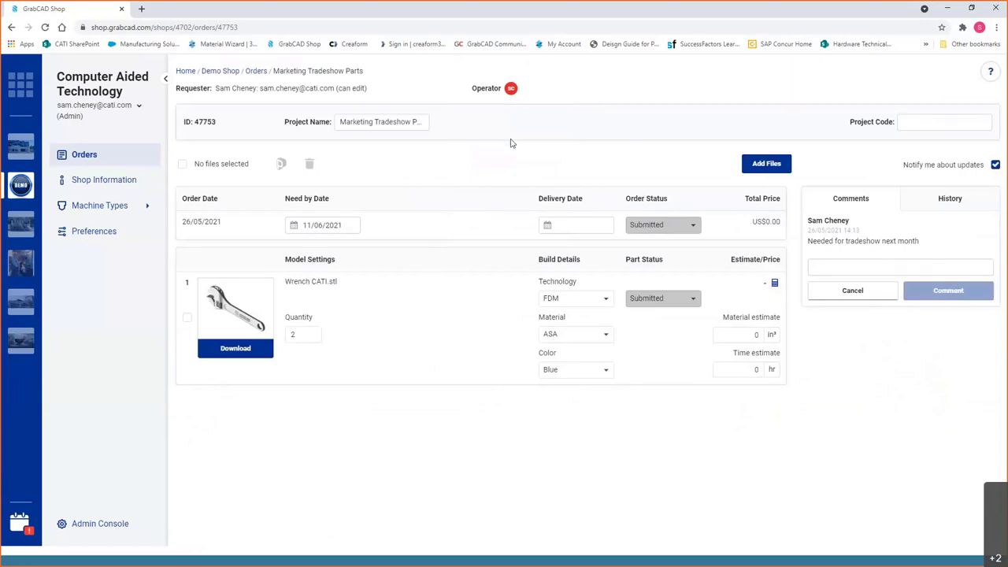
mouse_move(374, 289)
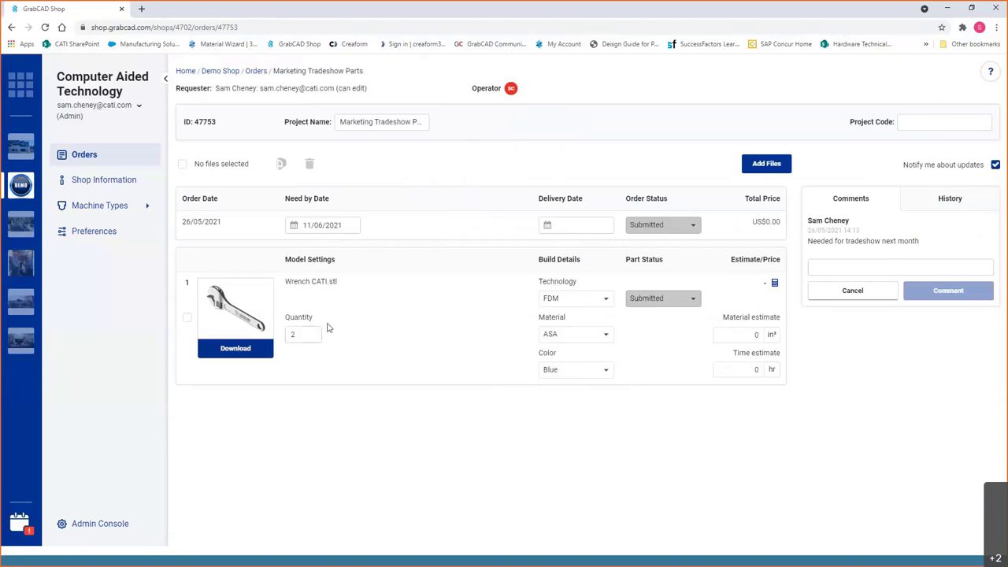
mouse_move(662, 225)
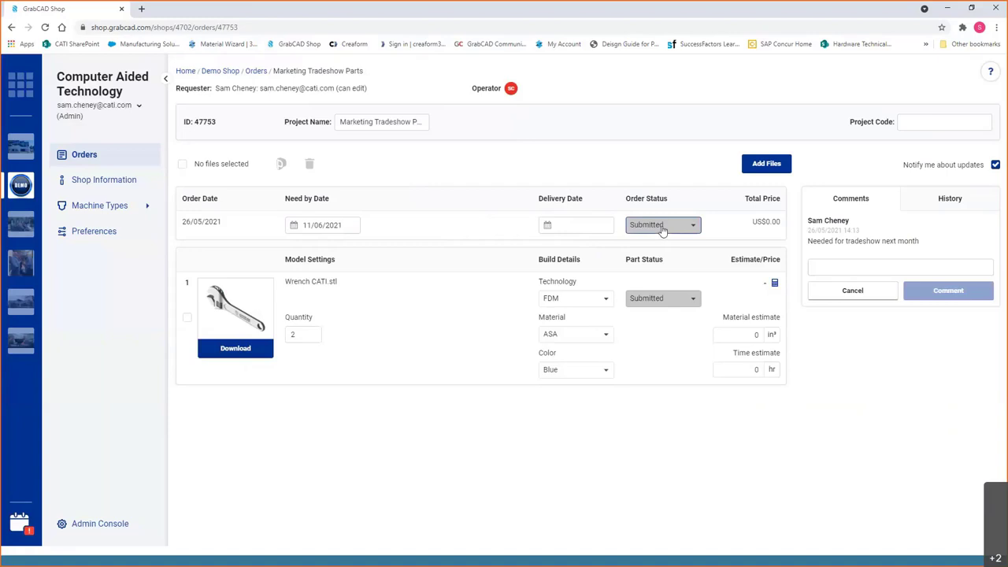
Approve the order with delivery date 28 May 2021 and send Wrench CATI.stl to GrabCAD Print
left_click(662, 224)
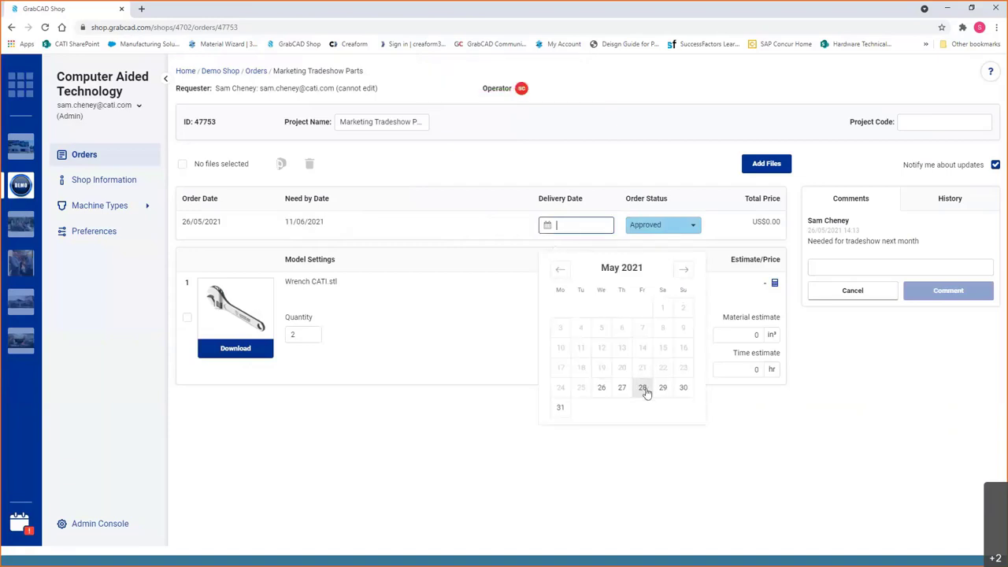
left_click(643, 387)
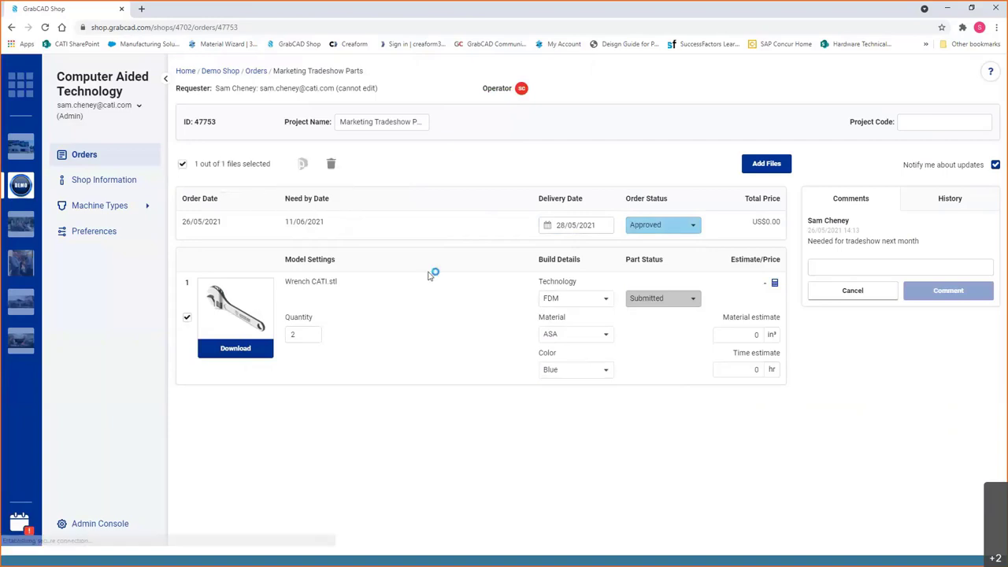
left_click(236, 348)
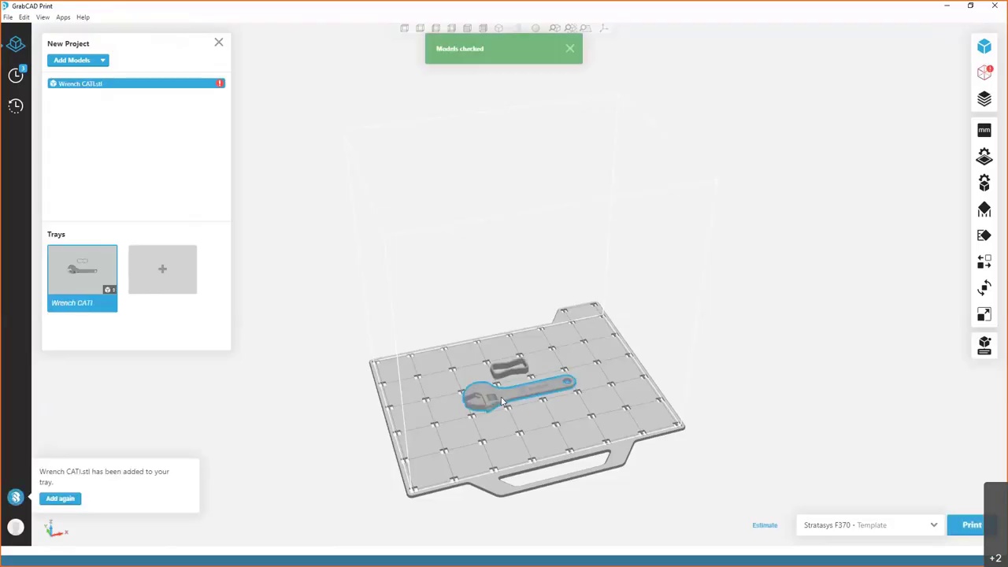
mouse_move(498, 408)
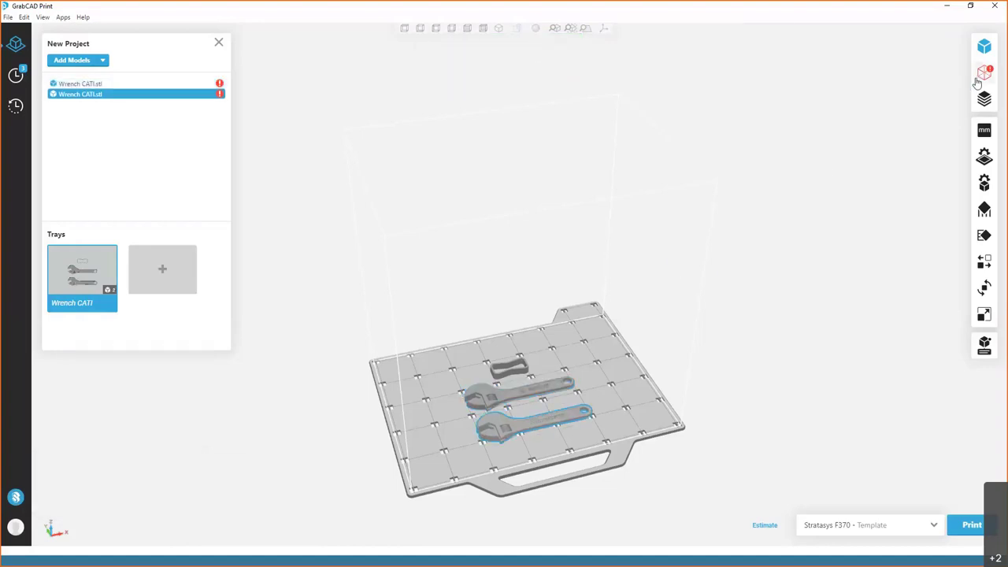
Repair the wrench models and view the tray estimates: 2h 23m, 2.363 in³ model, 1.279 in³ support
left_click(984, 73)
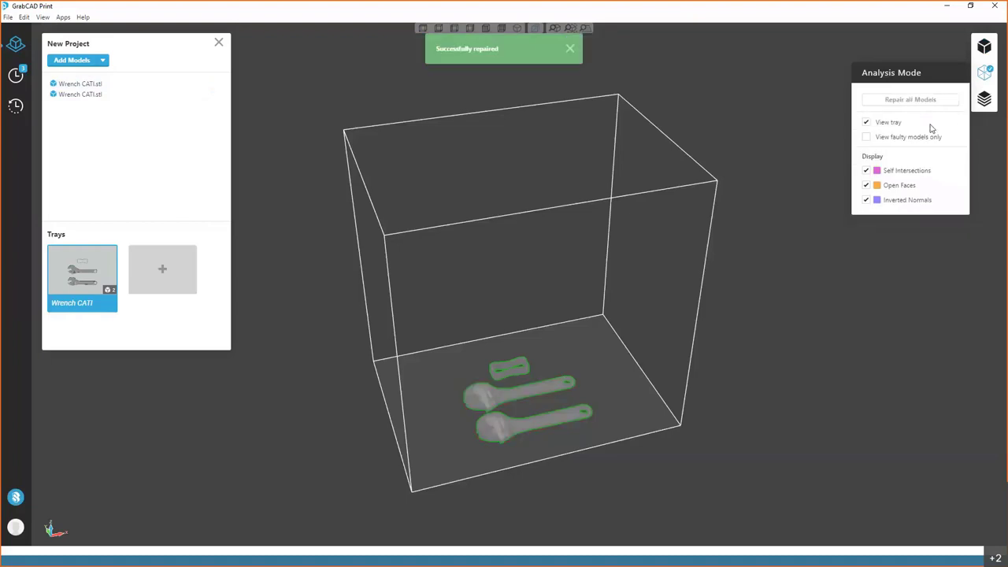
left_click(985, 98)
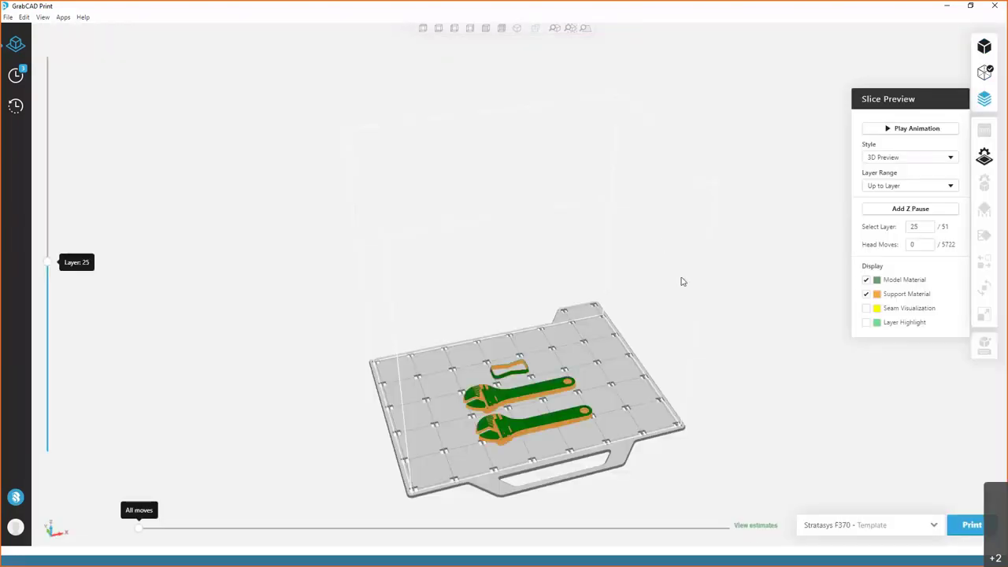
left_click(755, 526)
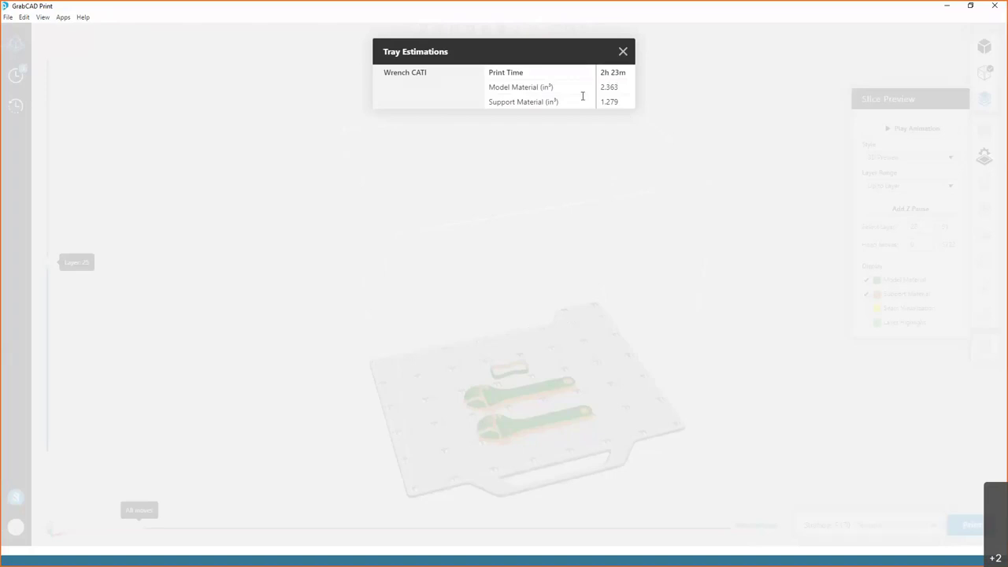
mouse_move(651, 83)
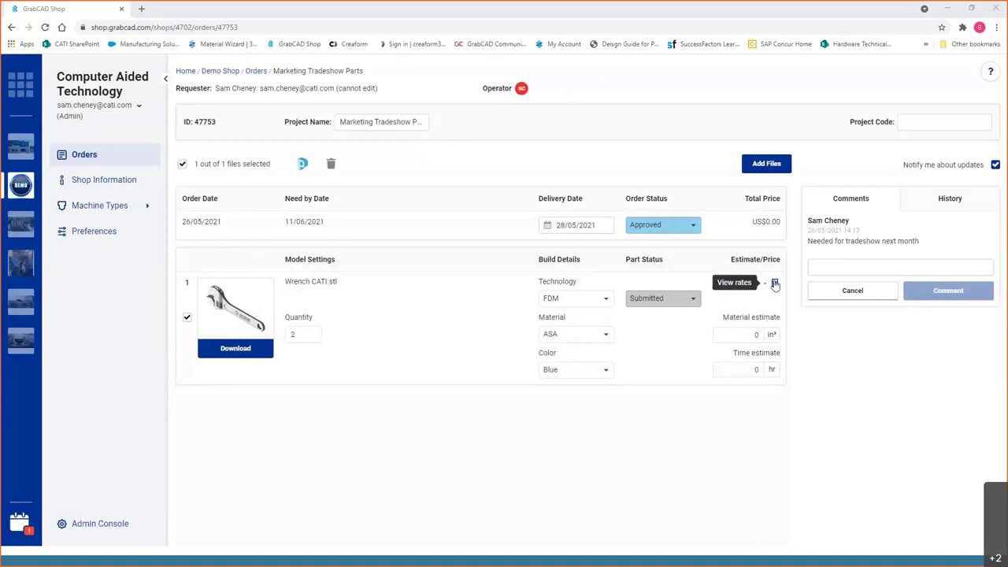
Enter 2.3 in³ material, 1.3 in³ support and 2.5 hr in the wrench price calculator
left_click(775, 282)
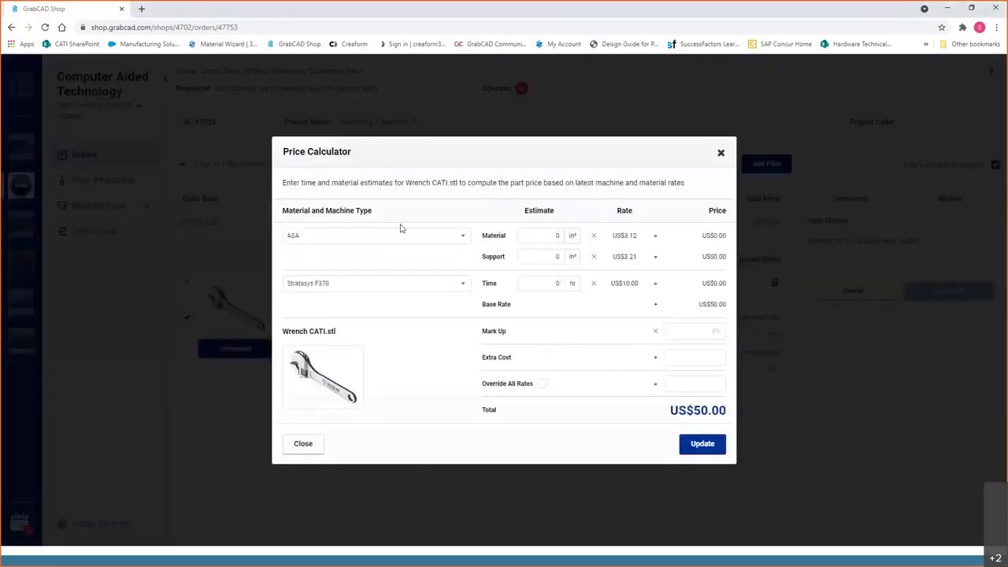
left_click(541, 235)
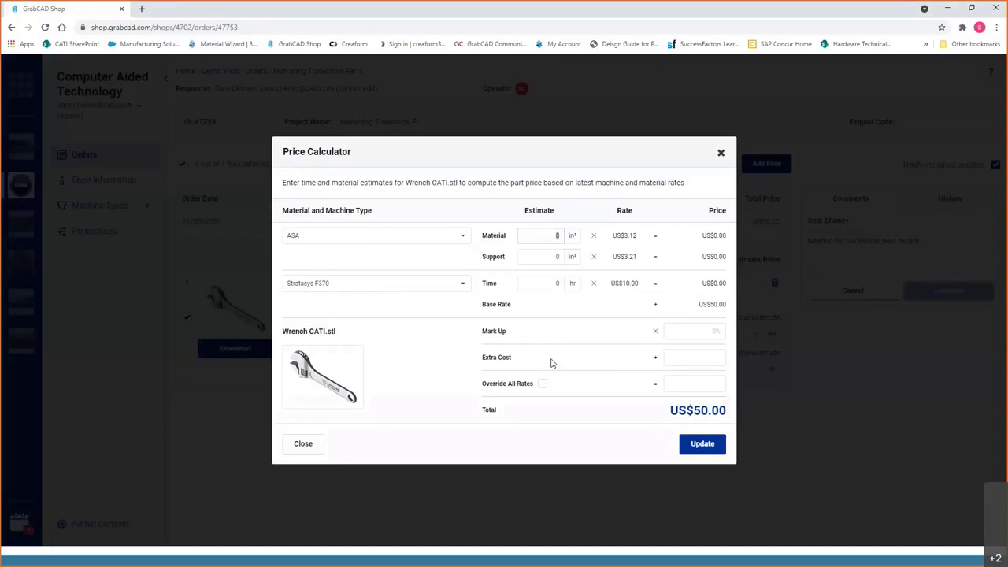
type("2.3")
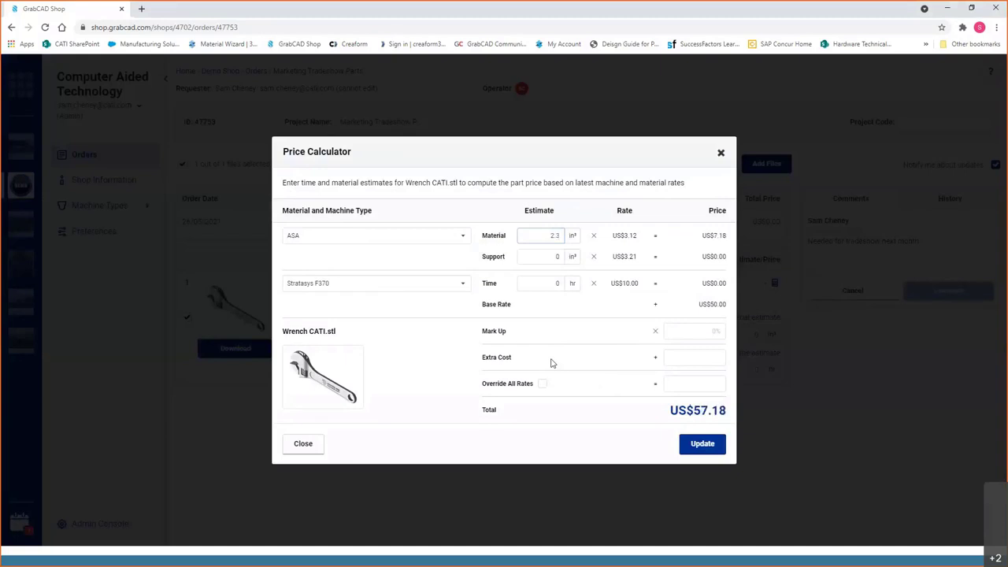
left_click(540, 256)
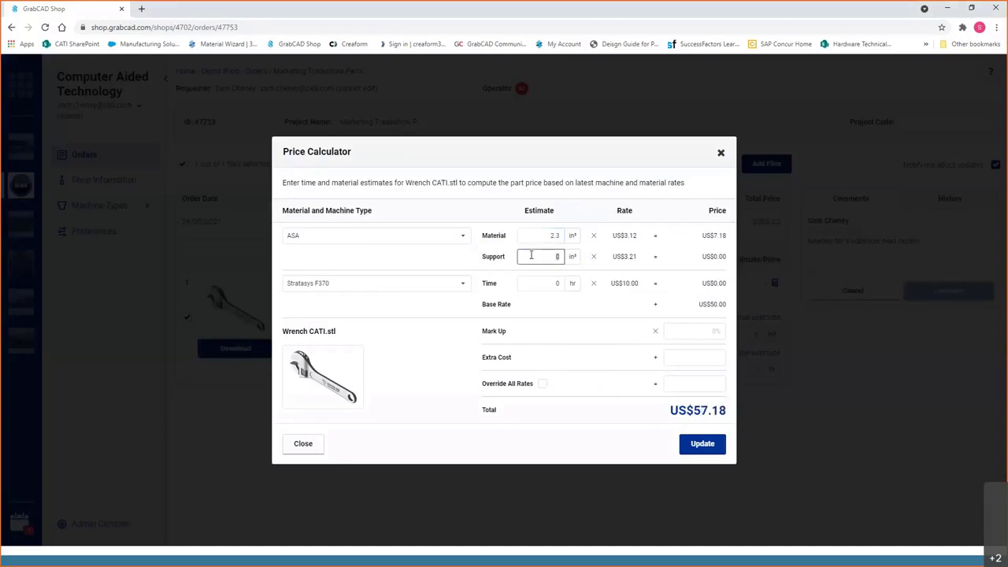
type("1.3")
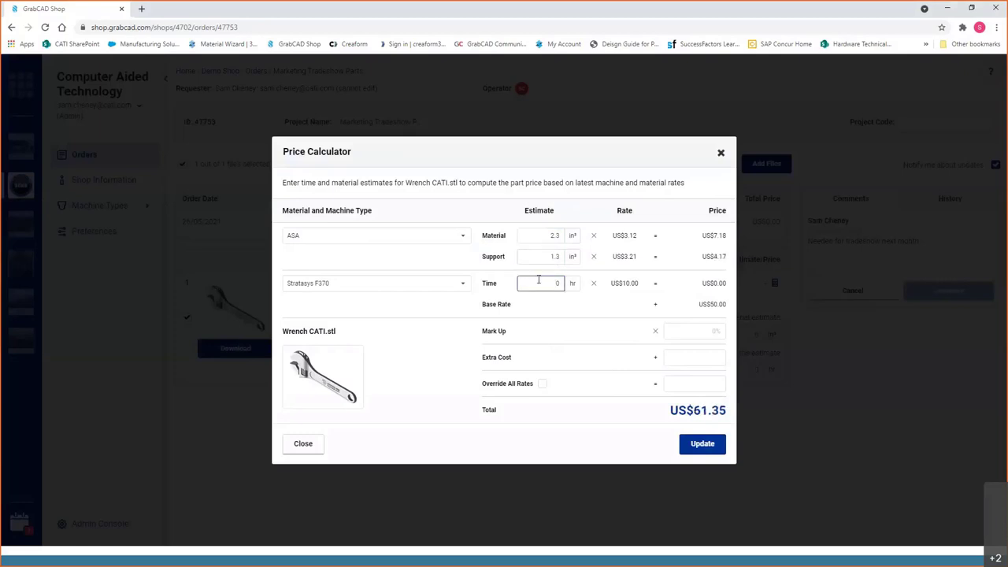
type("25")
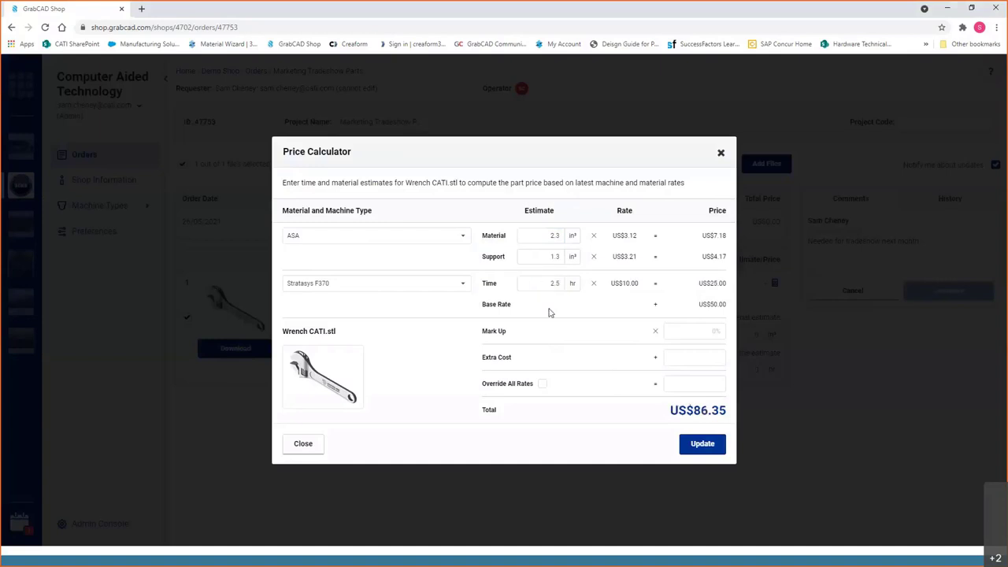
mouse_move(725, 292)
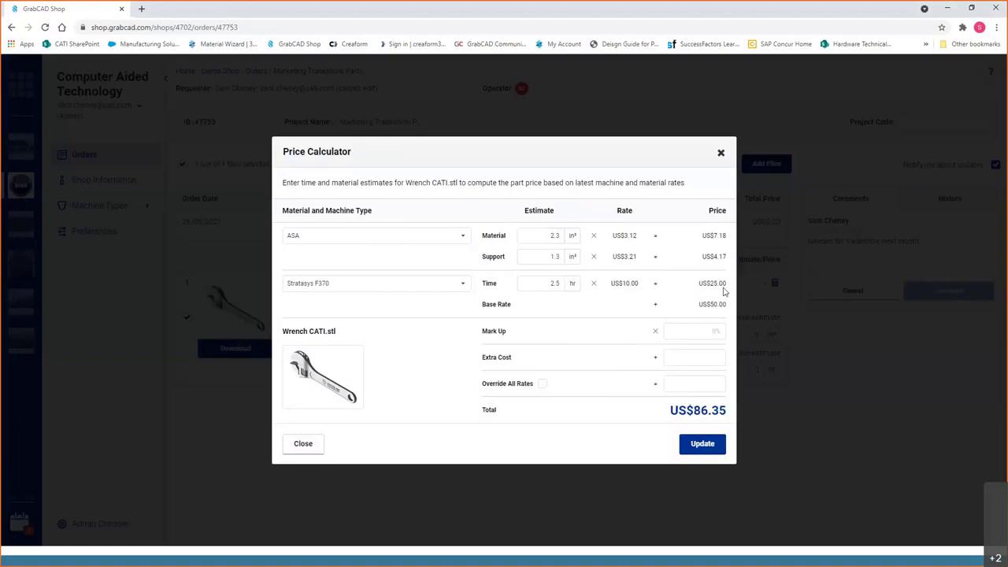
mouse_move(709, 236)
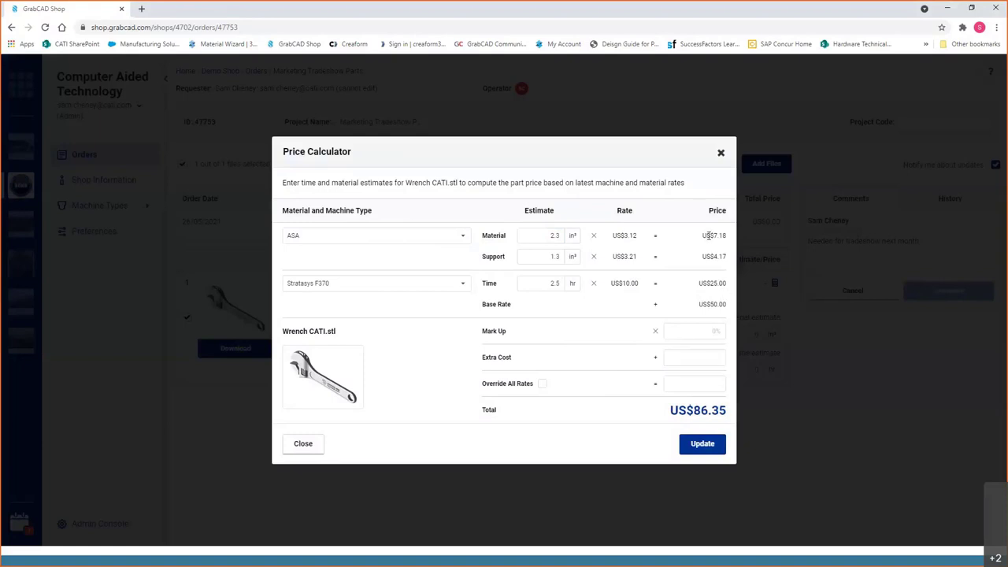
mouse_move(598, 313)
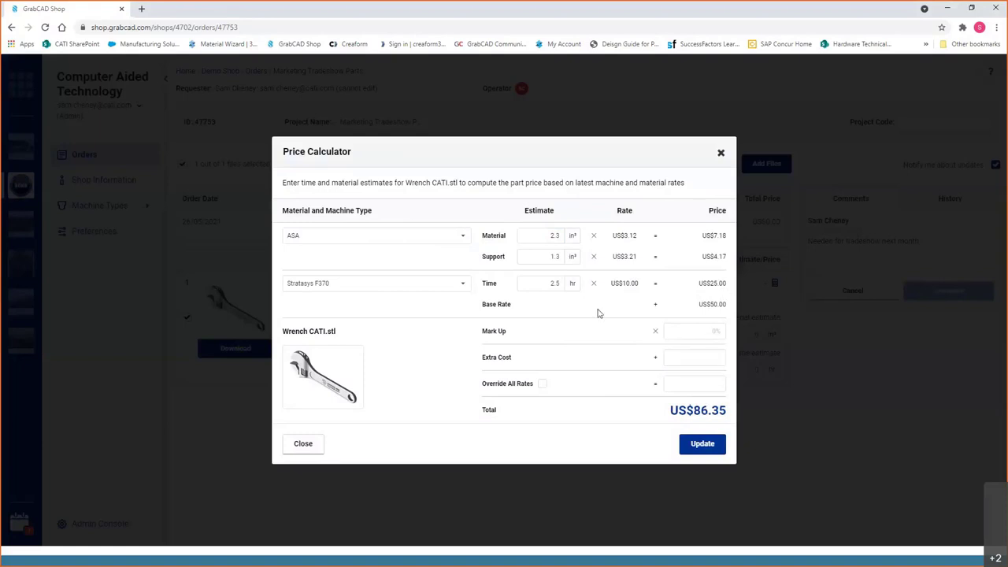
Review the mark-up percentage and extra cost fields, leaving the total at US$86.35
left_click(694, 331)
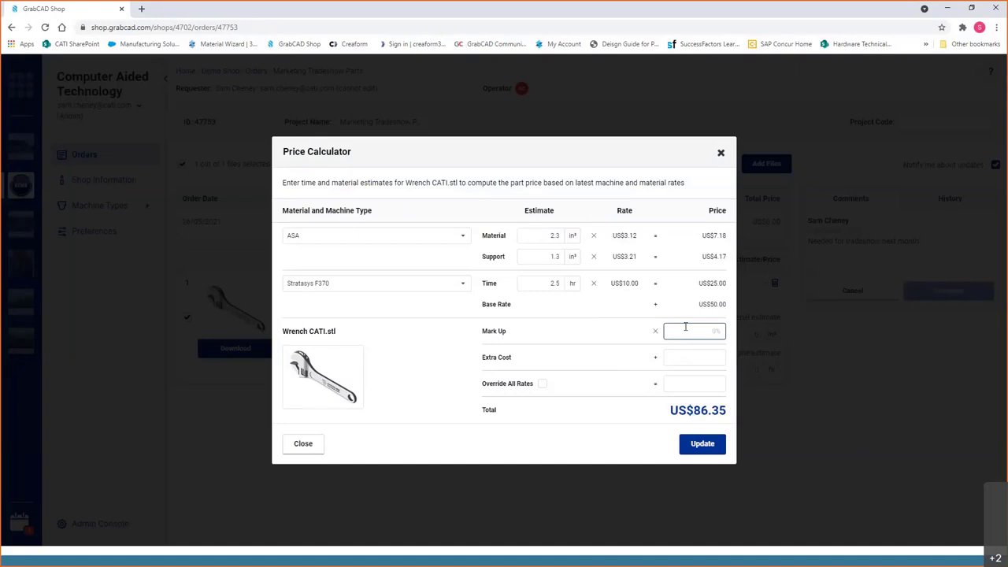
left_click(693, 357)
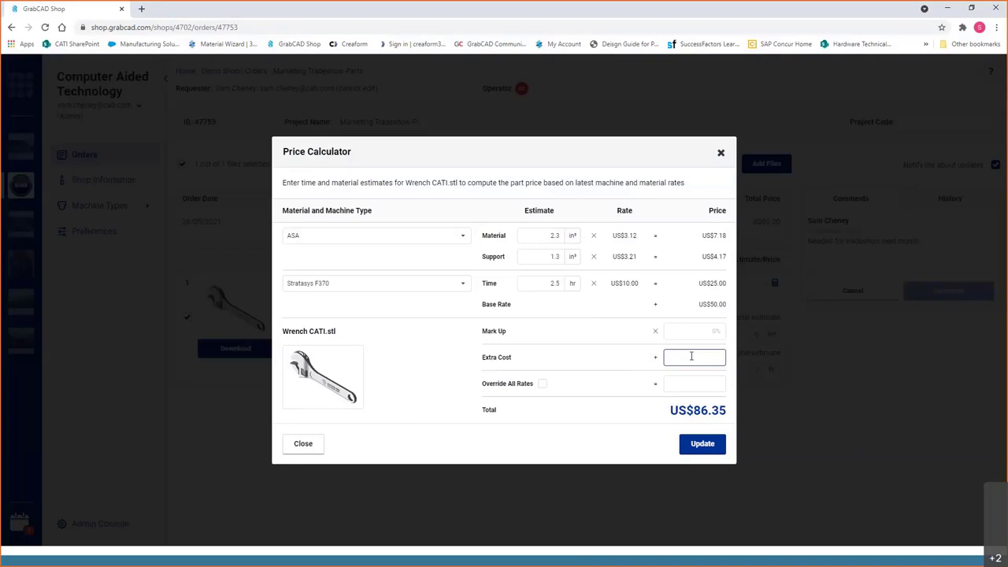
mouse_move(551, 400)
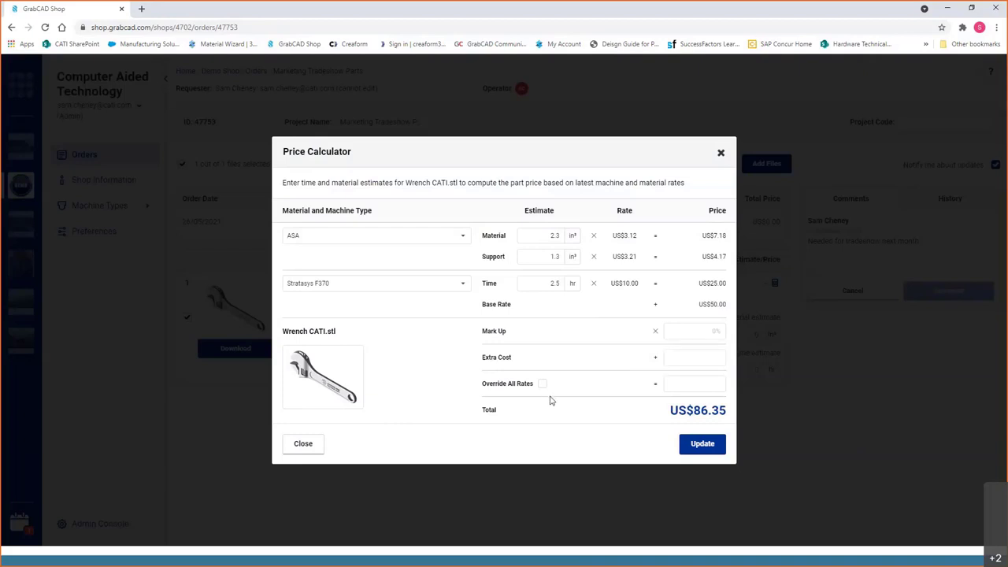
mouse_move(654, 387)
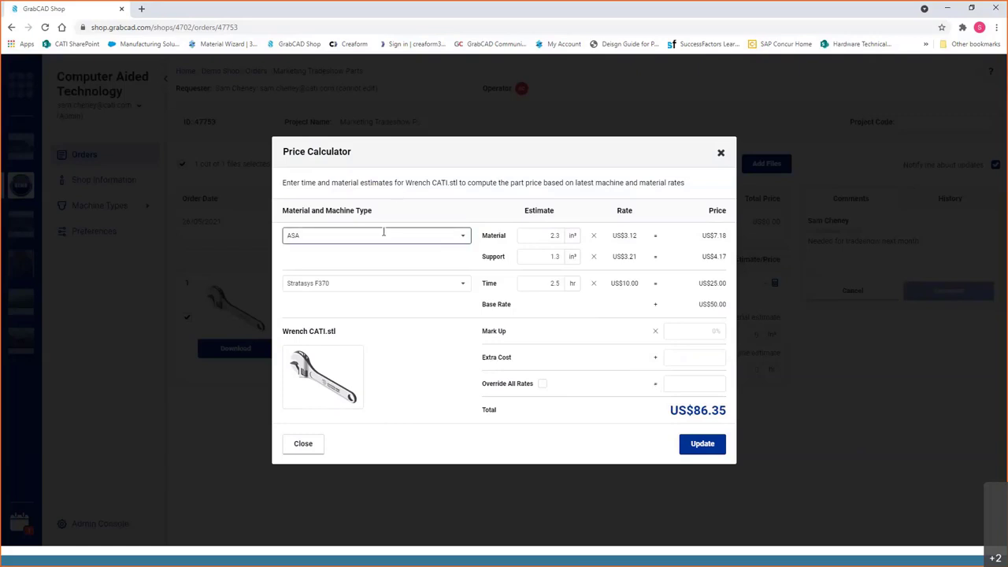
Choose ASA as the part material in the price calculator
left_click(375, 235)
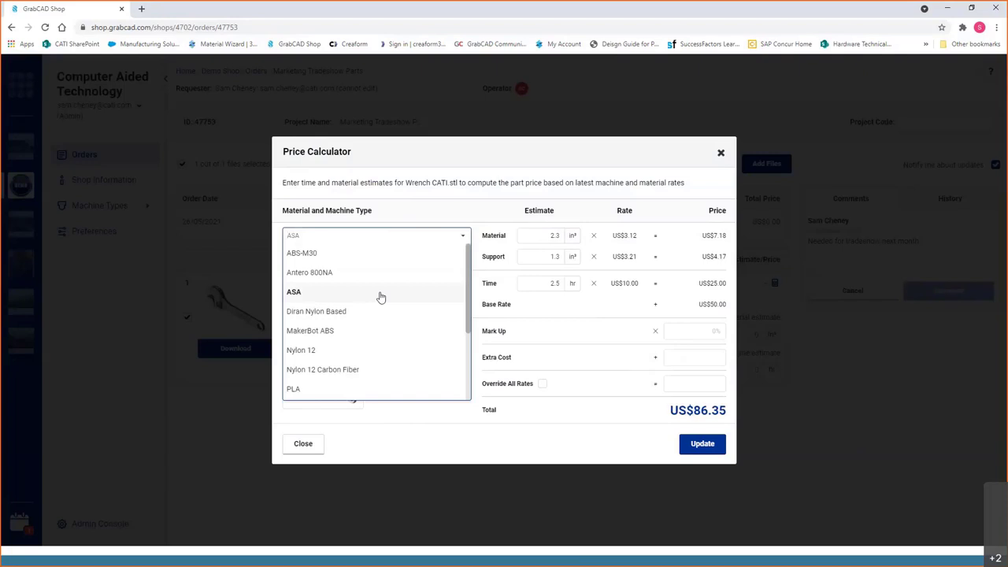
left_click(301, 350)
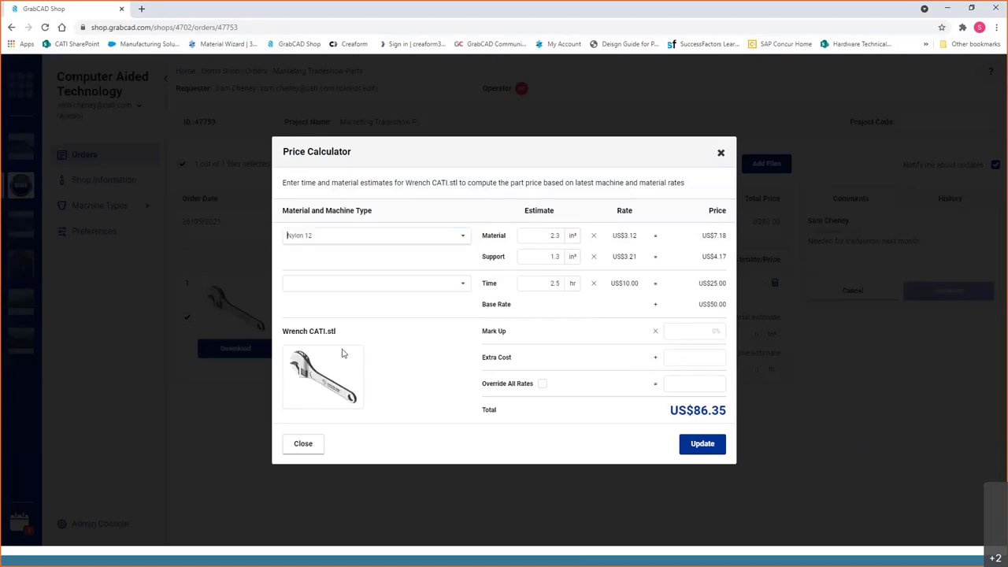
left_click(376, 234)
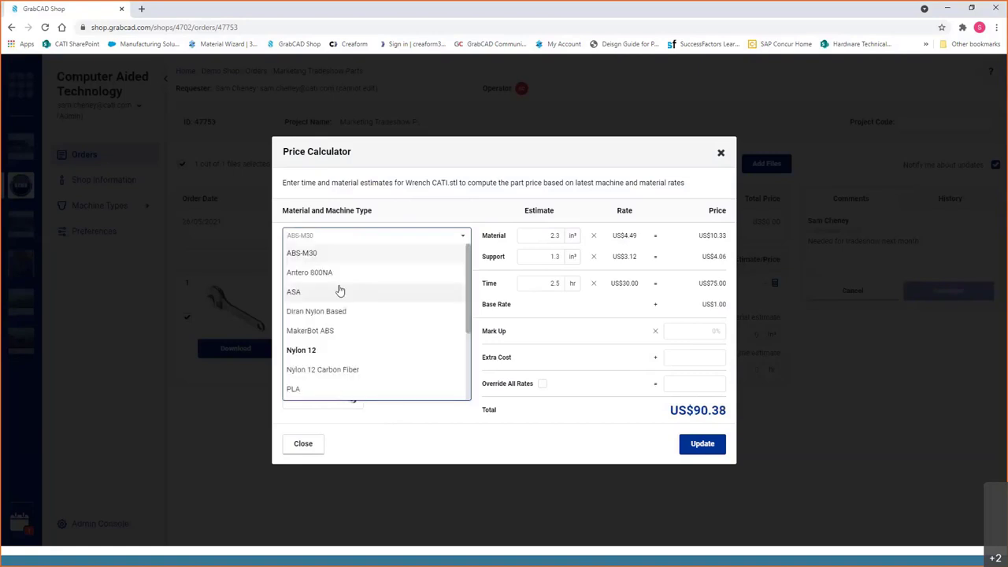
left_click(293, 291)
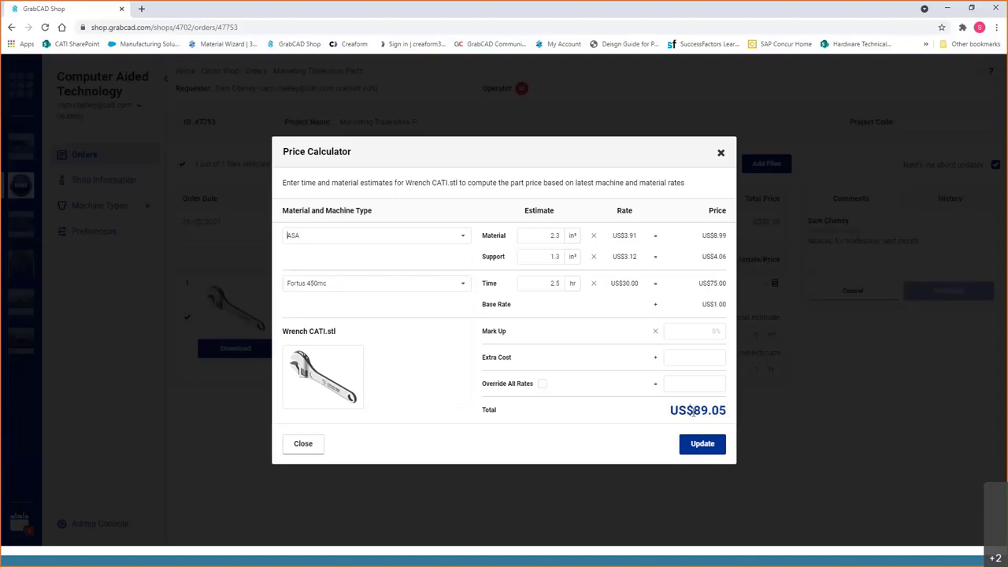
Choose the Stratasys F370 machine, bringing the total back to US$86.35
left_click(375, 282)
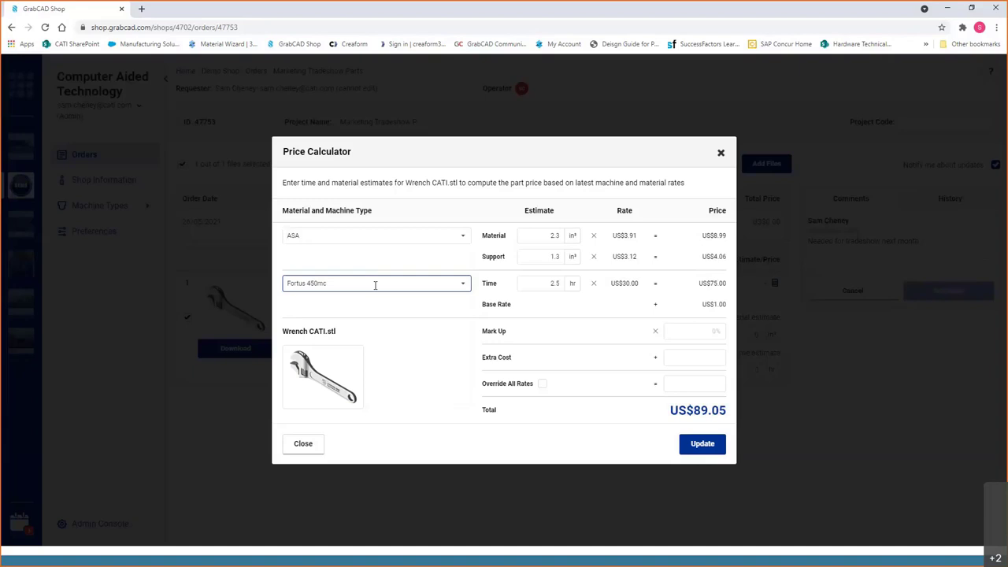
left_click(376, 284)
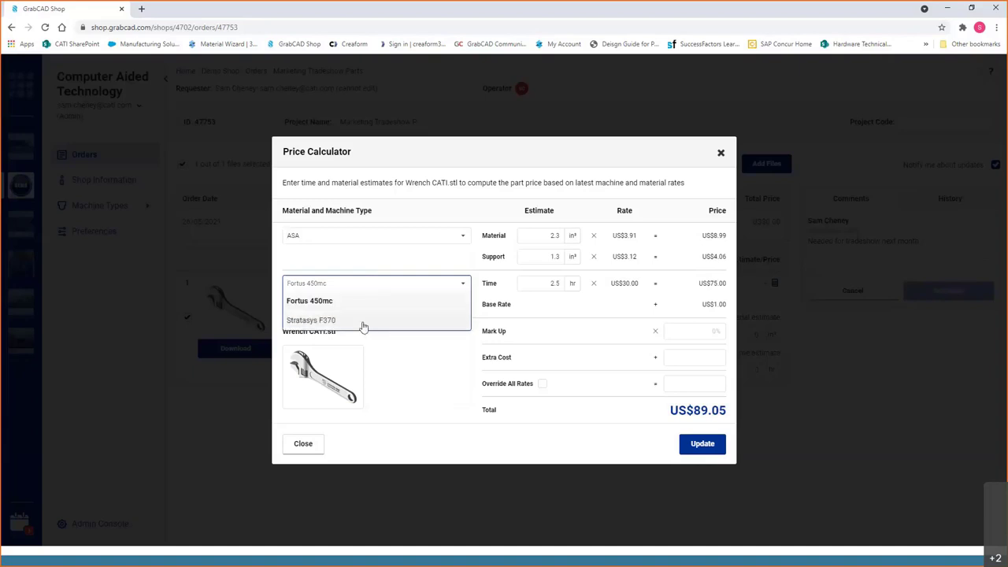
left_click(311, 320)
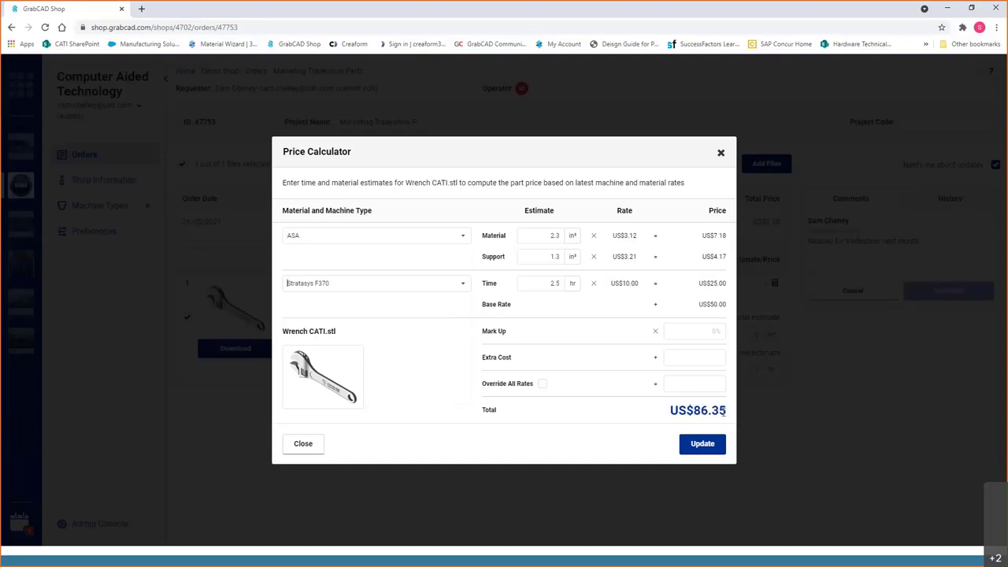
mouse_move(697, 372)
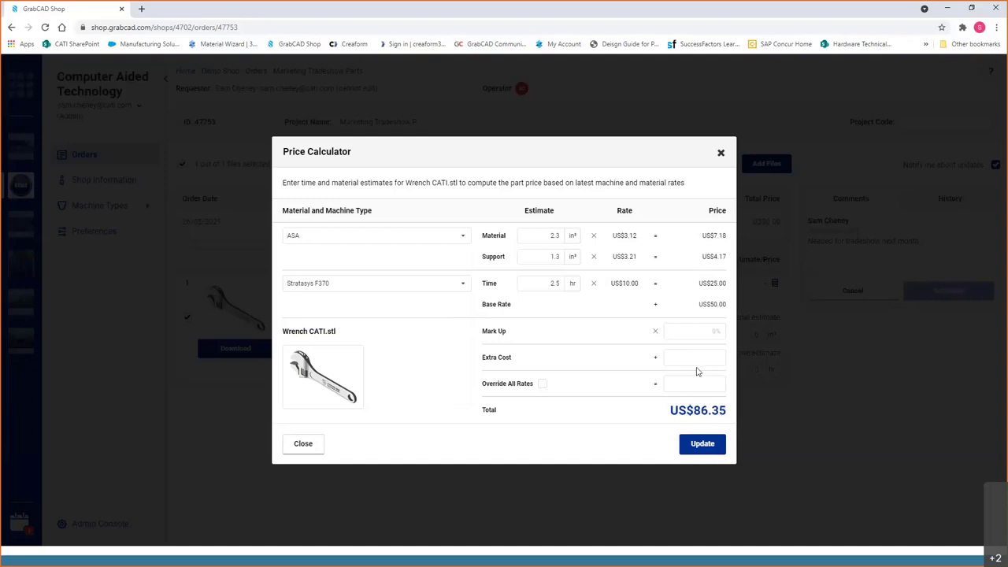
mouse_move(676, 432)
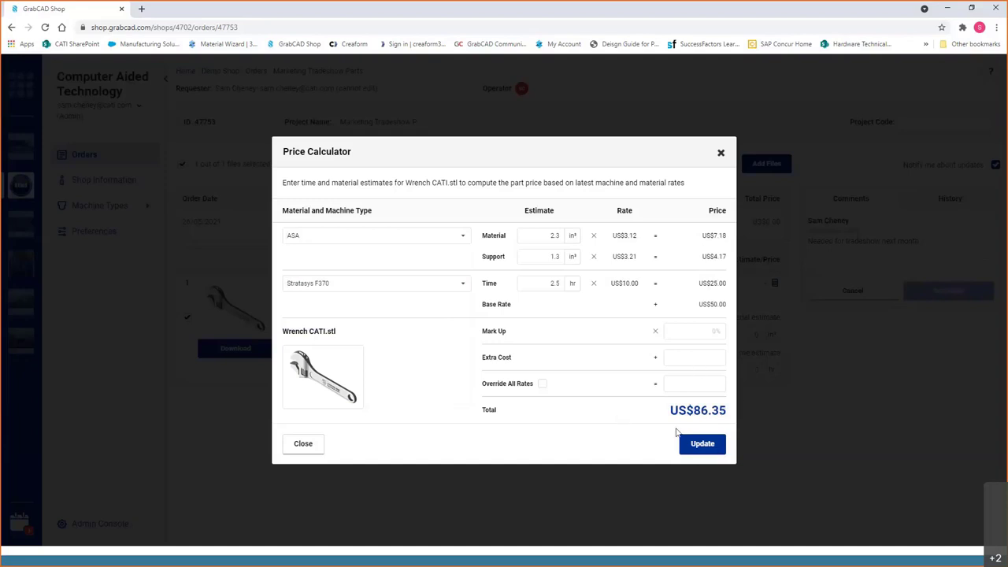
mouse_move(708, 425)
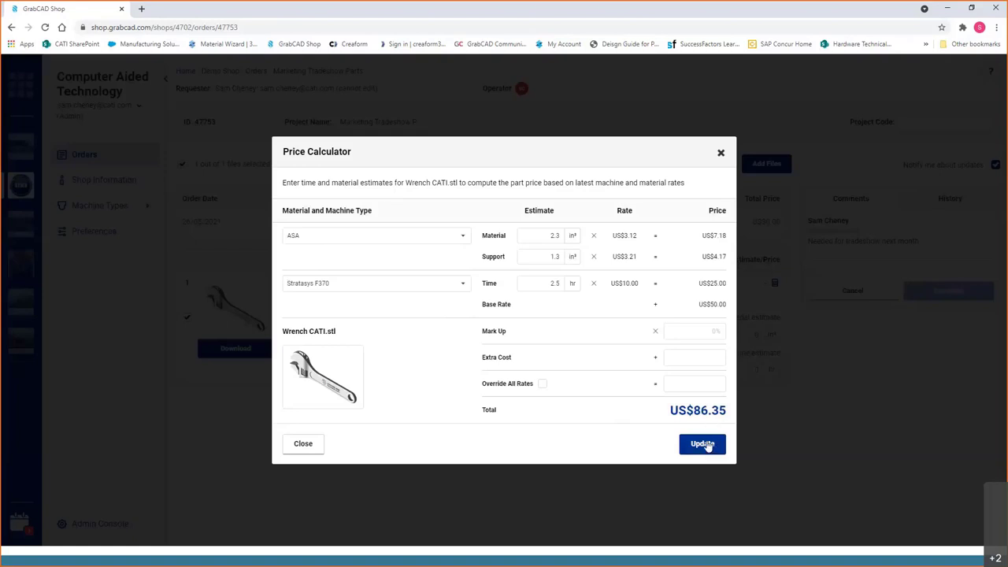
Save the US$86.35 price and post the comment 'Is $86 okay?' to the requester
left_click(701, 444)
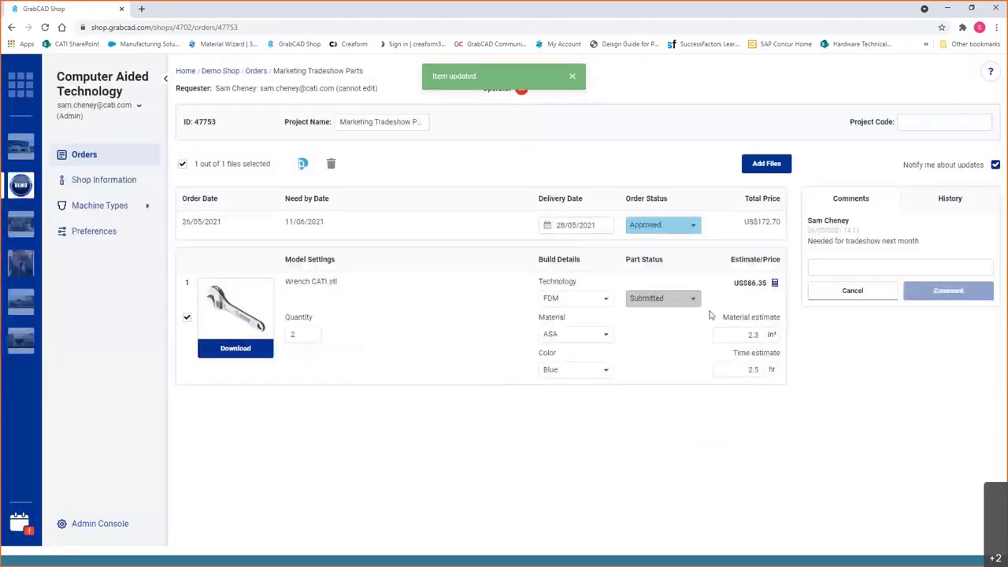
left_click(900, 266)
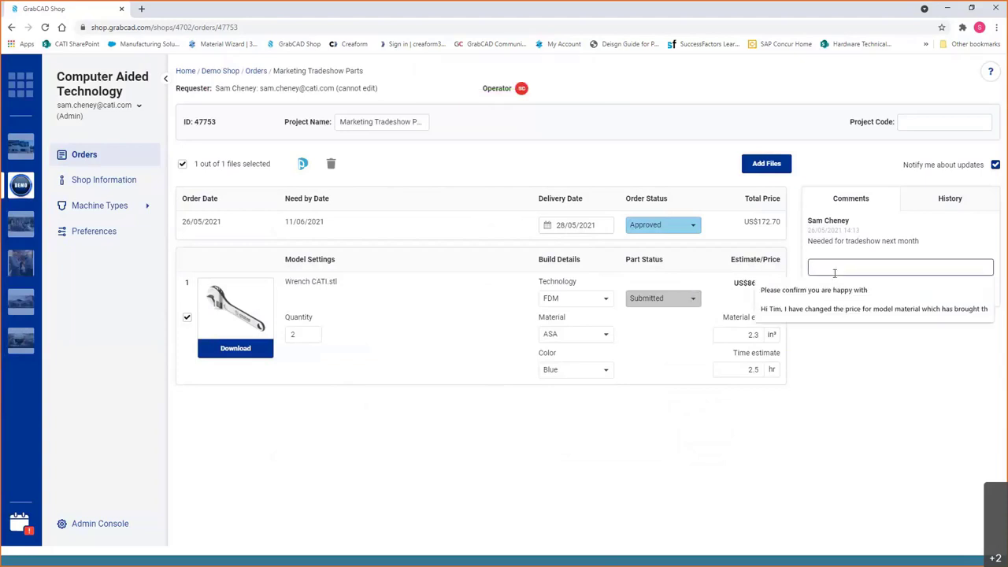
left_click(900, 266)
type("Is $86 o")
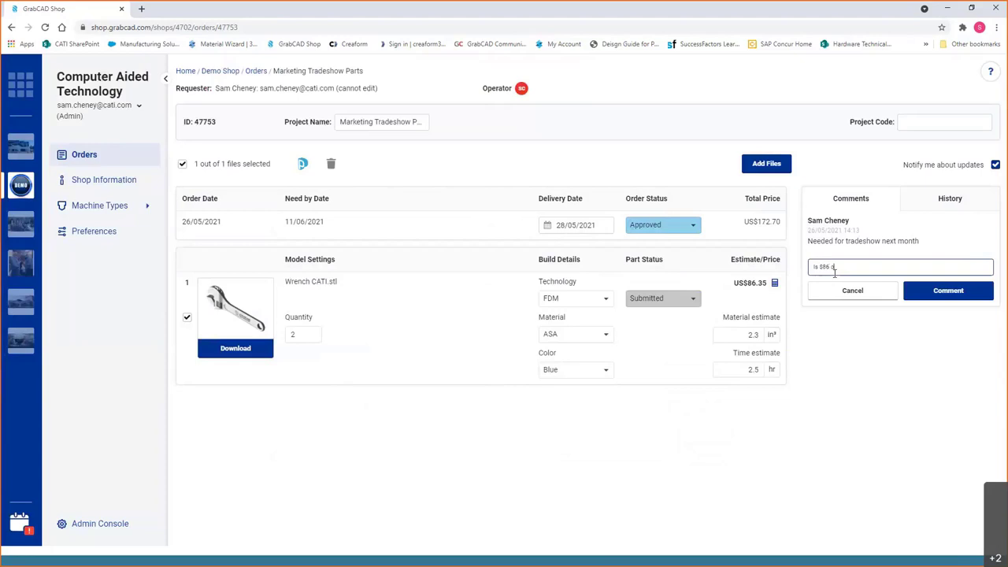
left_click(948, 290)
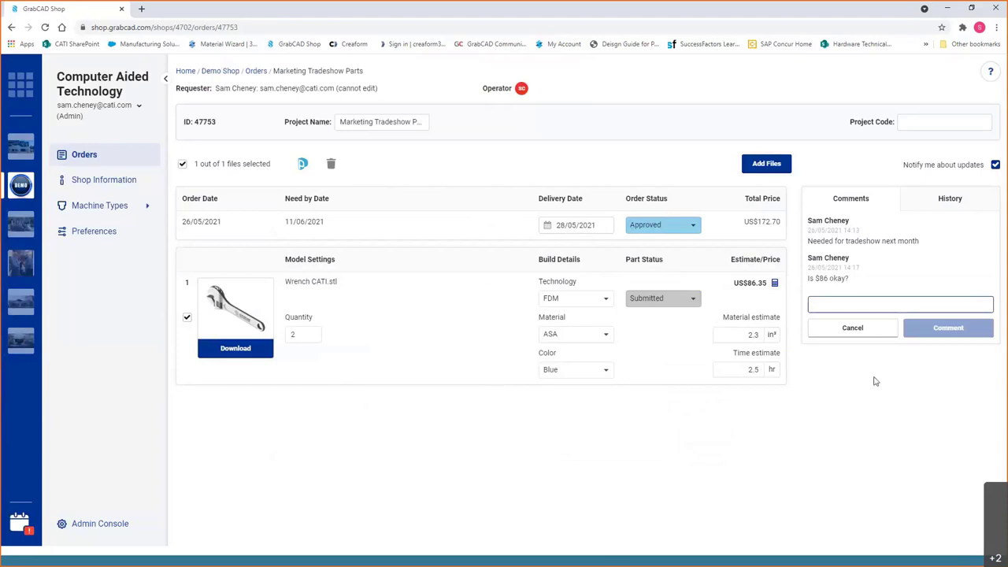
left_click(900, 305)
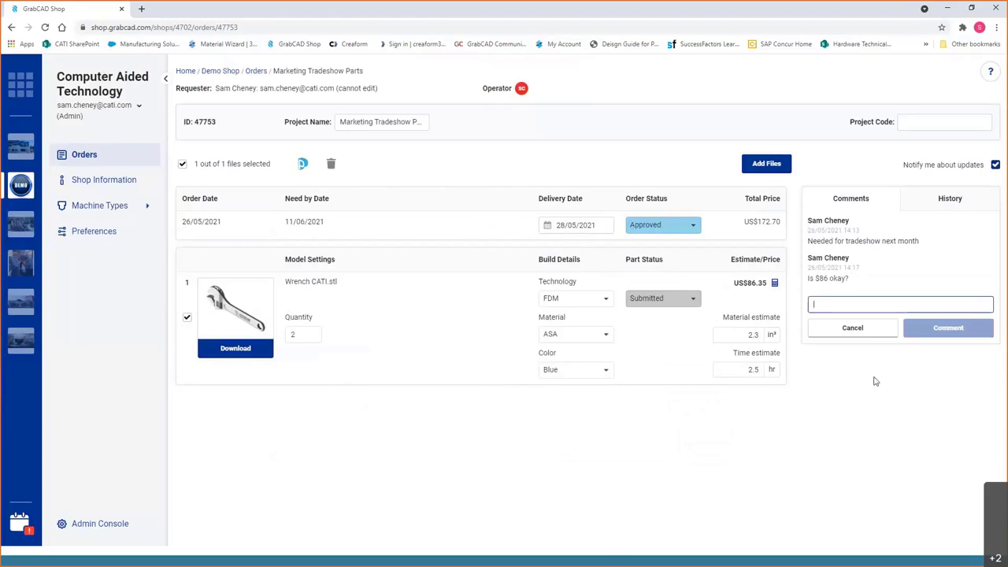
mouse_move(682, 227)
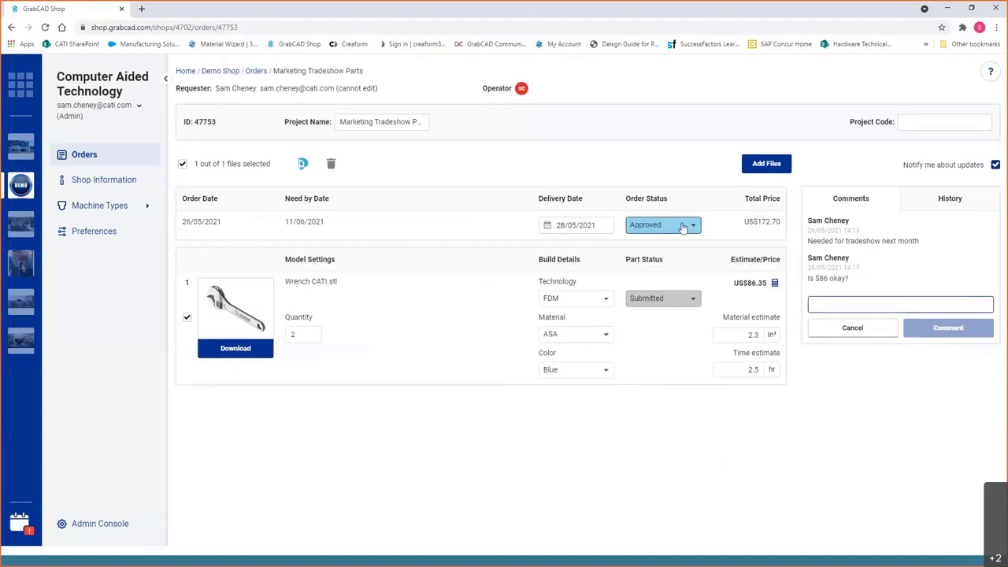
left_click(663, 224)
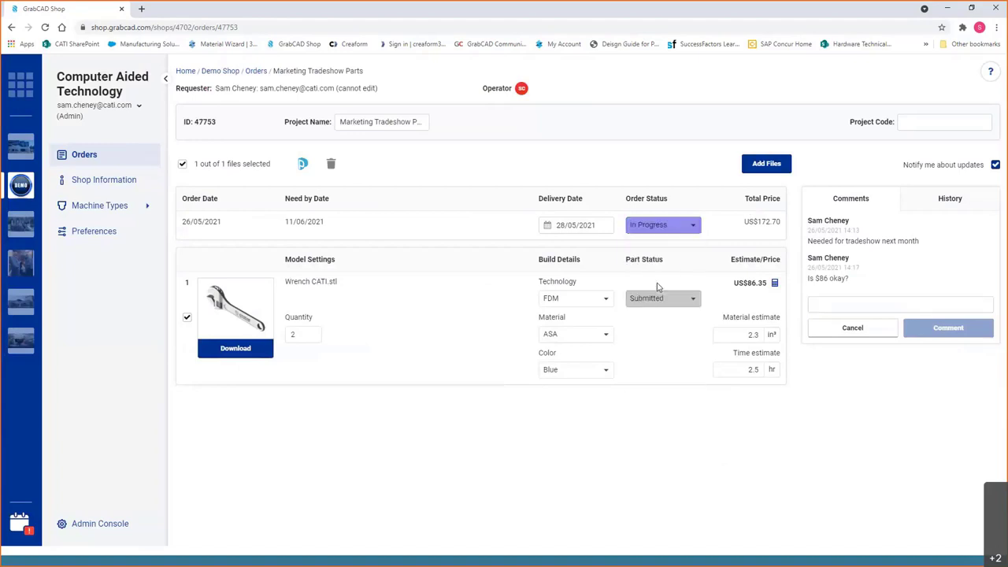
Set the order status to In Progress and check its change history
left_click(663, 224)
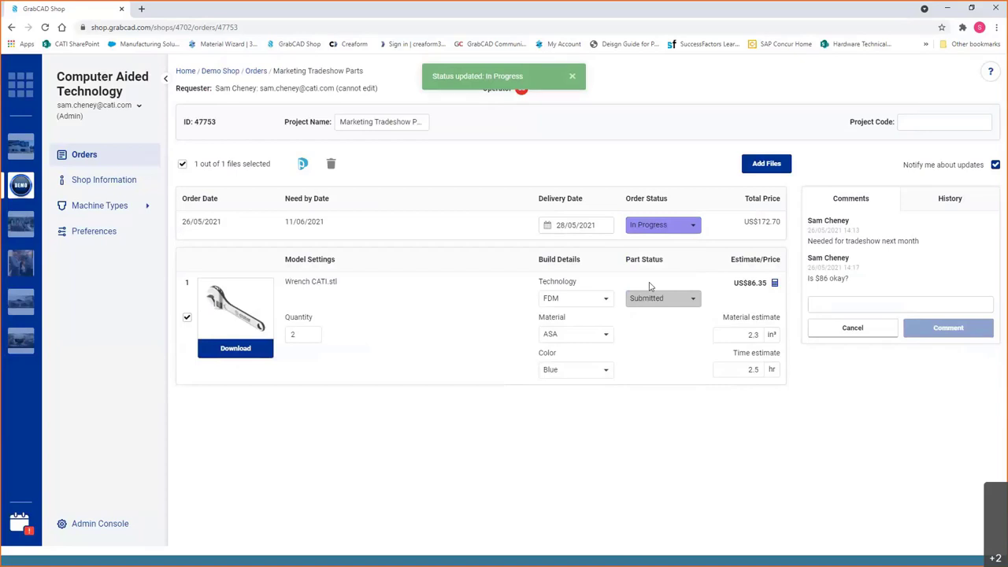
left_click(572, 75)
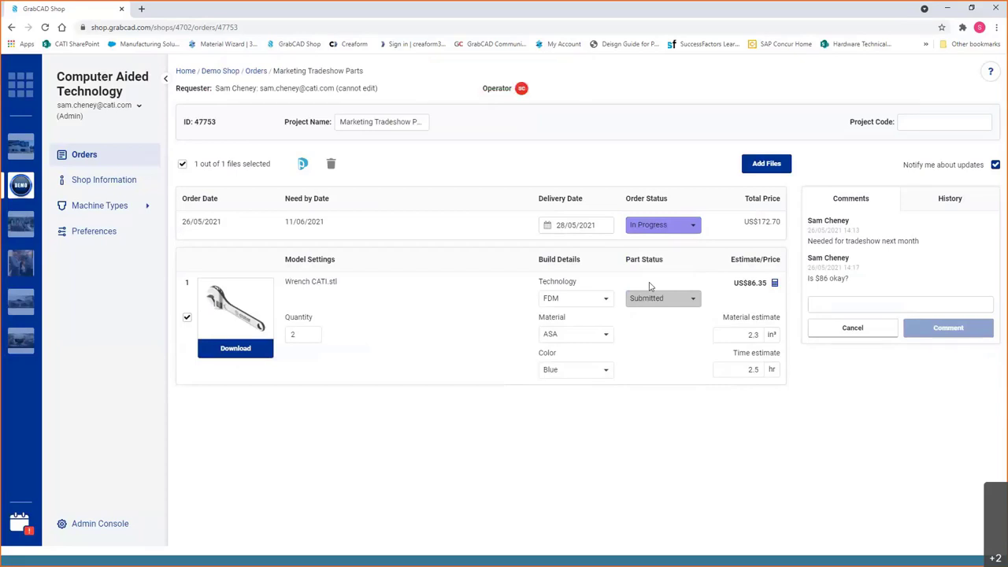
left_click(950, 198)
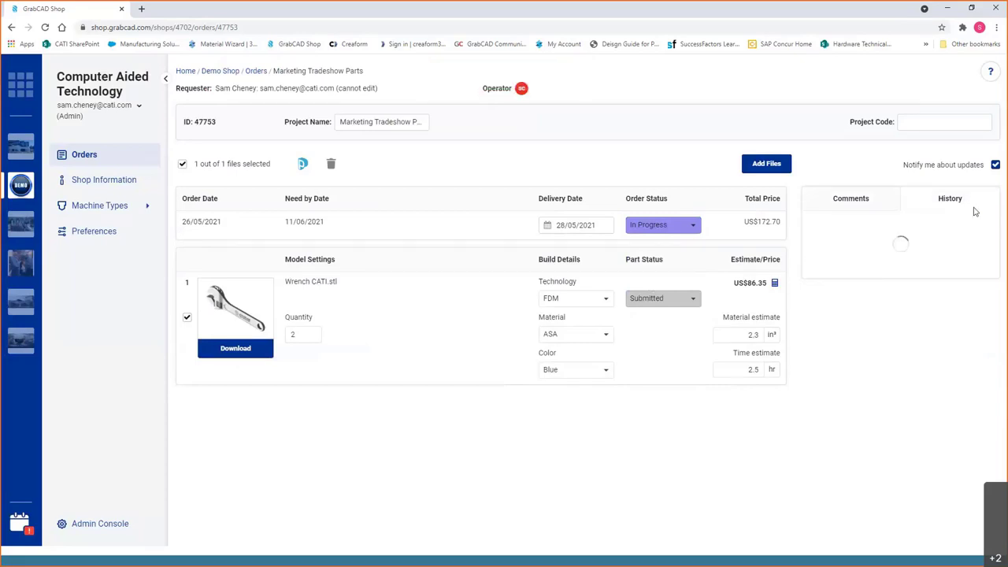
left_click(950, 197)
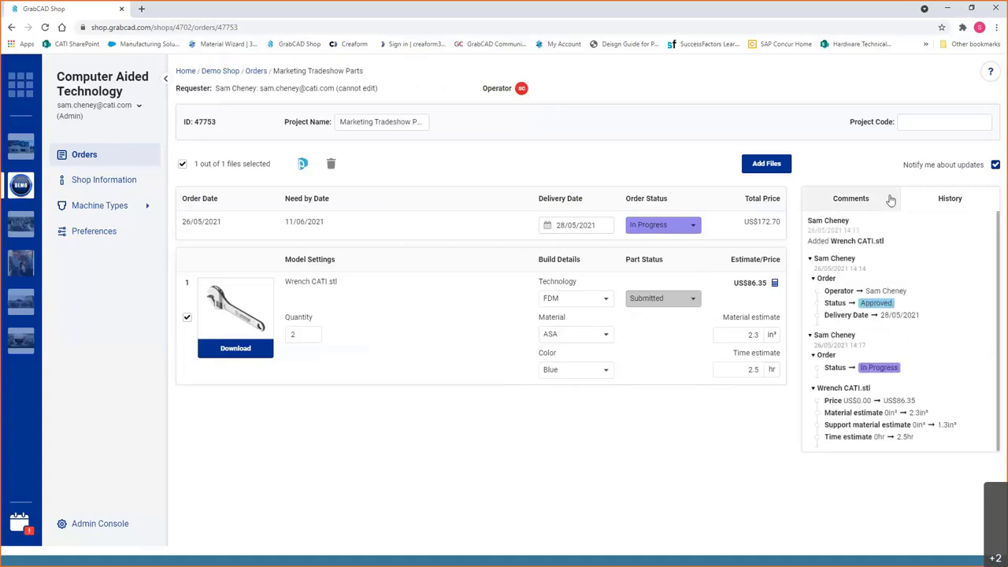
Mark the order Completed and return to the Demo Shop orders list
left_click(662, 224)
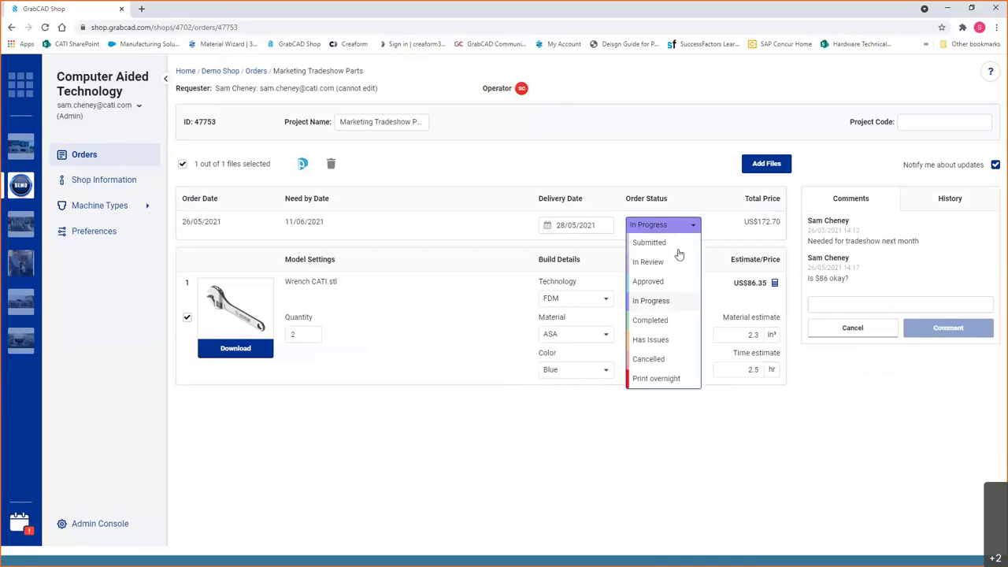
mouse_move(668, 323)
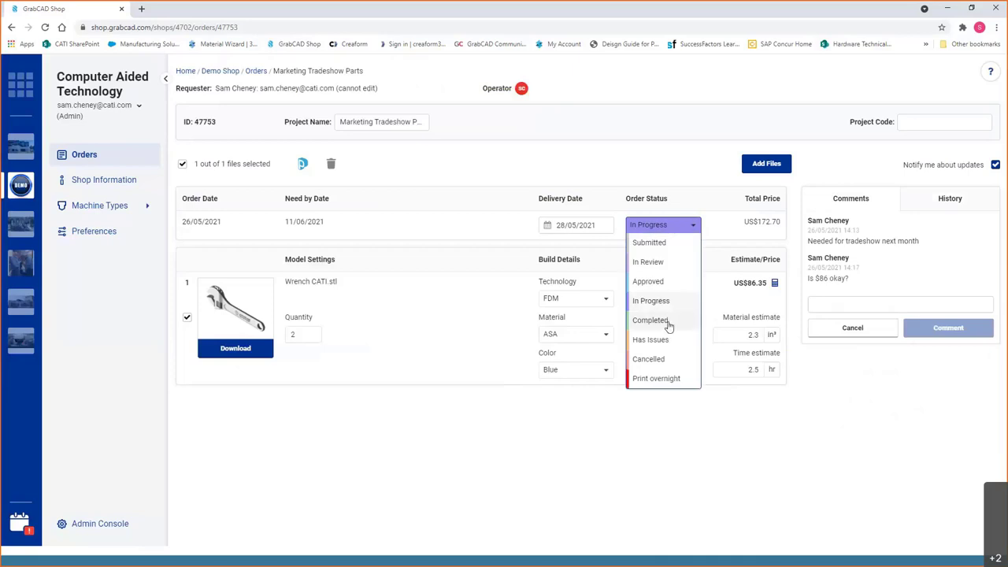
left_click(650, 320)
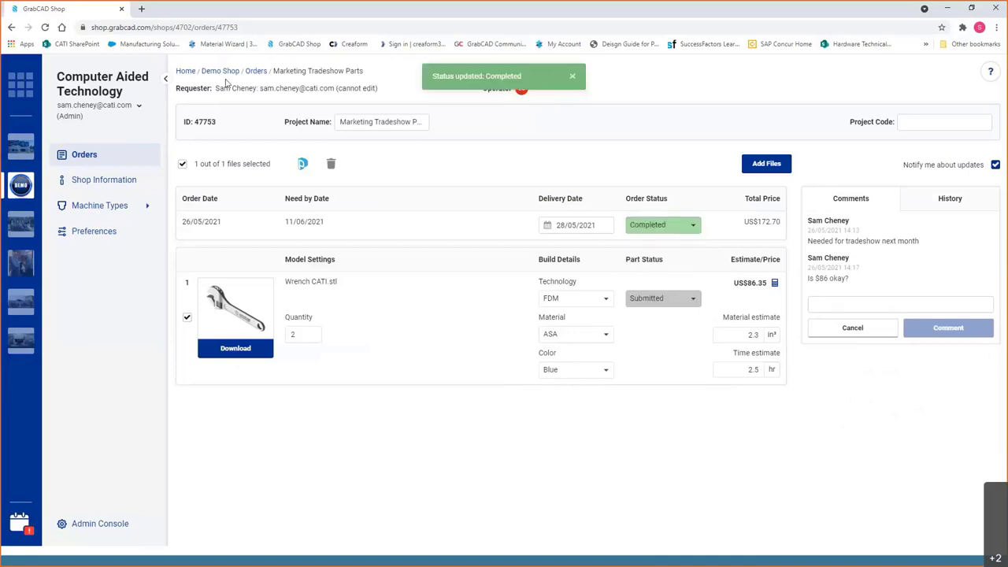
left_click(255, 70)
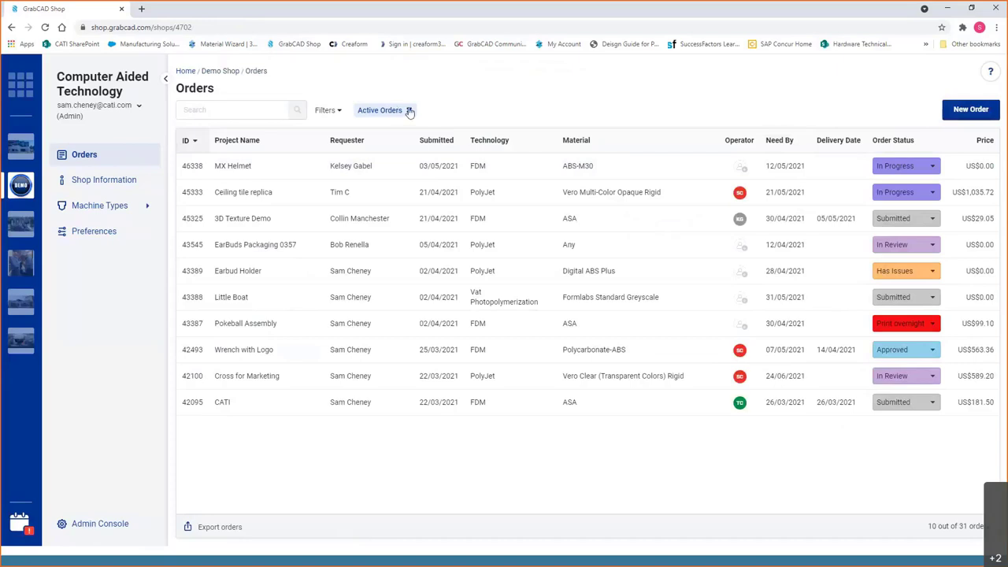
Clear the Active Orders filter and filter the list by Completed status
left_click(405, 110)
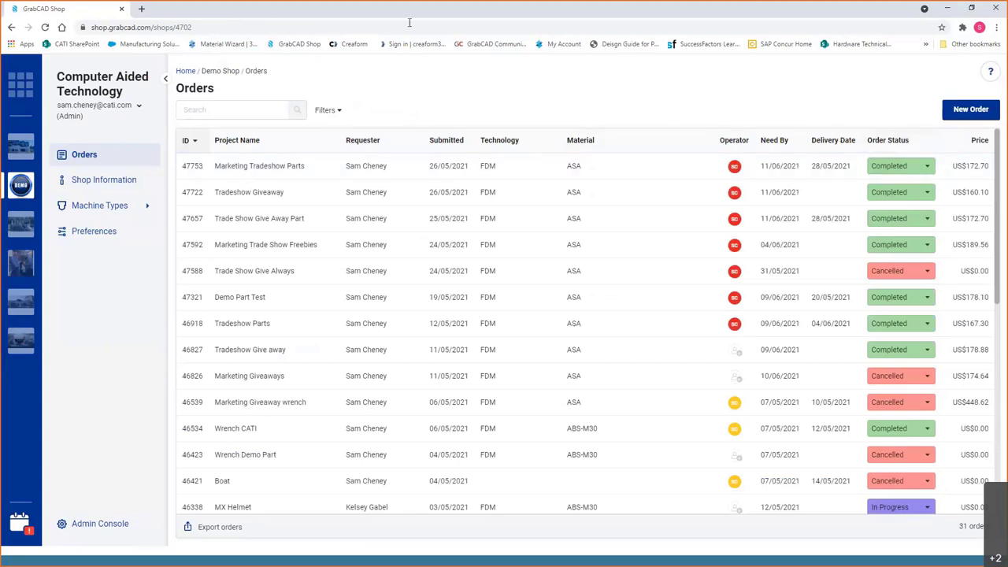
left_click(326, 109)
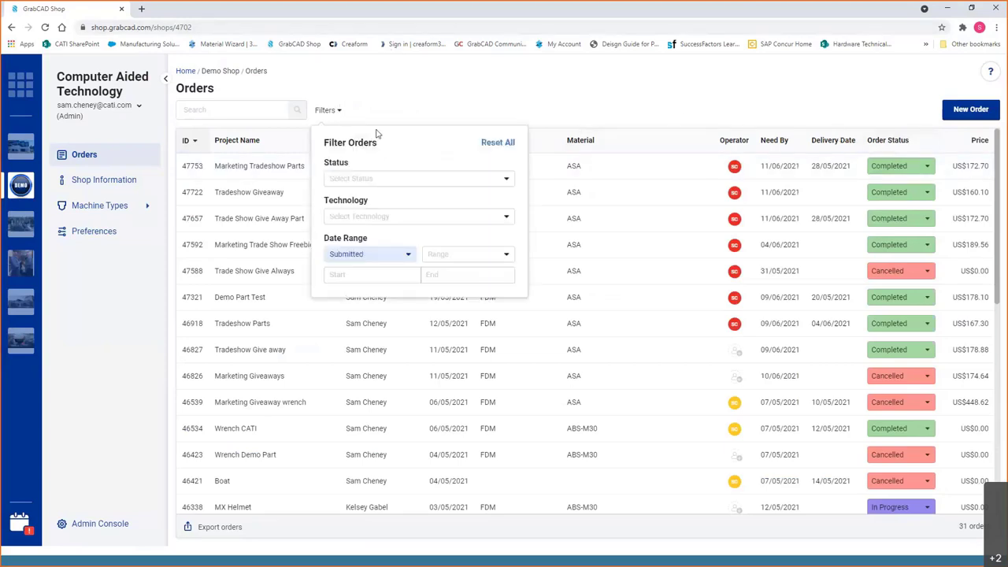
left_click(418, 178)
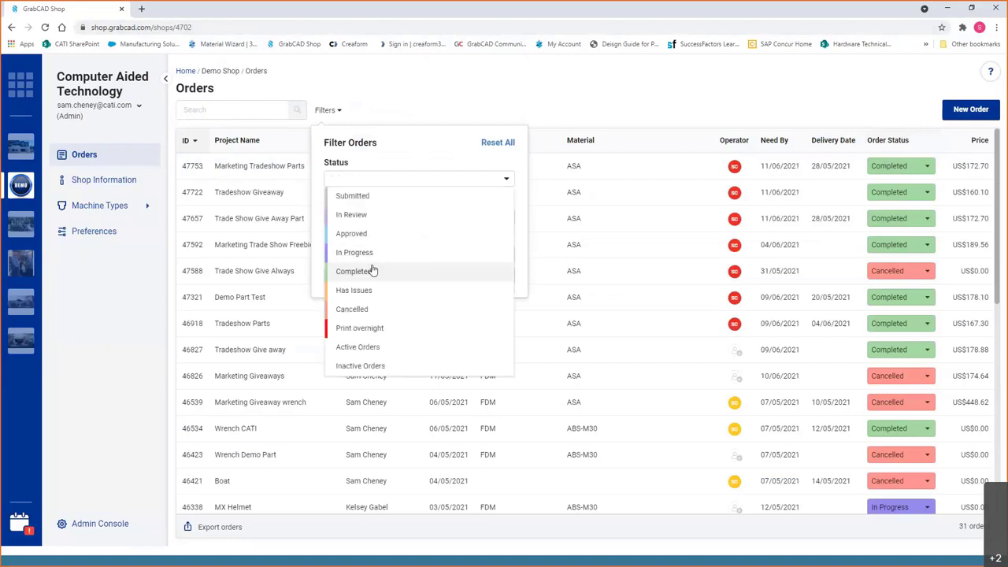
Limit orders to those submitted in the last 30 days, leaving 8 of 31 listed
left_click(353, 271)
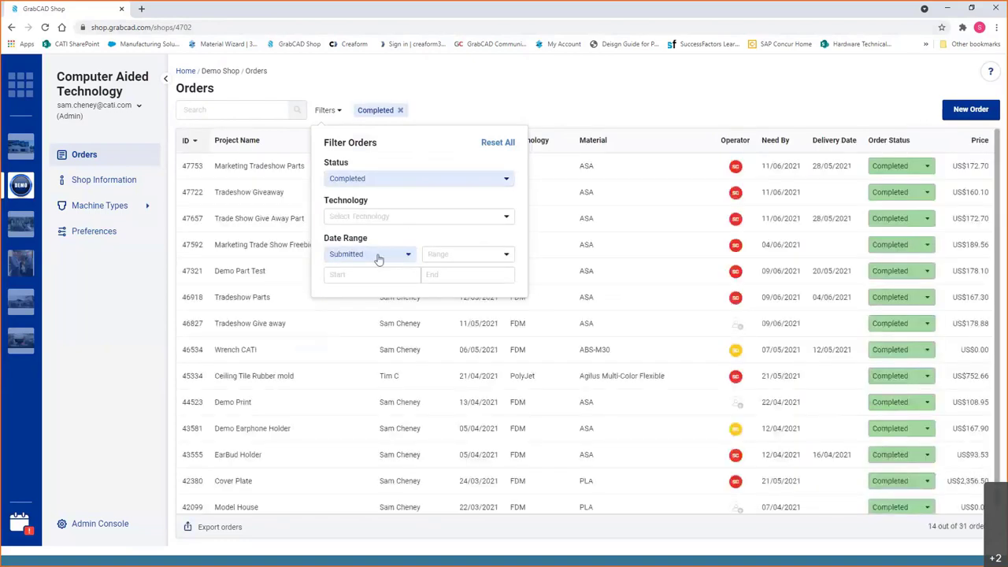
left_click(467, 254)
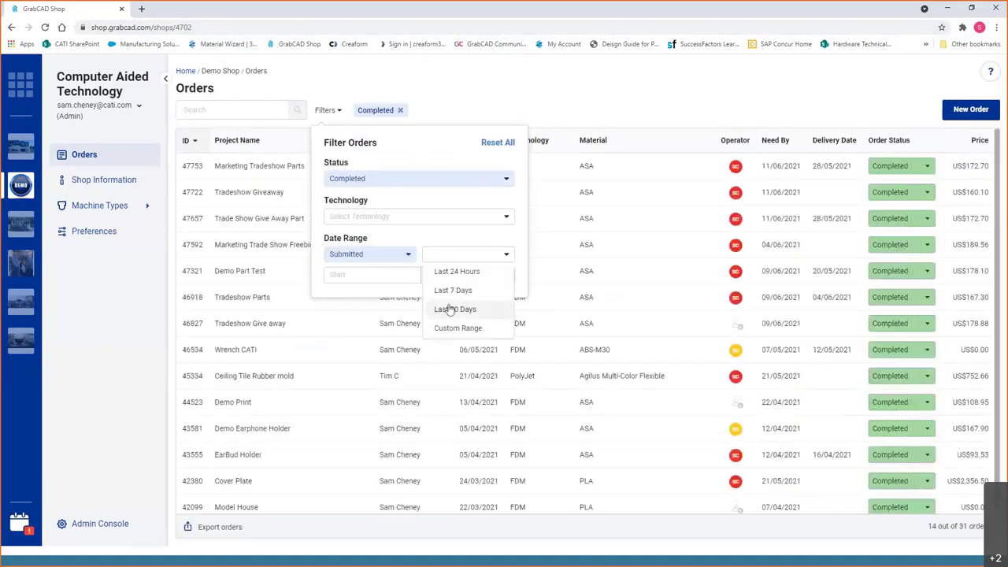
left_click(455, 309)
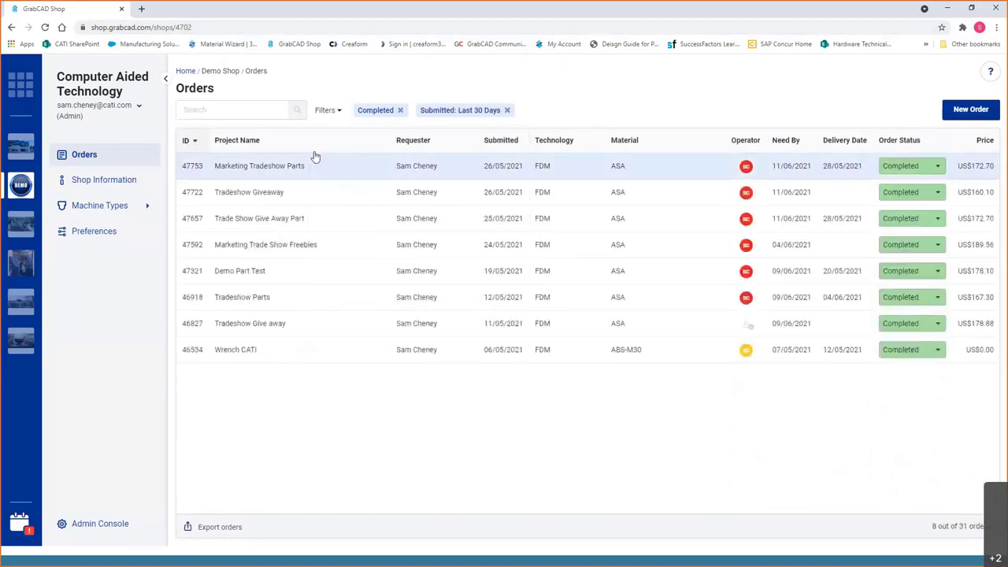
mouse_move(315, 219)
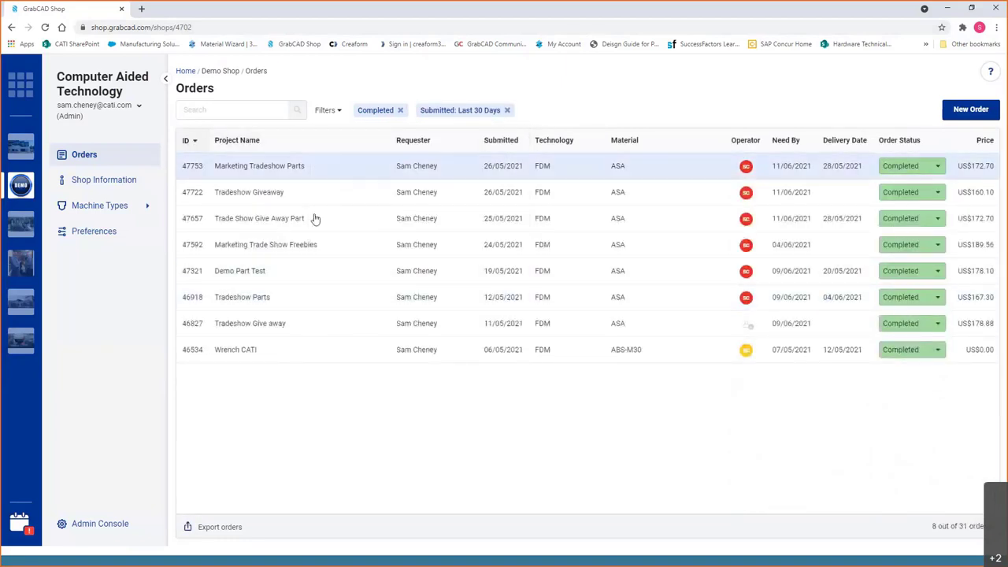
mouse_move(276, 402)
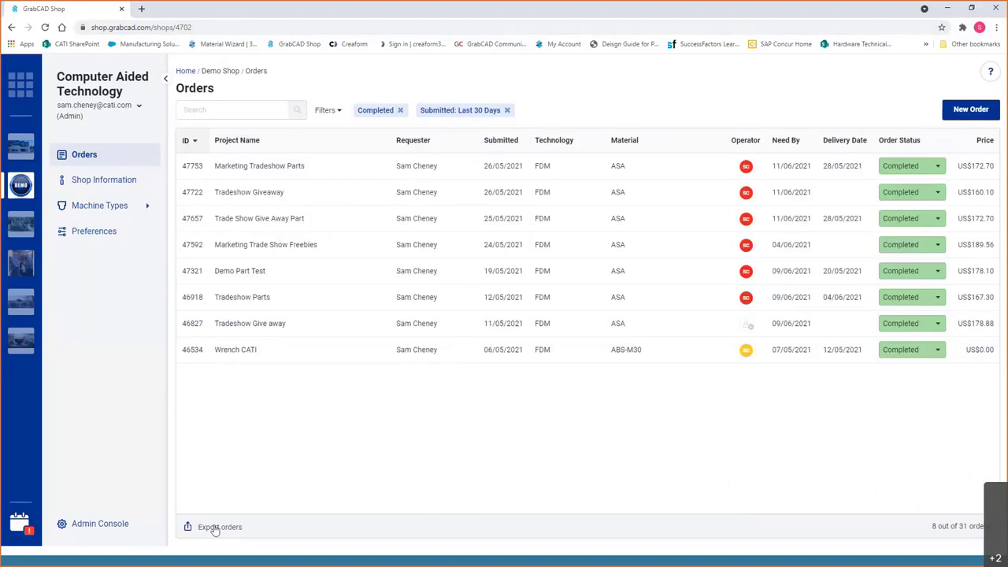
mouse_move(199, 526)
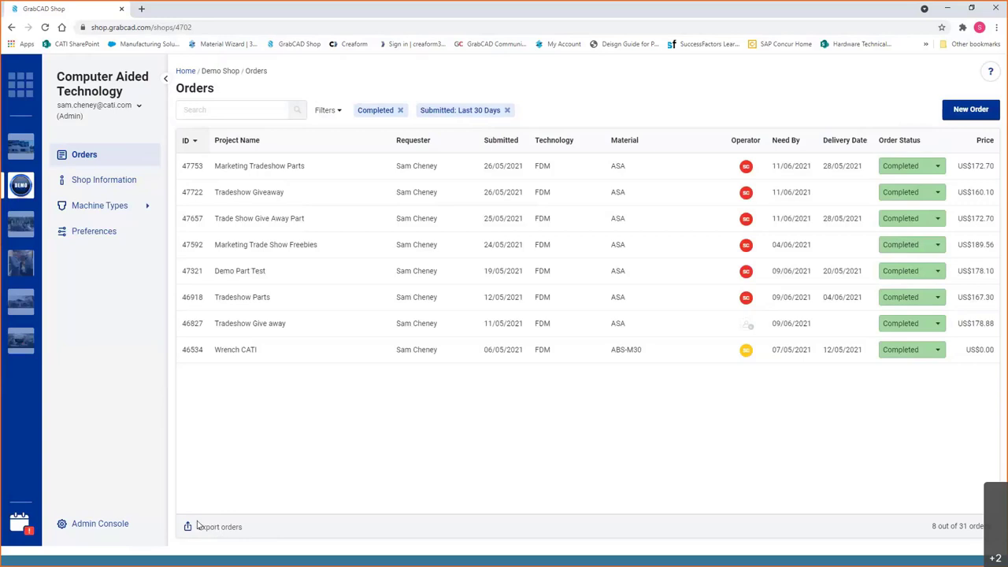
mouse_move(104, 180)
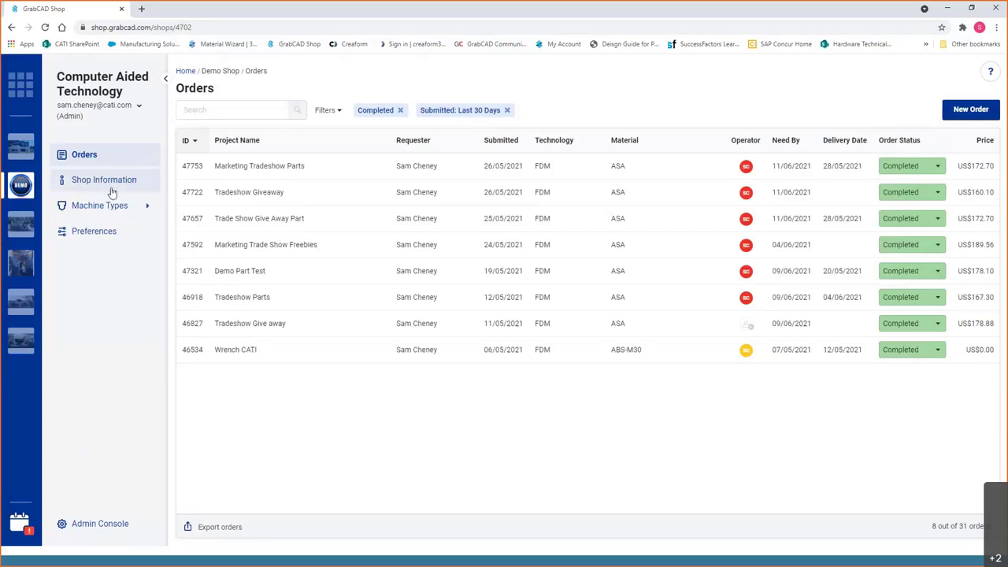
Review the Shop Information page, then go to the shop Preferences page
left_click(104, 179)
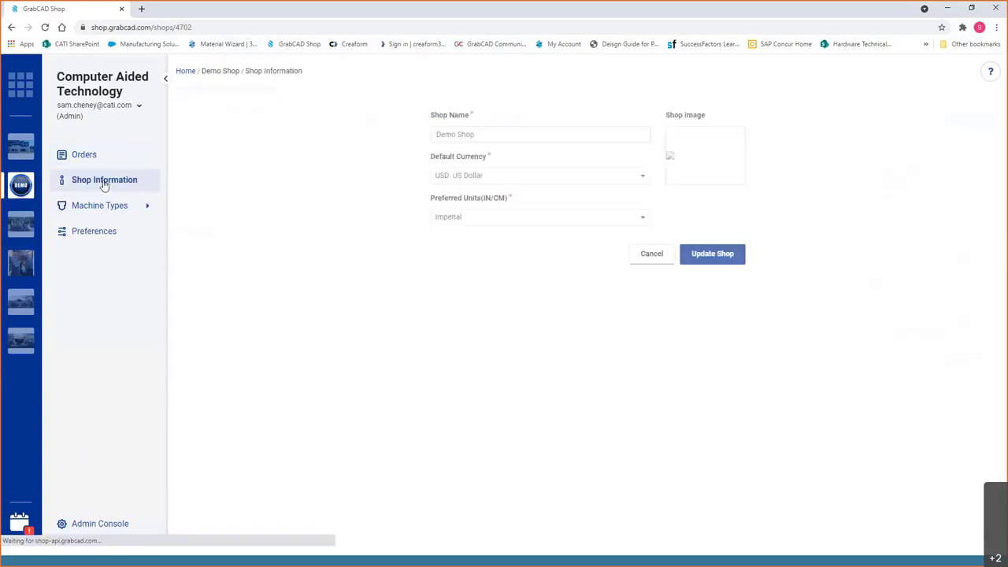
left_click(104, 180)
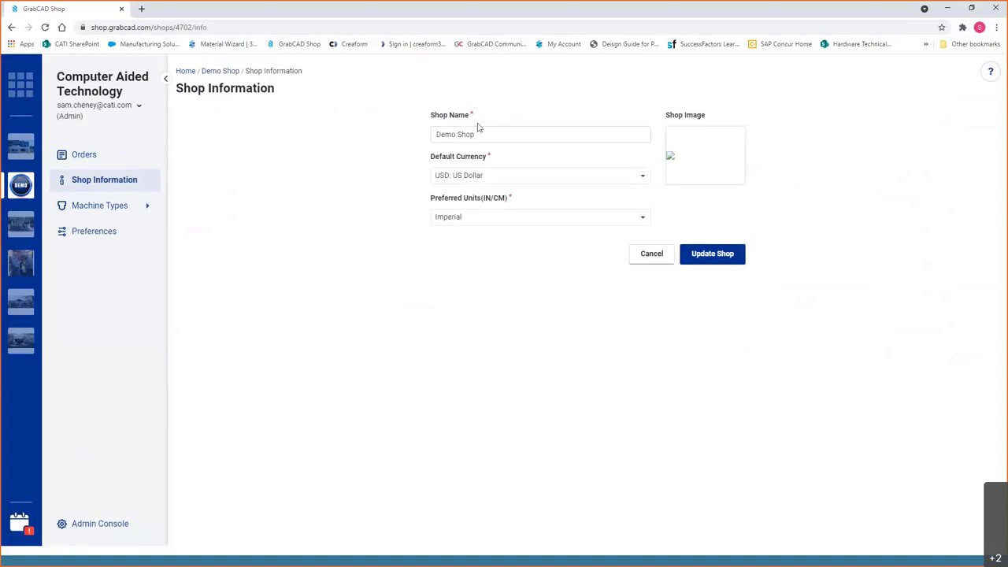
mouse_move(452, 200)
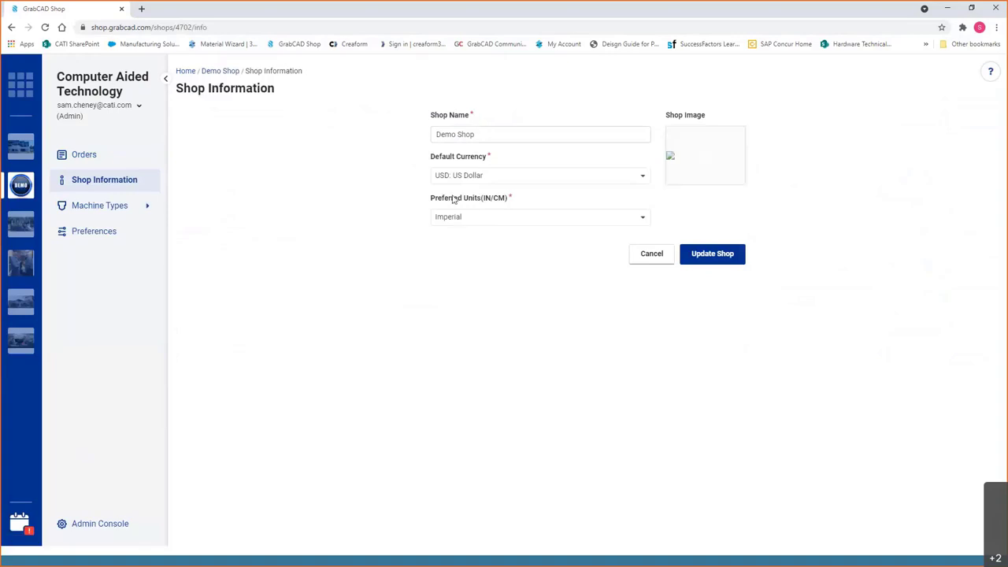
mouse_move(94, 231)
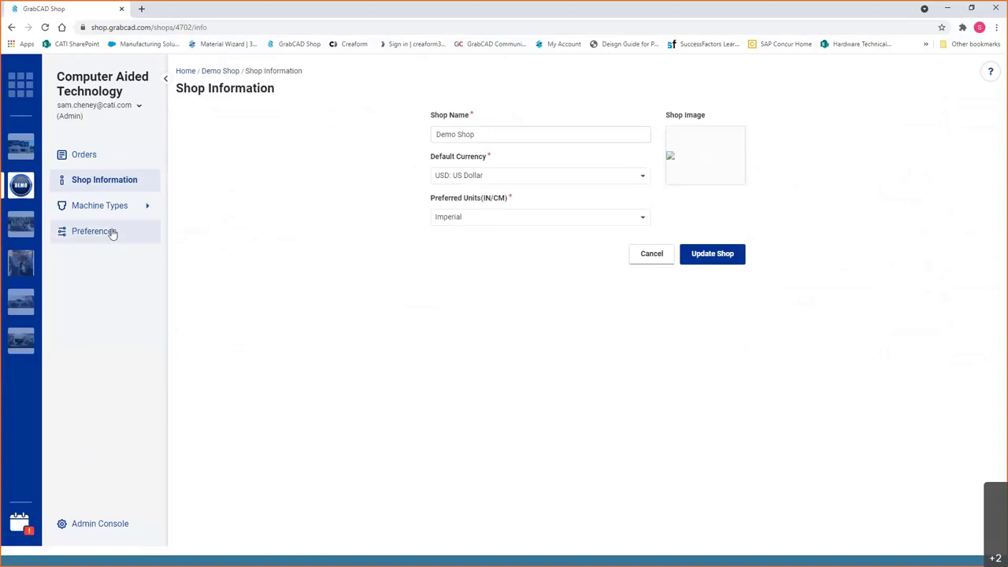
left_click(95, 231)
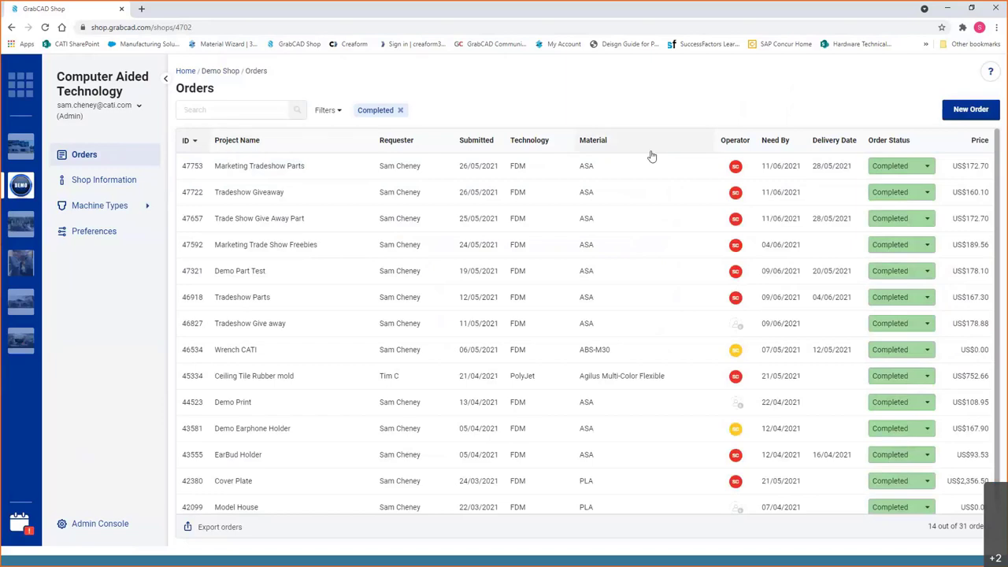
mouse_move(926, 192)
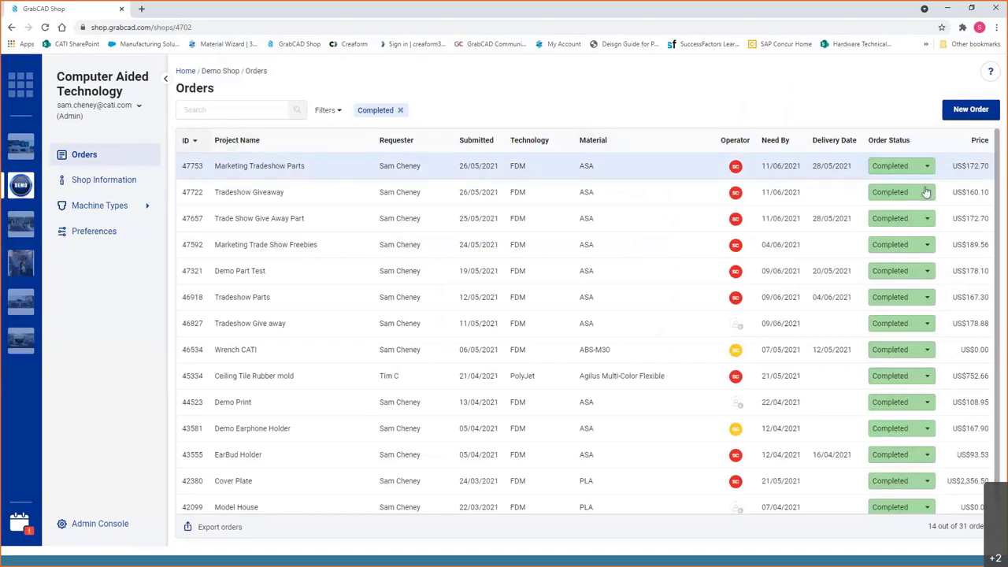
mouse_move(94, 231)
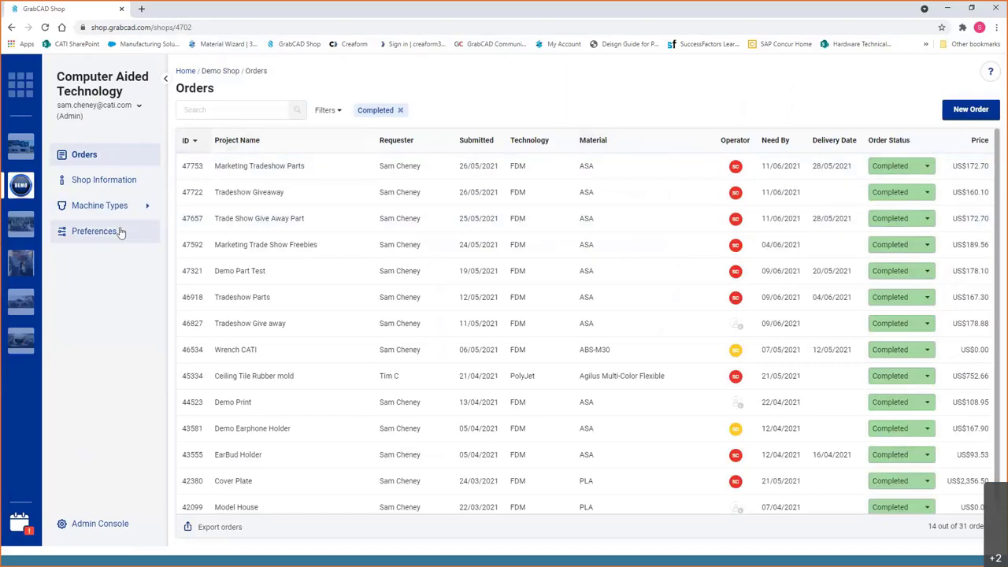
left_click(94, 230)
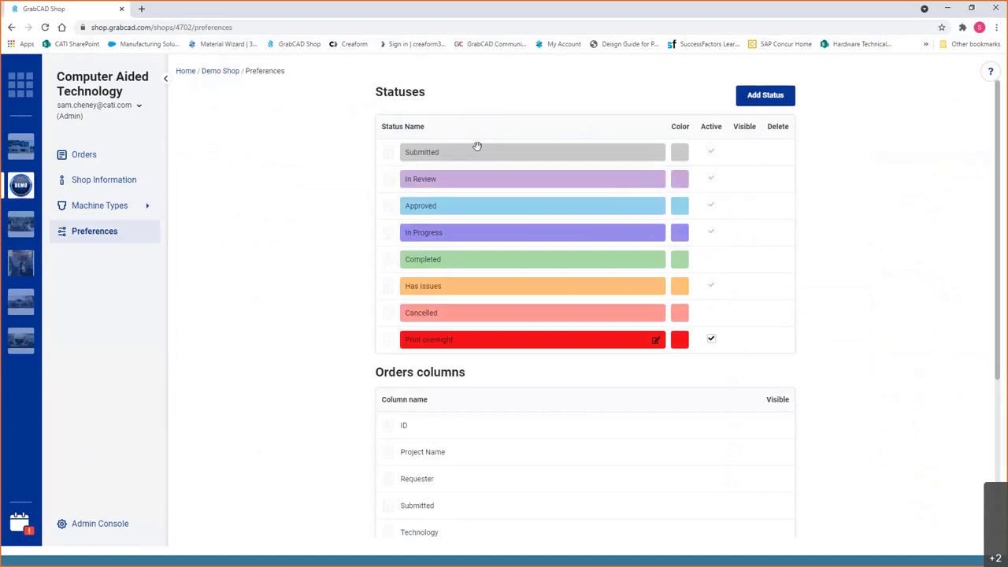
mouse_move(526, 131)
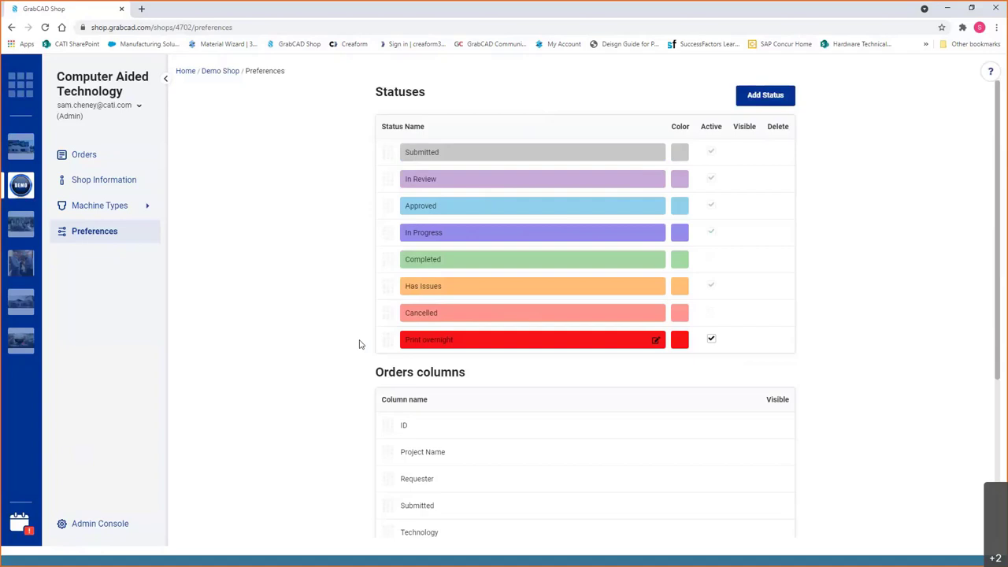
Make the Project Code orders column visible, then go to the Admin Console
scroll("down", 3)
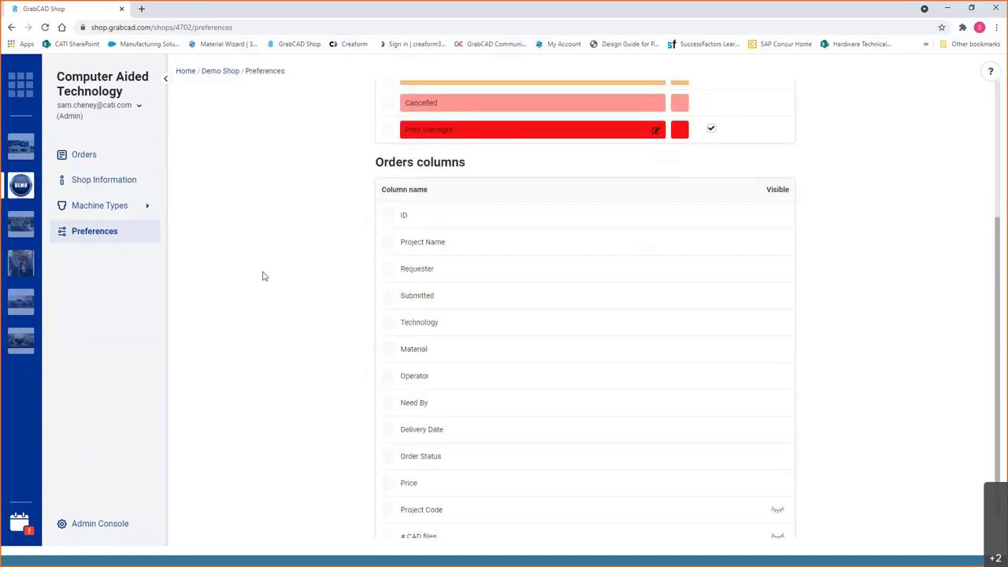
mouse_move(448, 215)
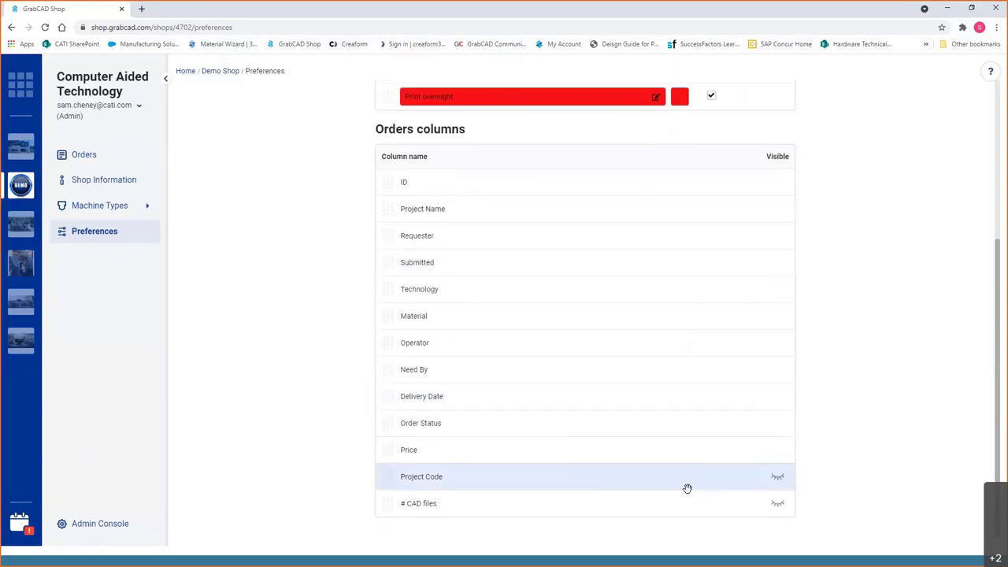
mouse_move(774, 479)
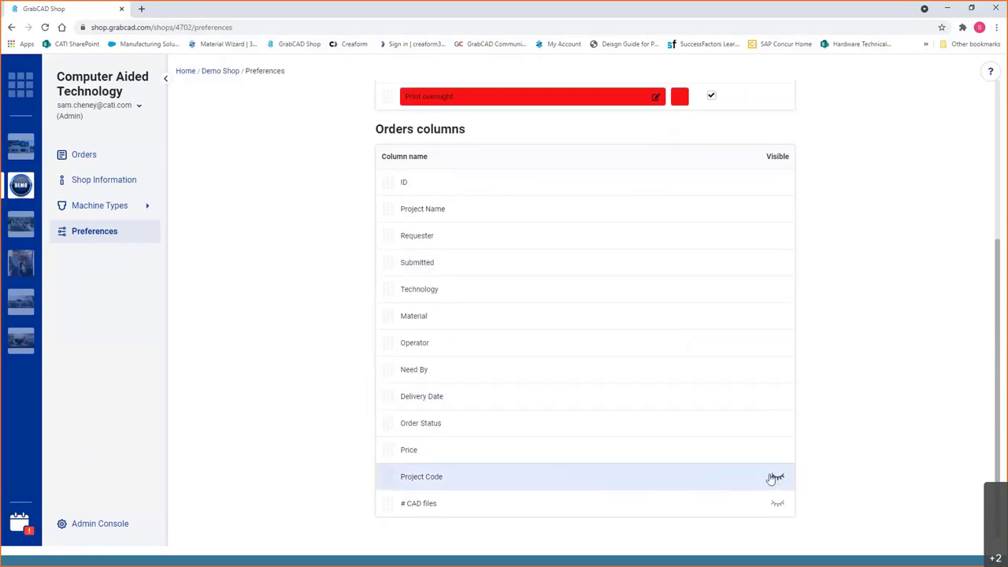
left_click(776, 477)
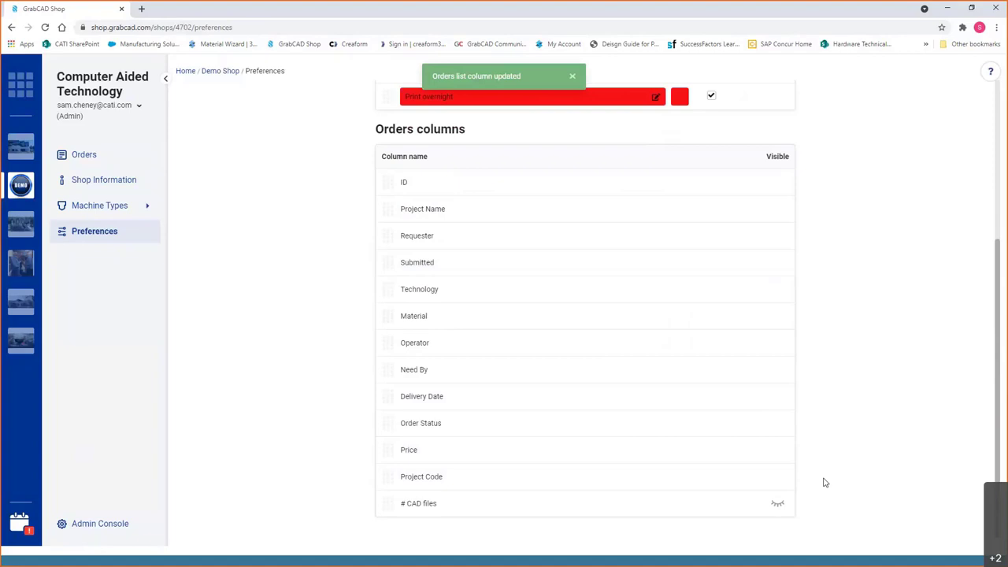
mouse_move(415, 316)
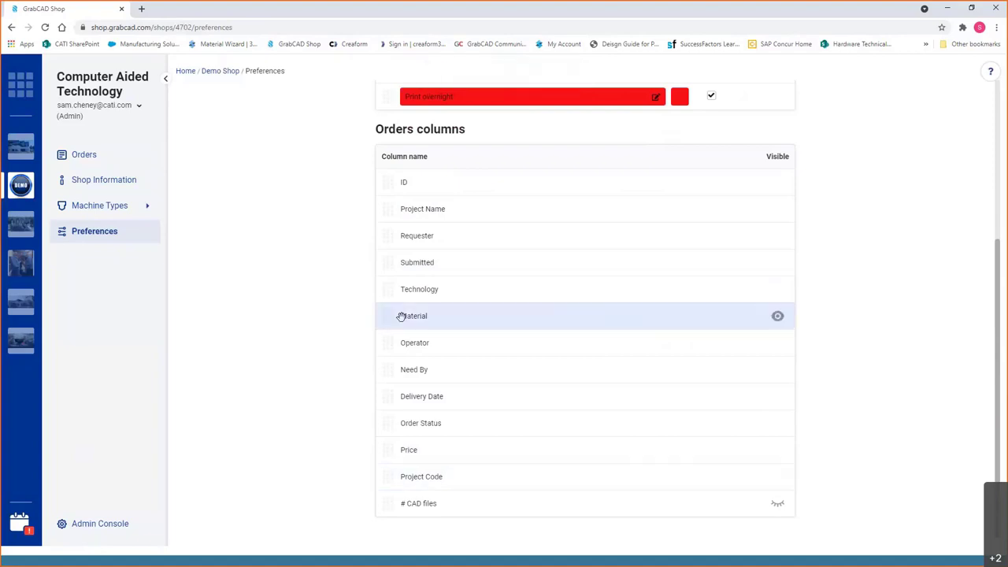
mouse_move(100, 523)
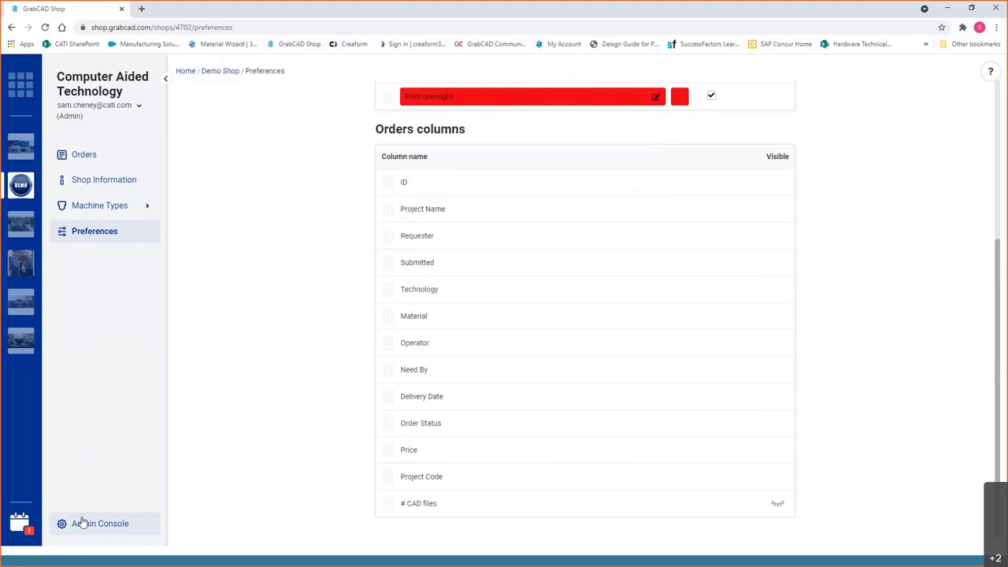
left_click(100, 523)
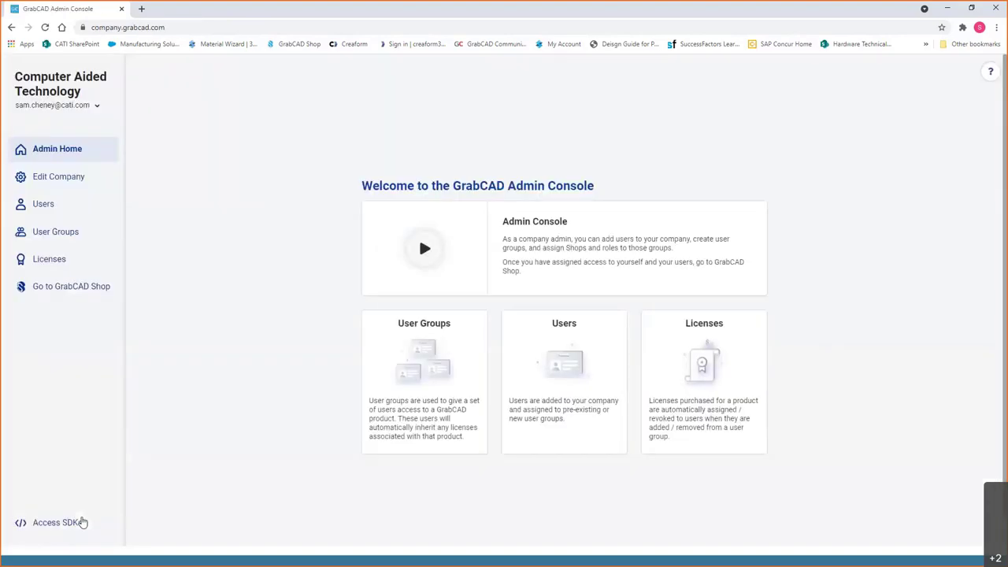
left_click(55, 232)
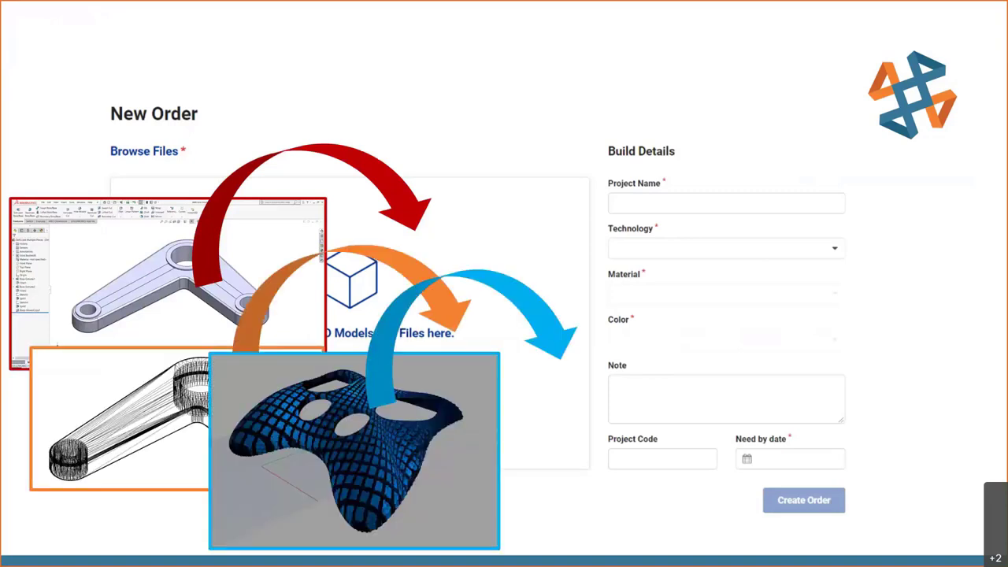
Advance the recap slides from the price calculator to the MX Helmet order's part status choices
left_click(722, 294)
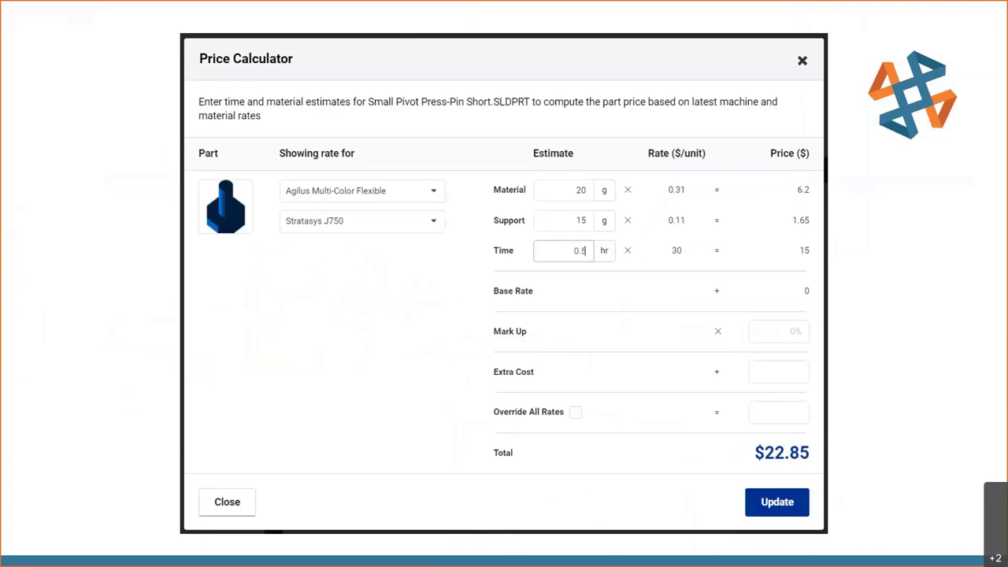
left_click(227, 501)
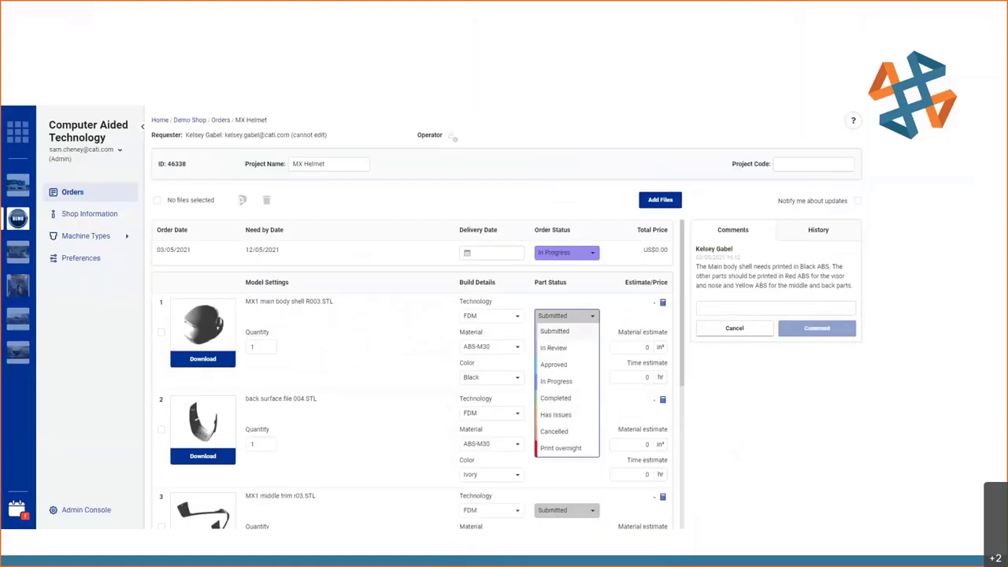